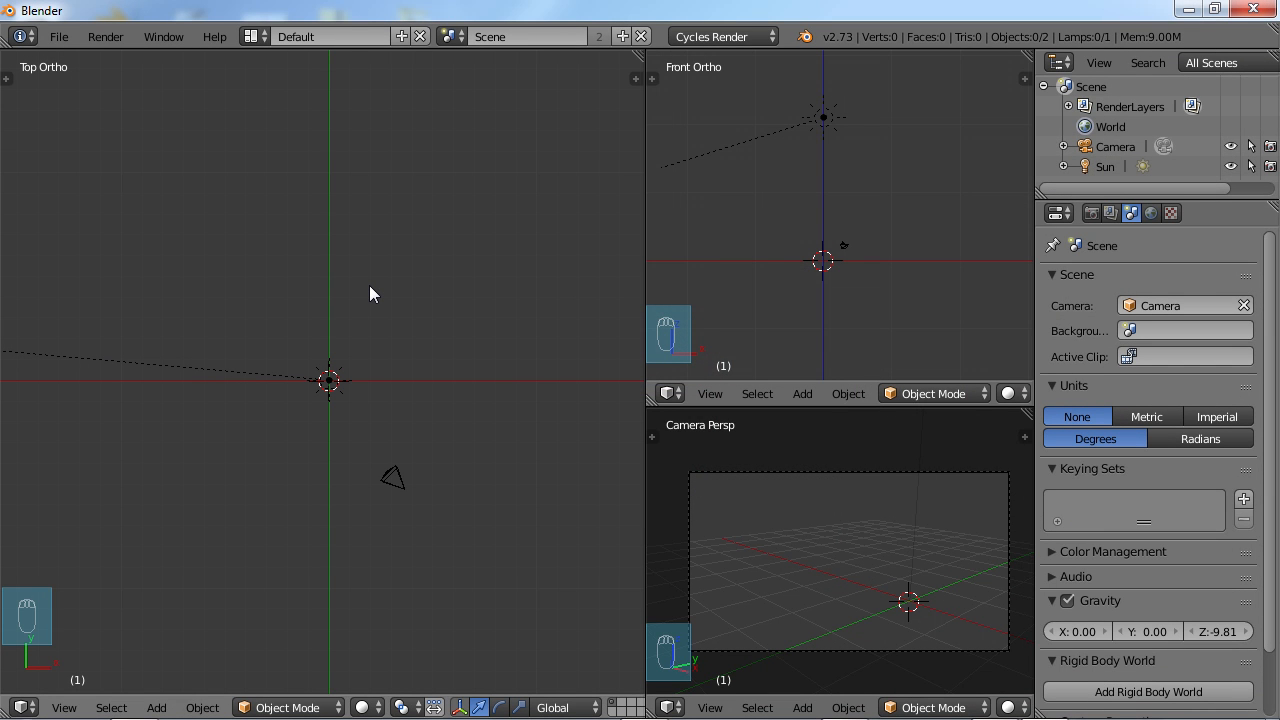
mouse_move(476, 364)
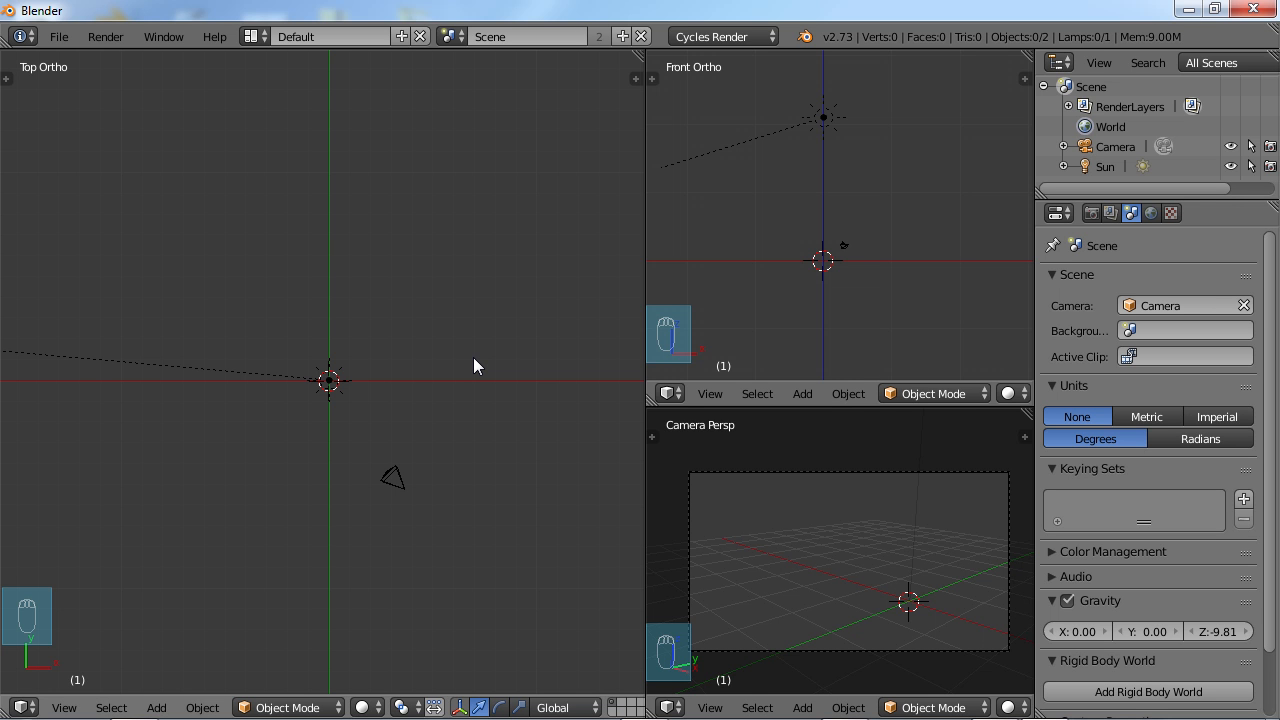
mouse_move(436, 348)
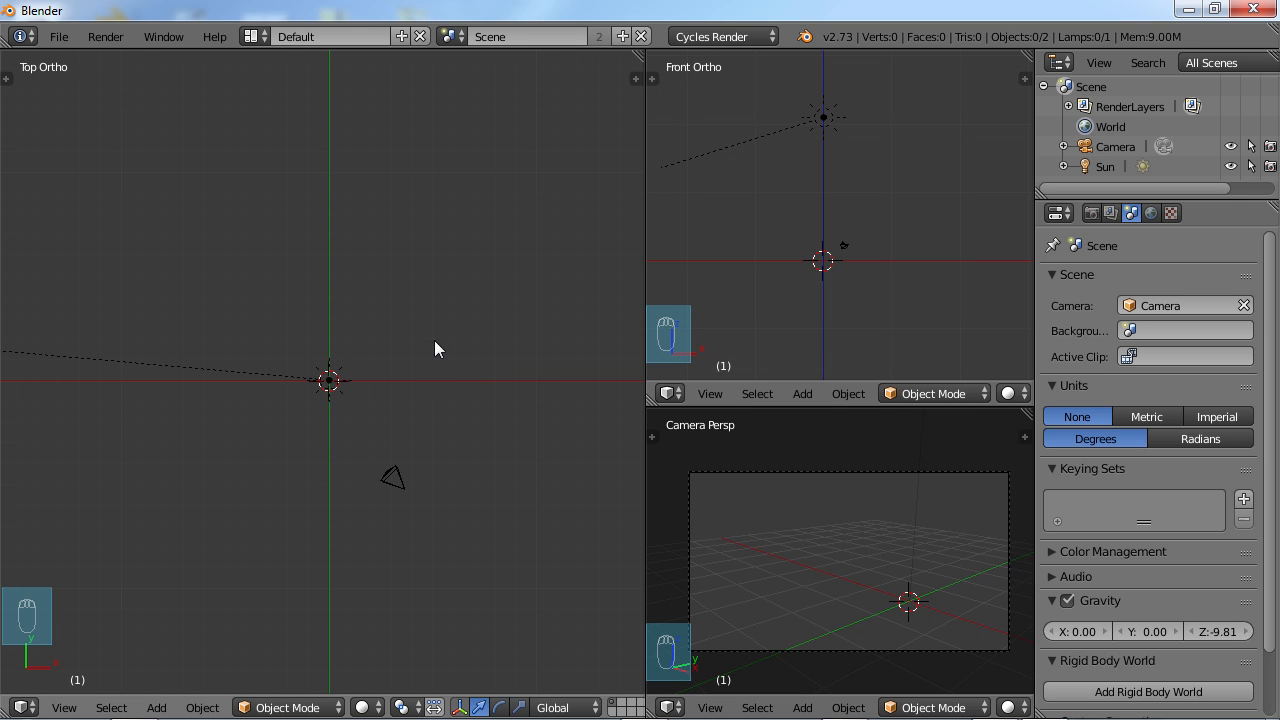
mouse_move(508, 312)
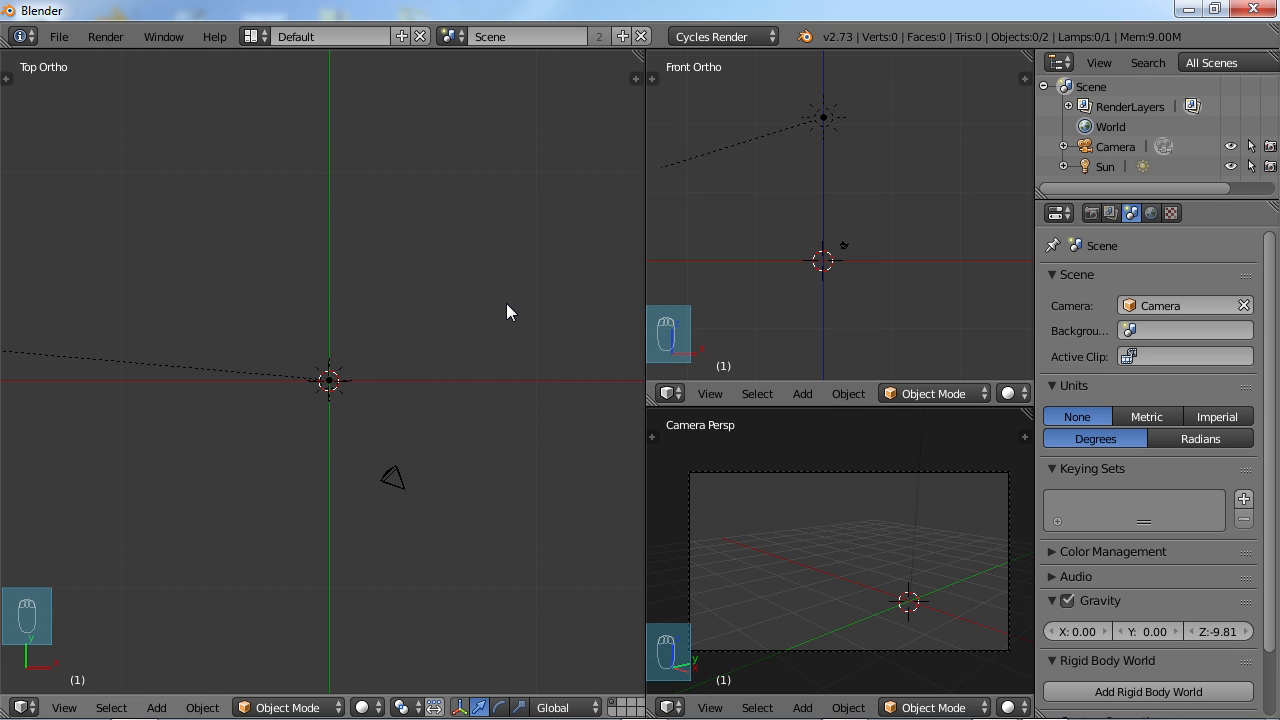
- Add a 32-vertex cylinder mesh at the scene origin via the Add menu
key(shift+a)
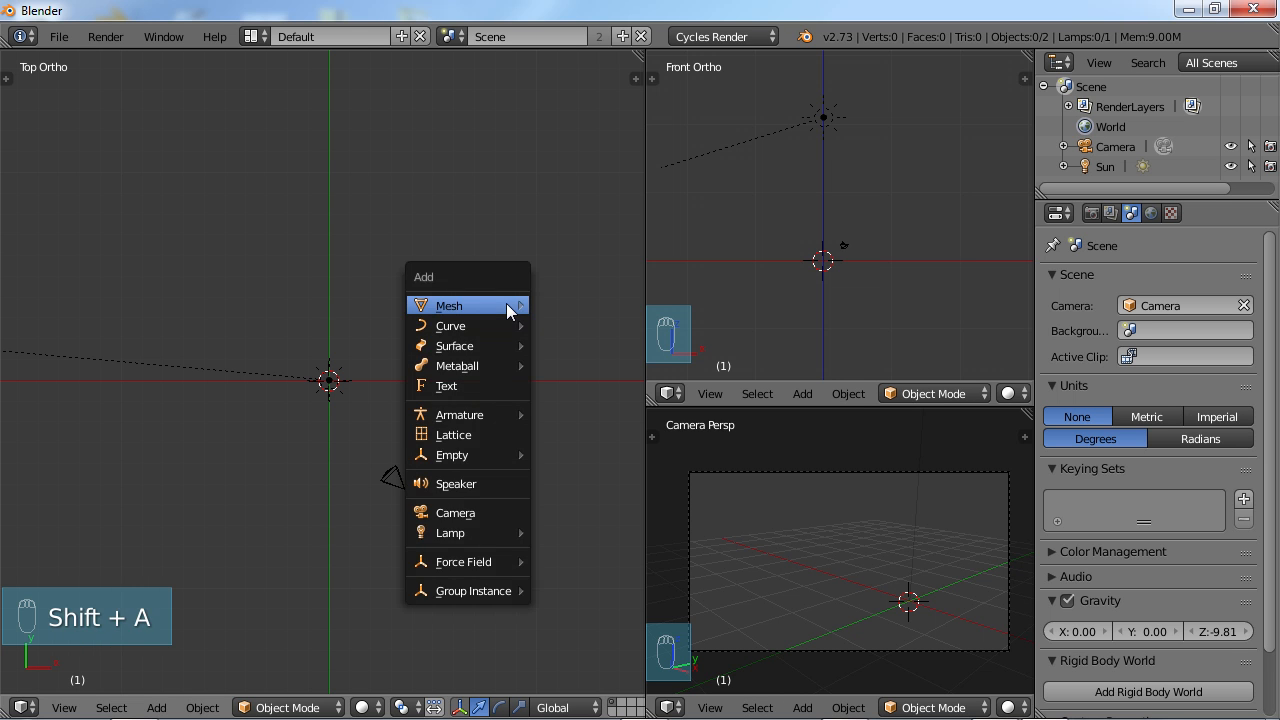
mouse_move(448, 304)
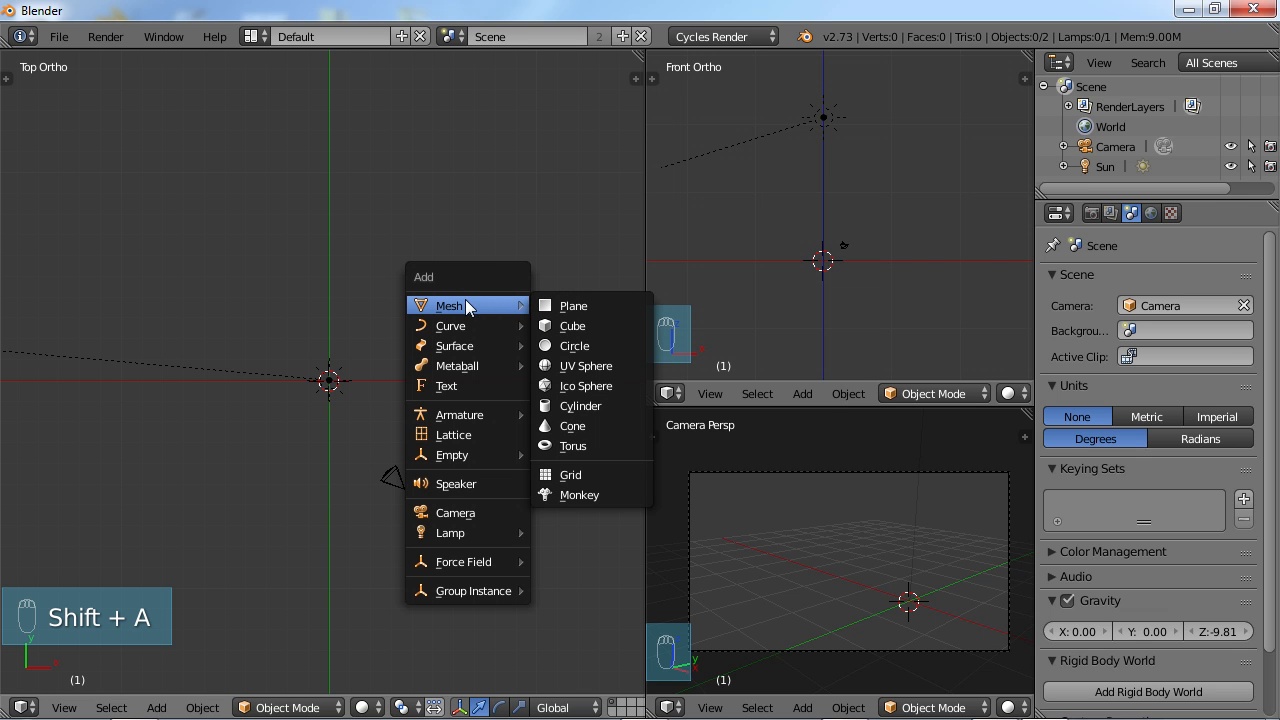
mouse_move(580, 404)
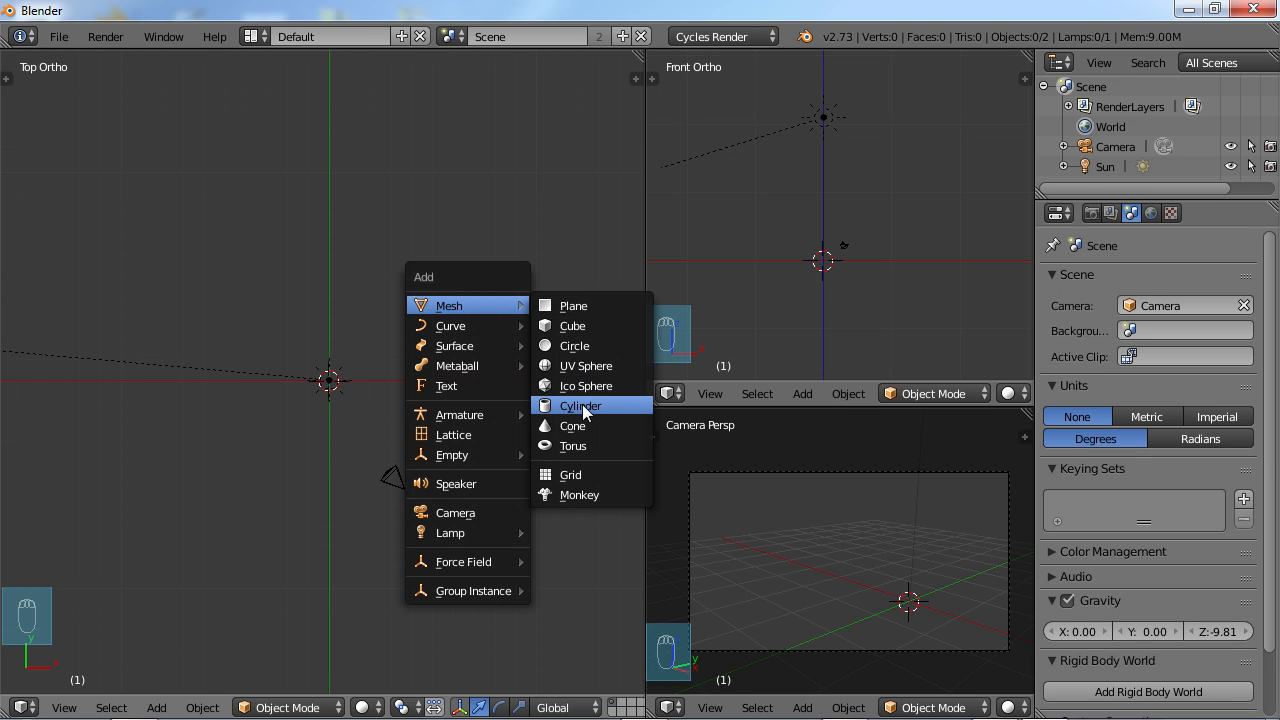
click(580, 404)
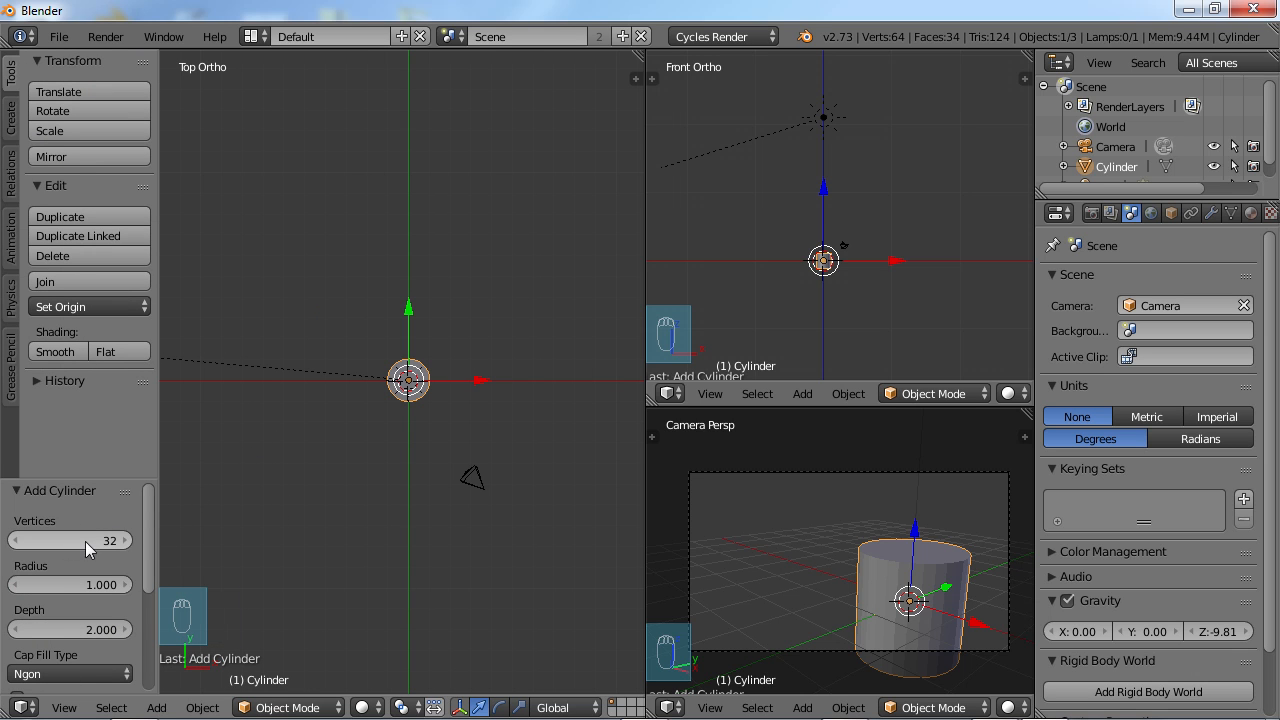
mouse_move(120, 556)
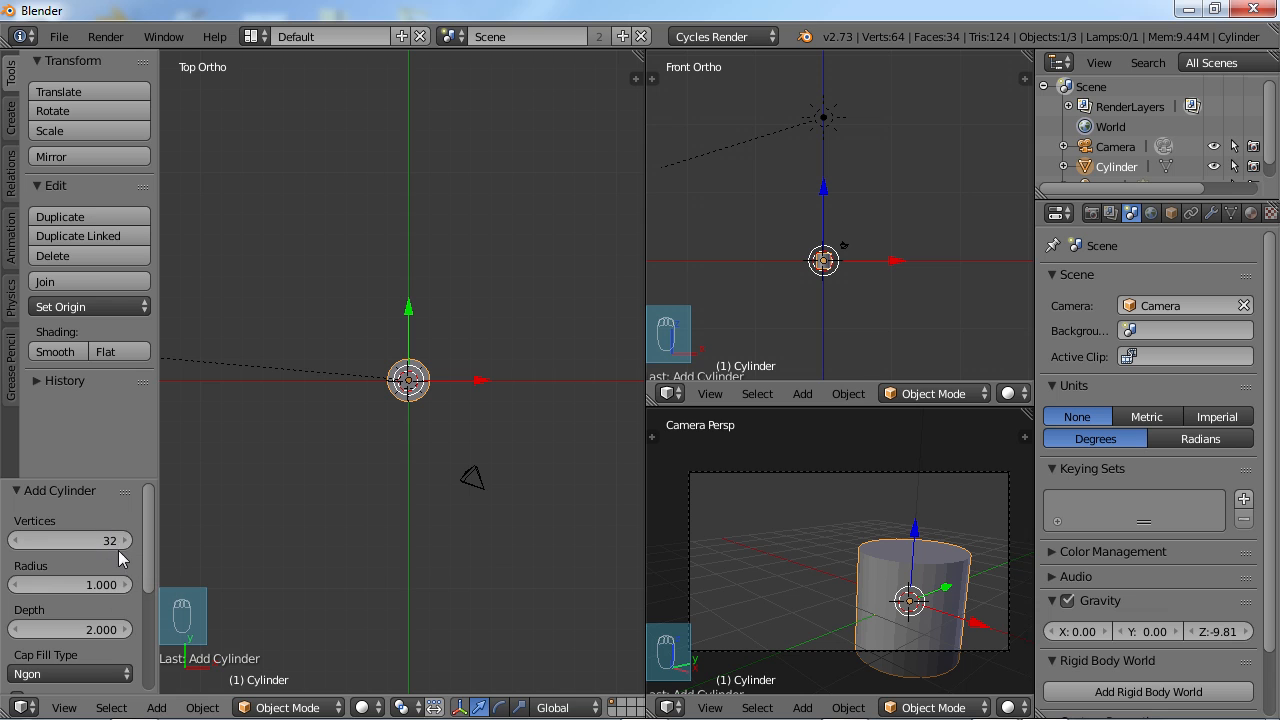
mouse_move(108, 584)
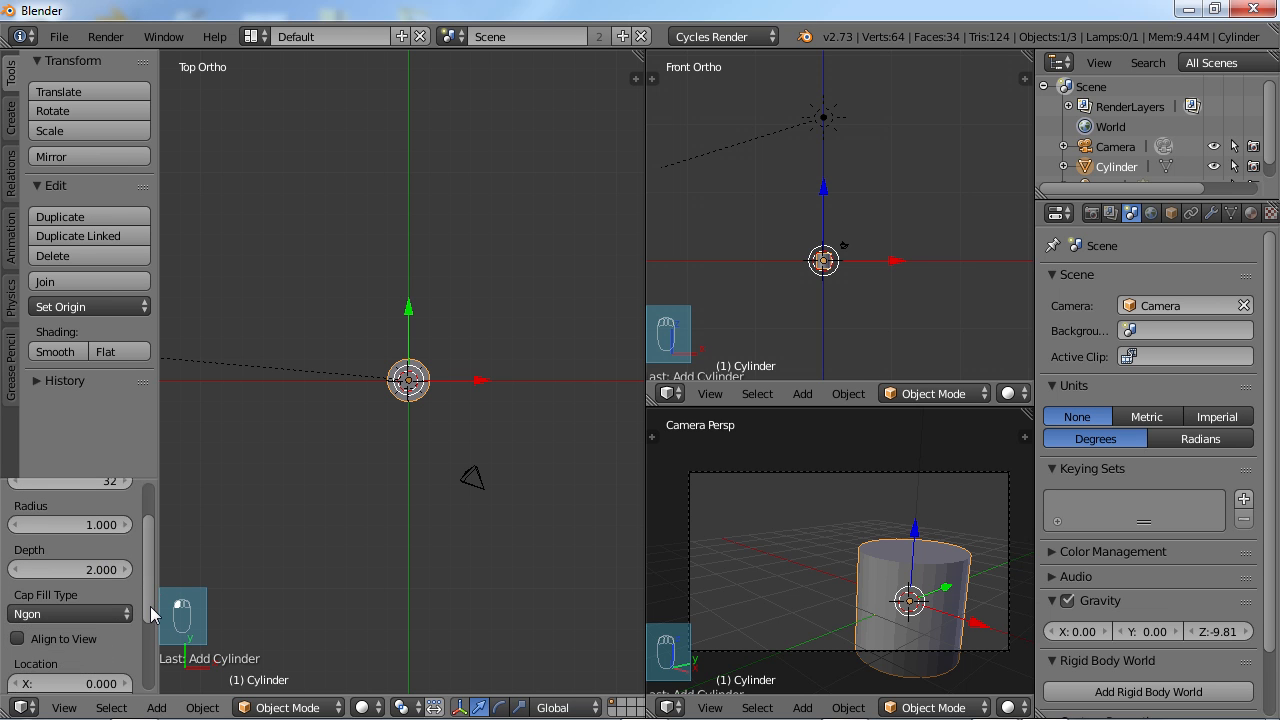
mouse_move(344, 496)
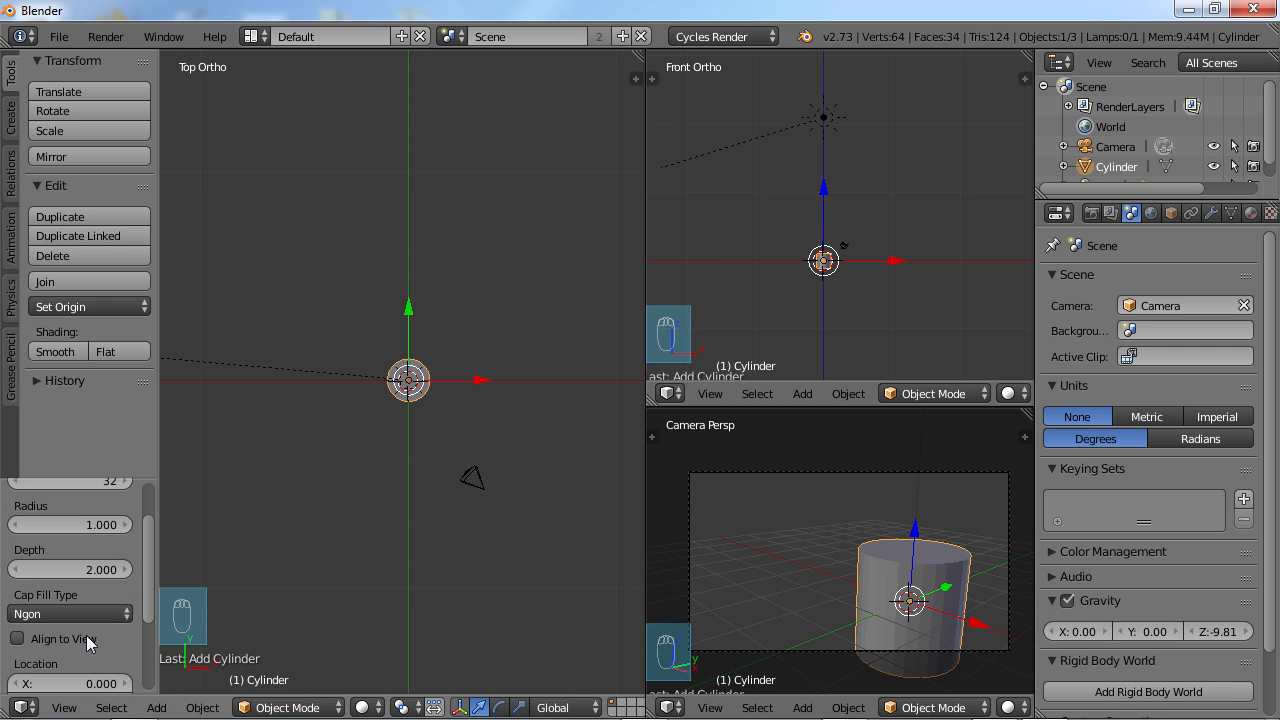
mouse_move(352, 472)
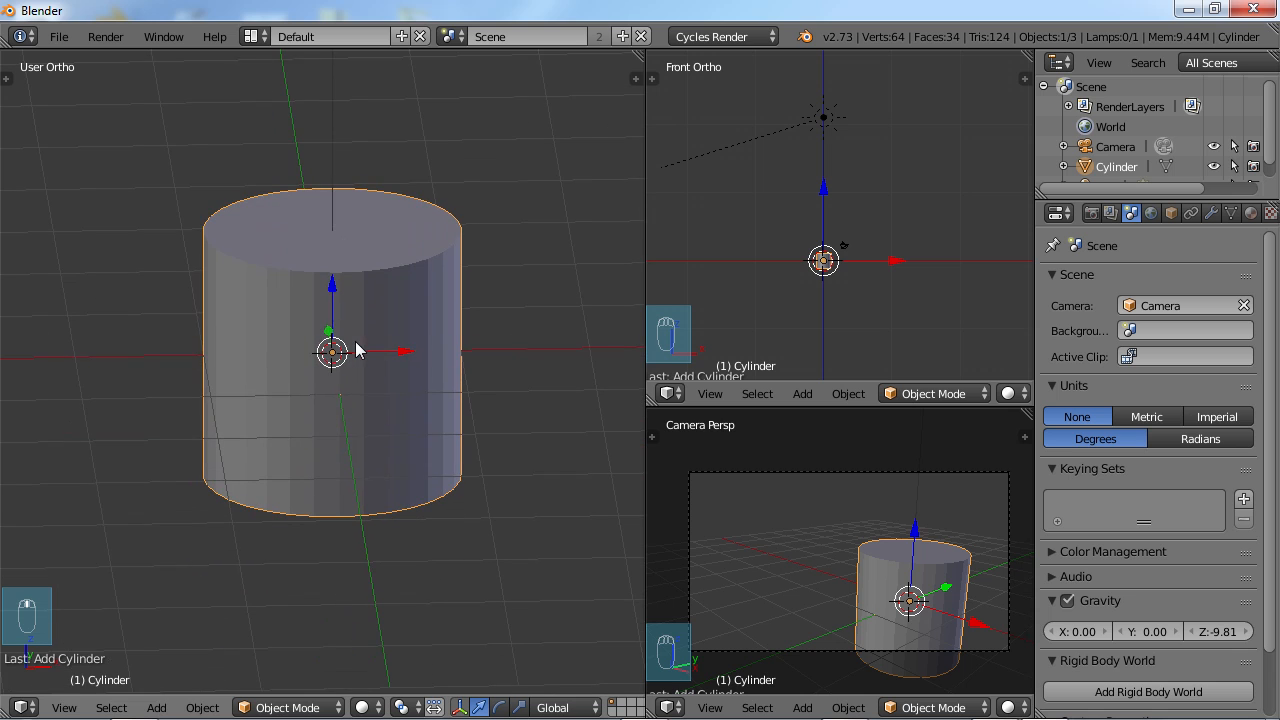
mouse_move(384, 376)
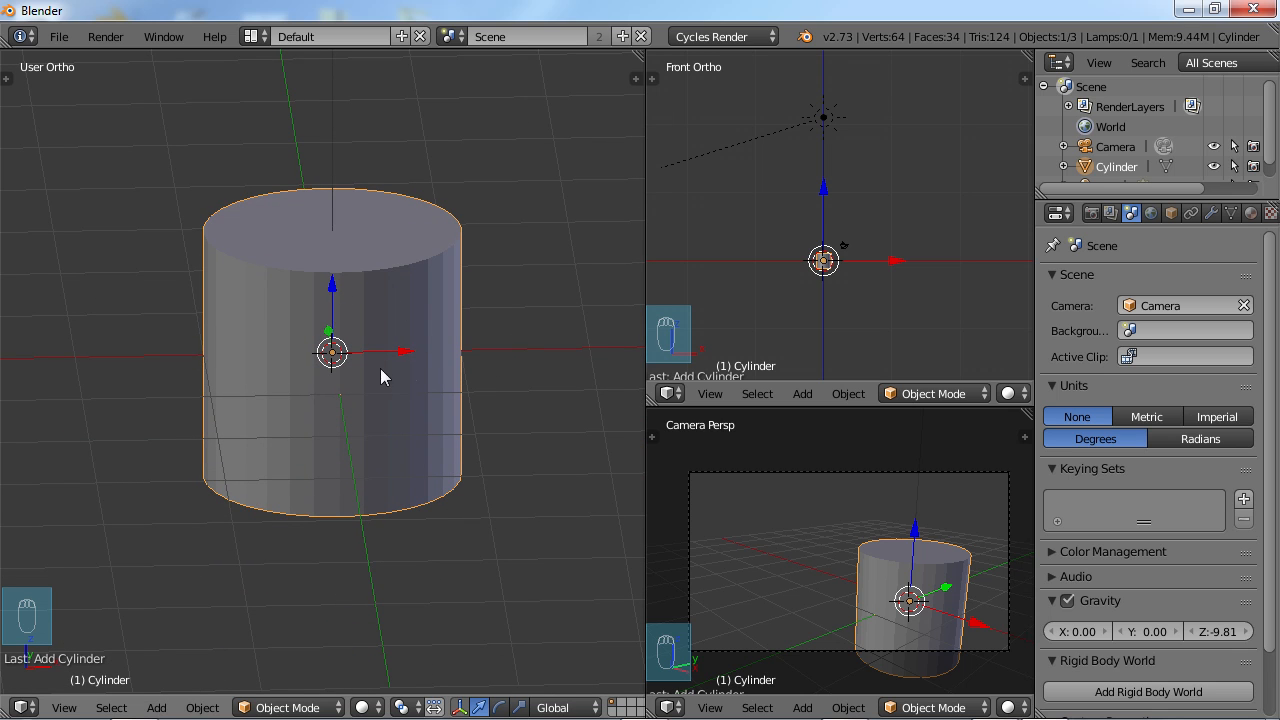
mouse_move(370, 458)
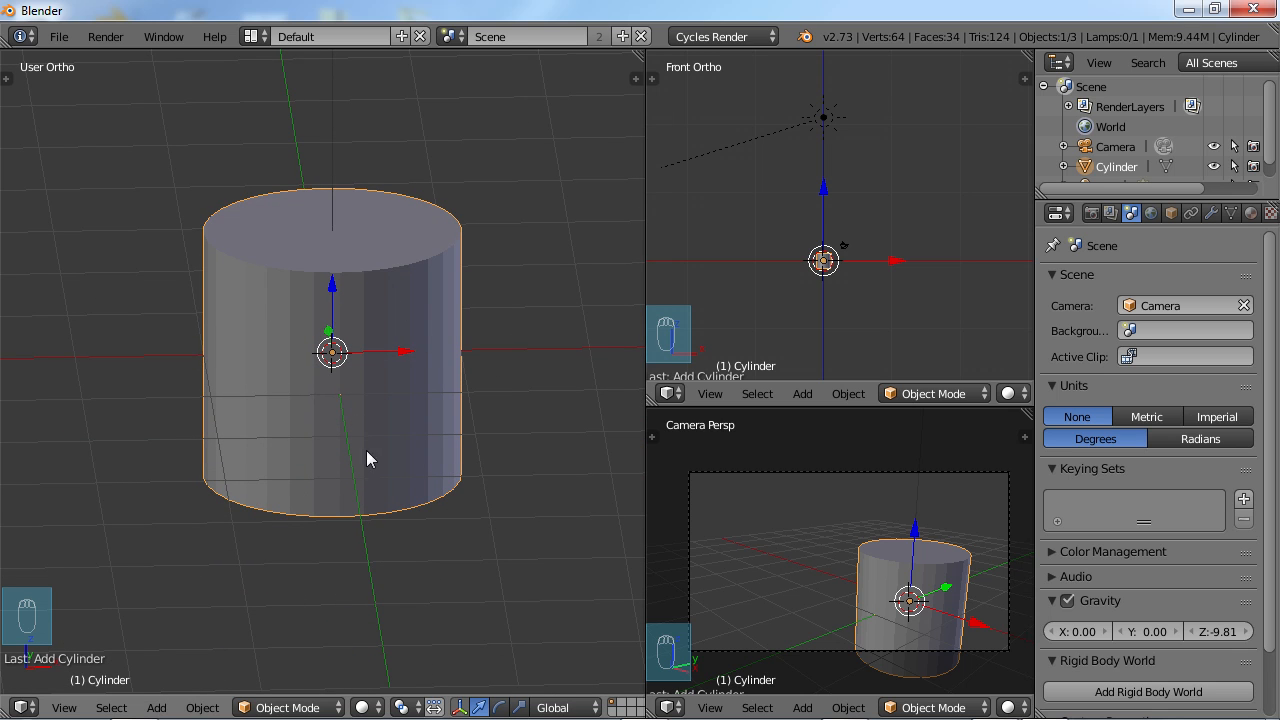
mouse_move(370, 328)
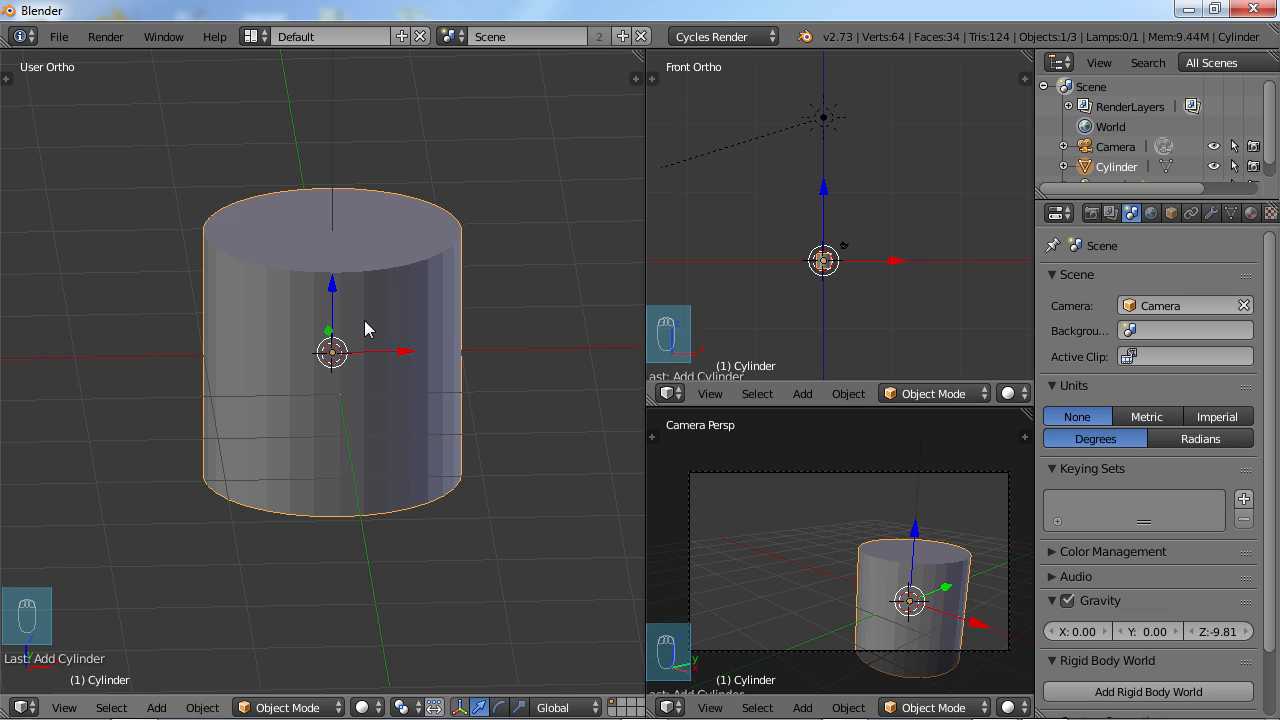
- Scale the cylinder along Z into a thin disc and switch to top view
key(s)
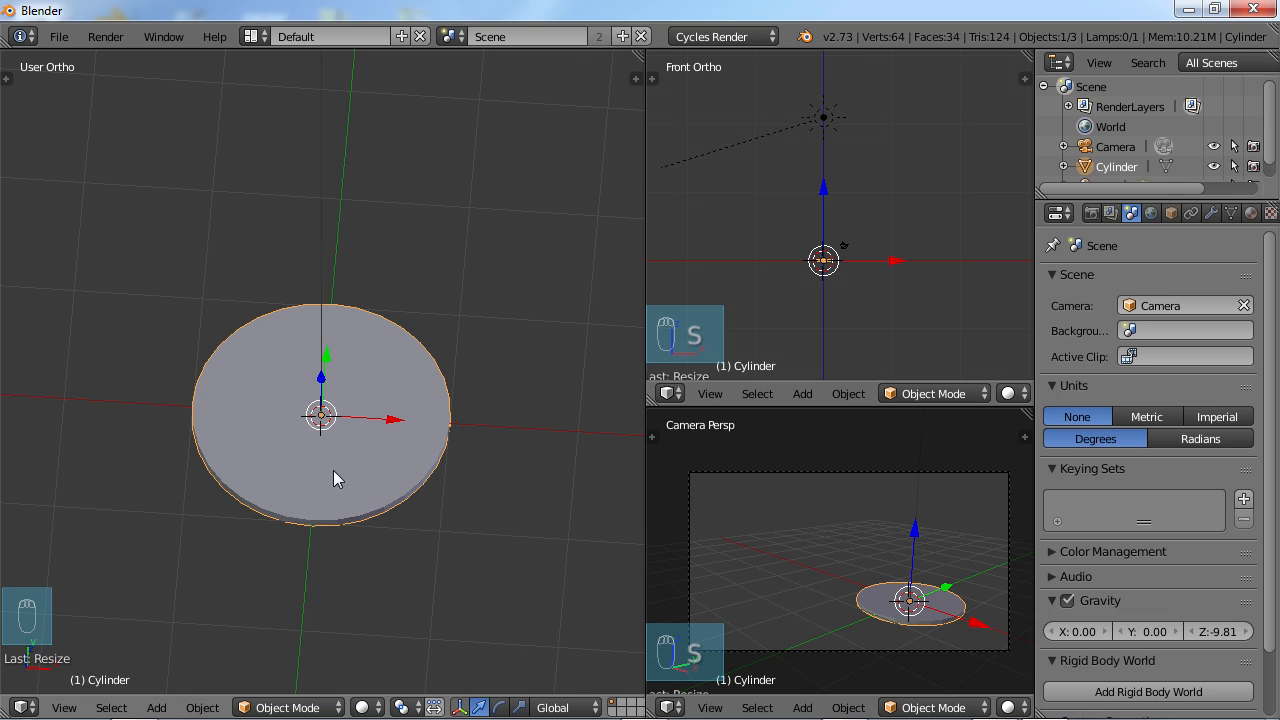
key(NUMPAD_7)
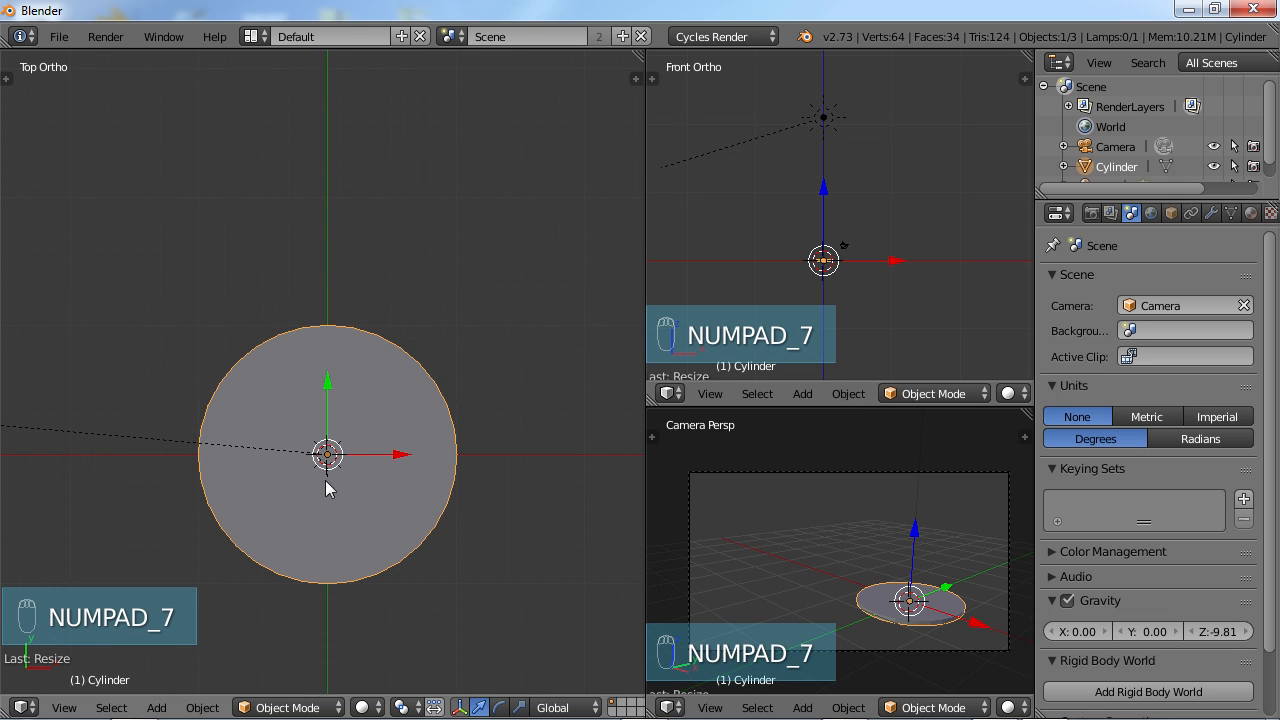
- In Edit Mode, extrude the disc's top face to form an inner circular ring
key(Tab)
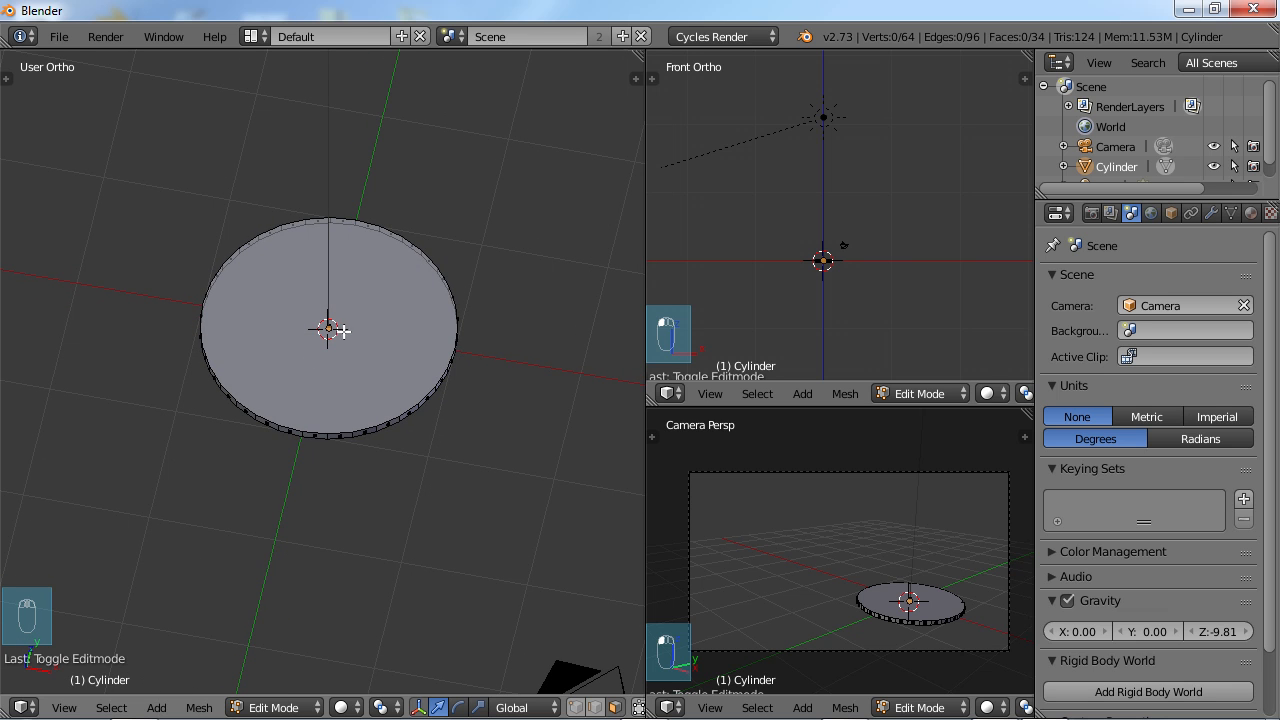
key(a)
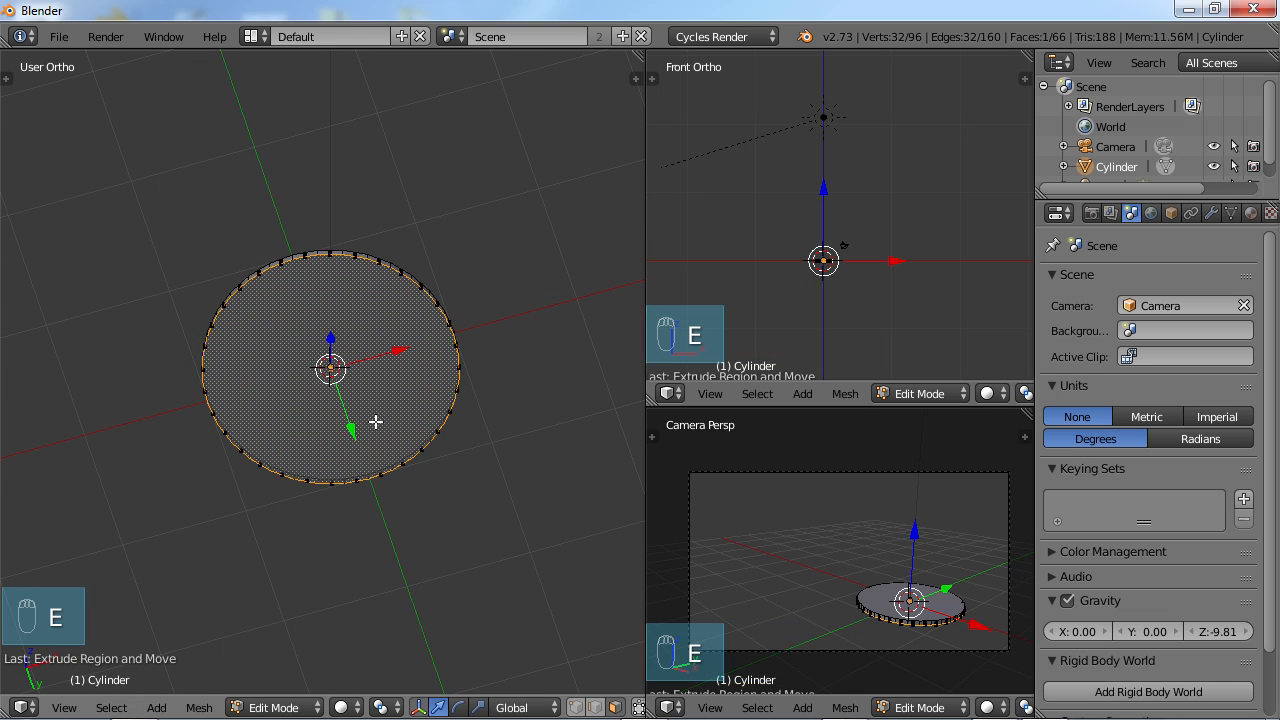
key(s)
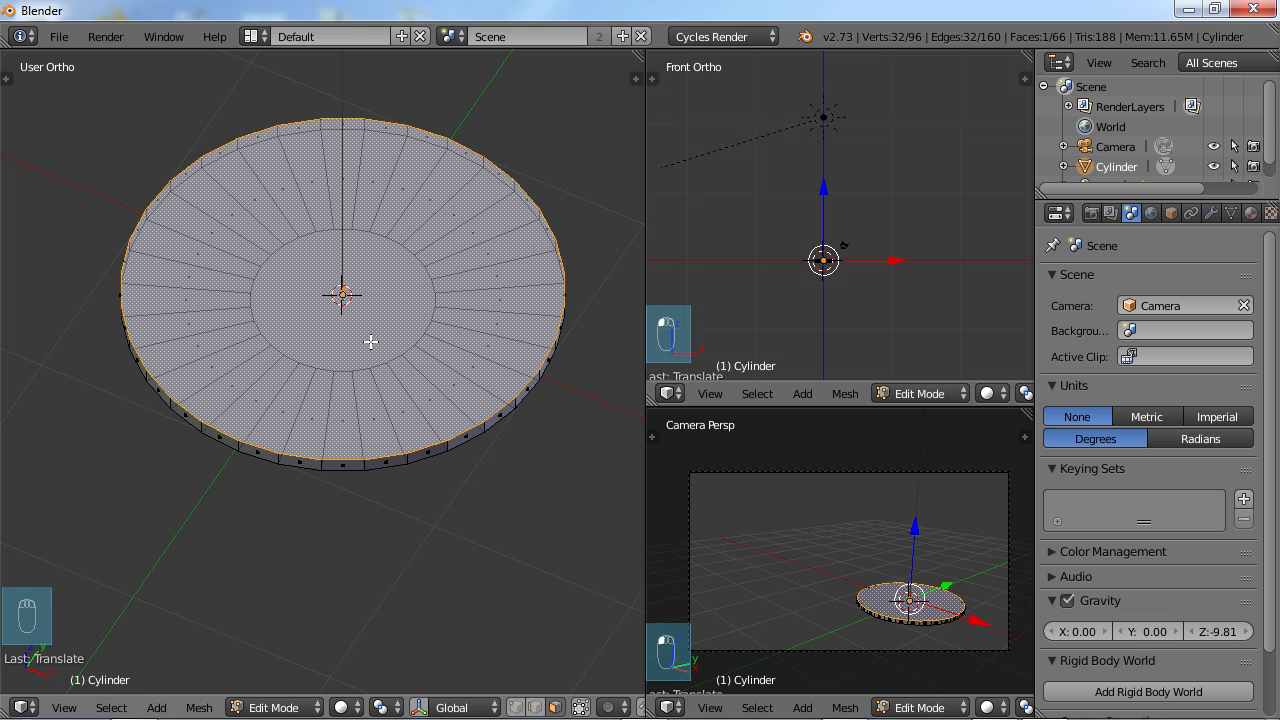
- Extrude and shrink the top face into a smaller inner ring, then delete its centre face
key(e)
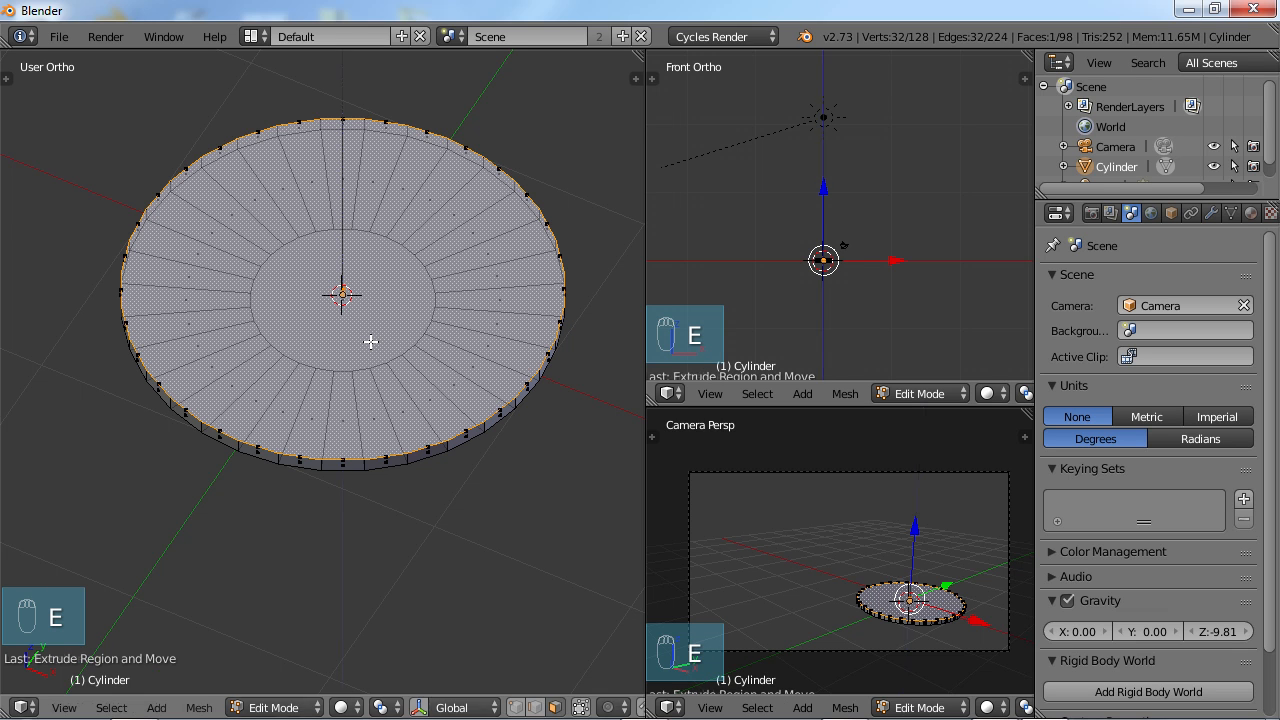
key(s)
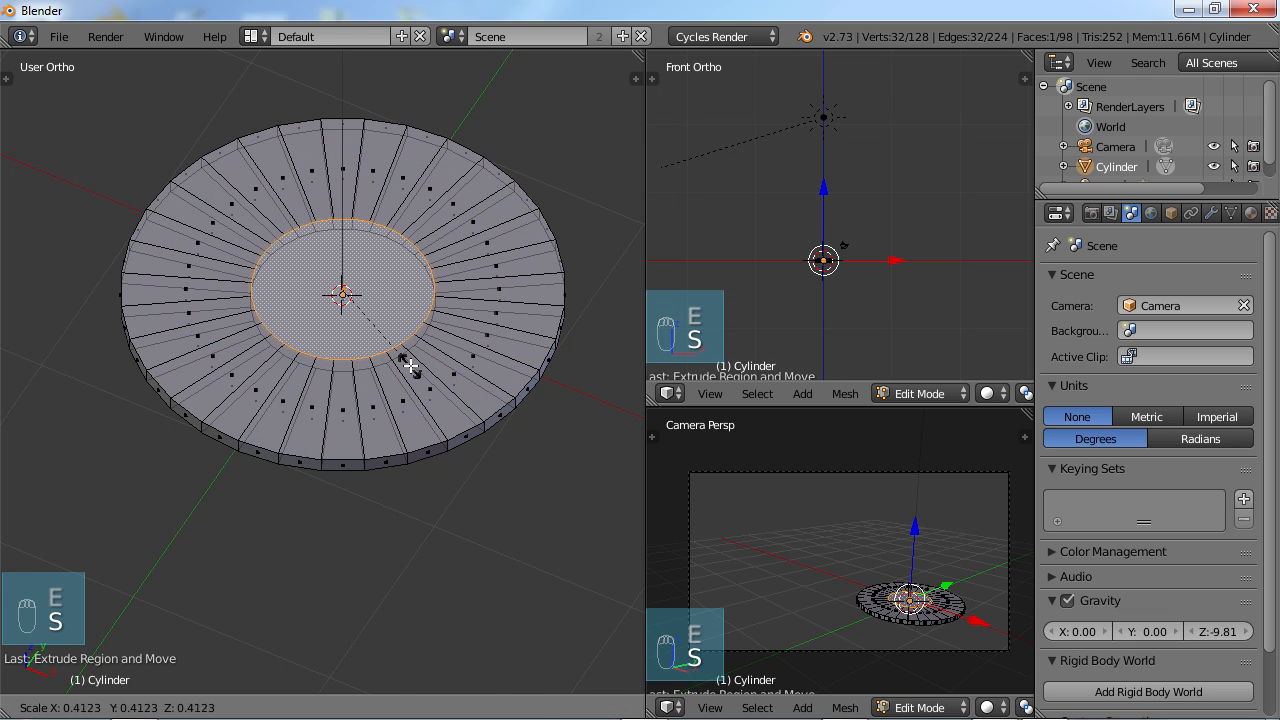
key(KP_7)
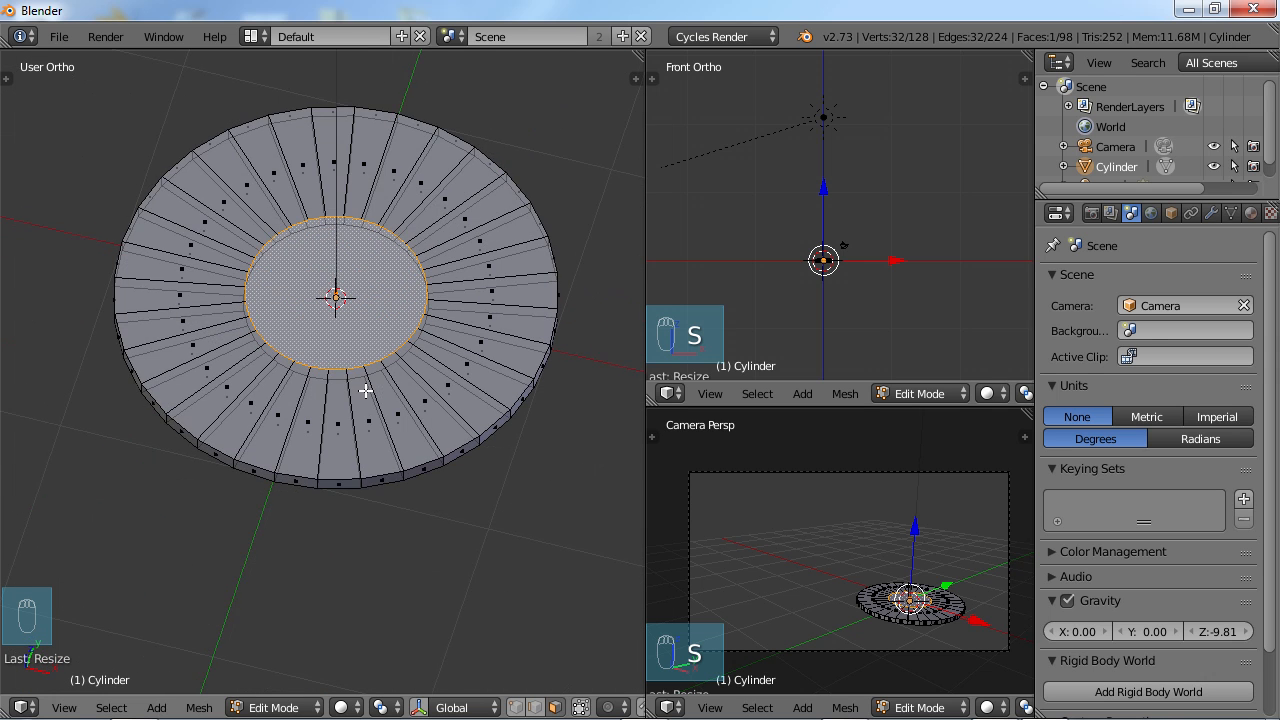
key(x)
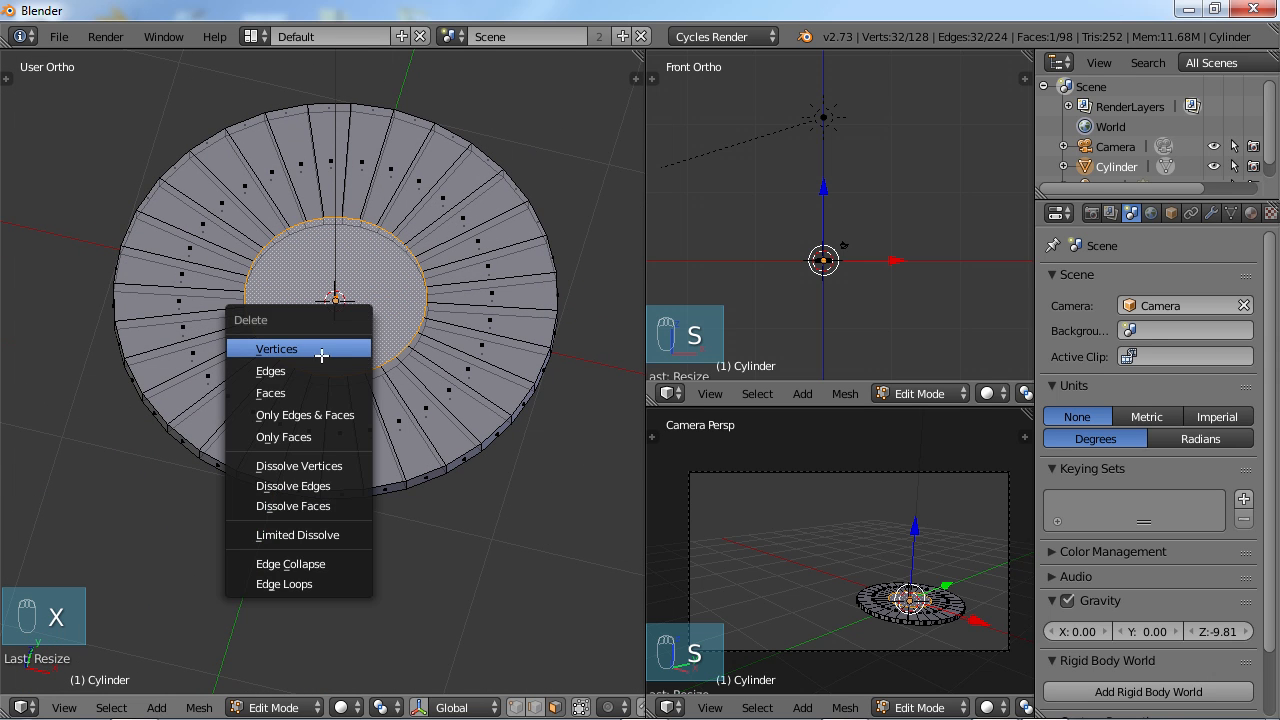
click(276, 348)
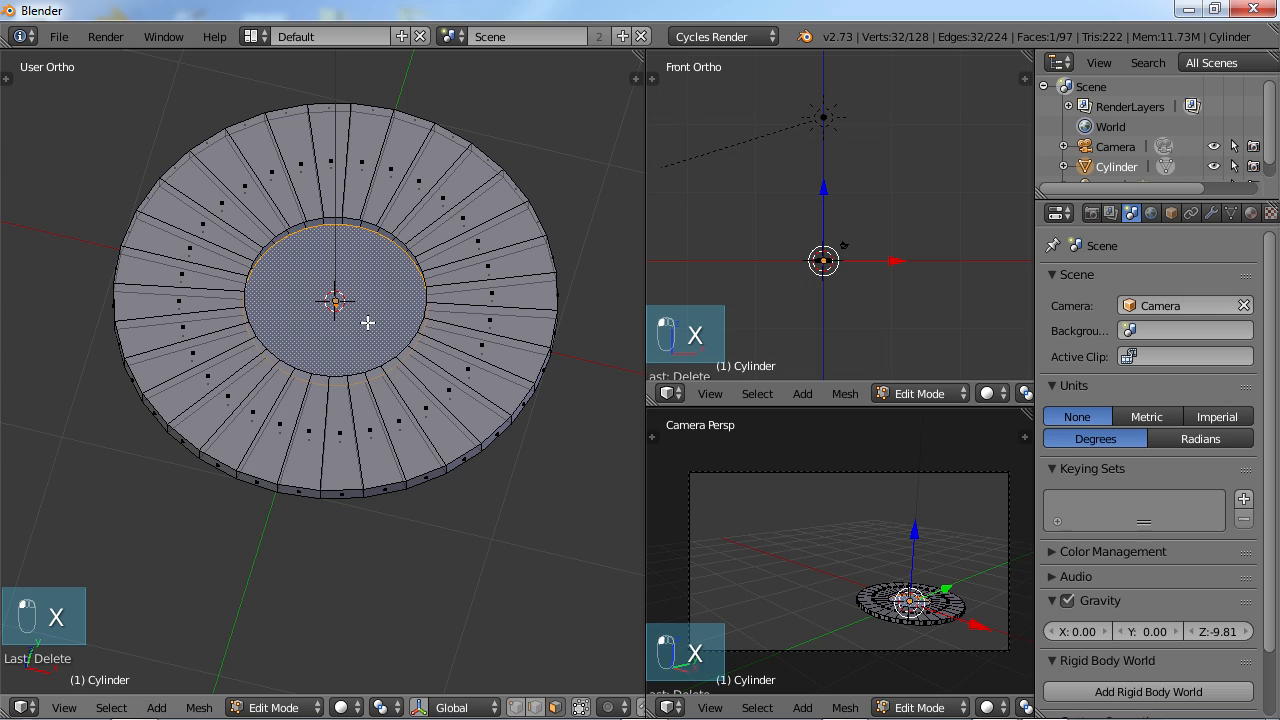
key(x)
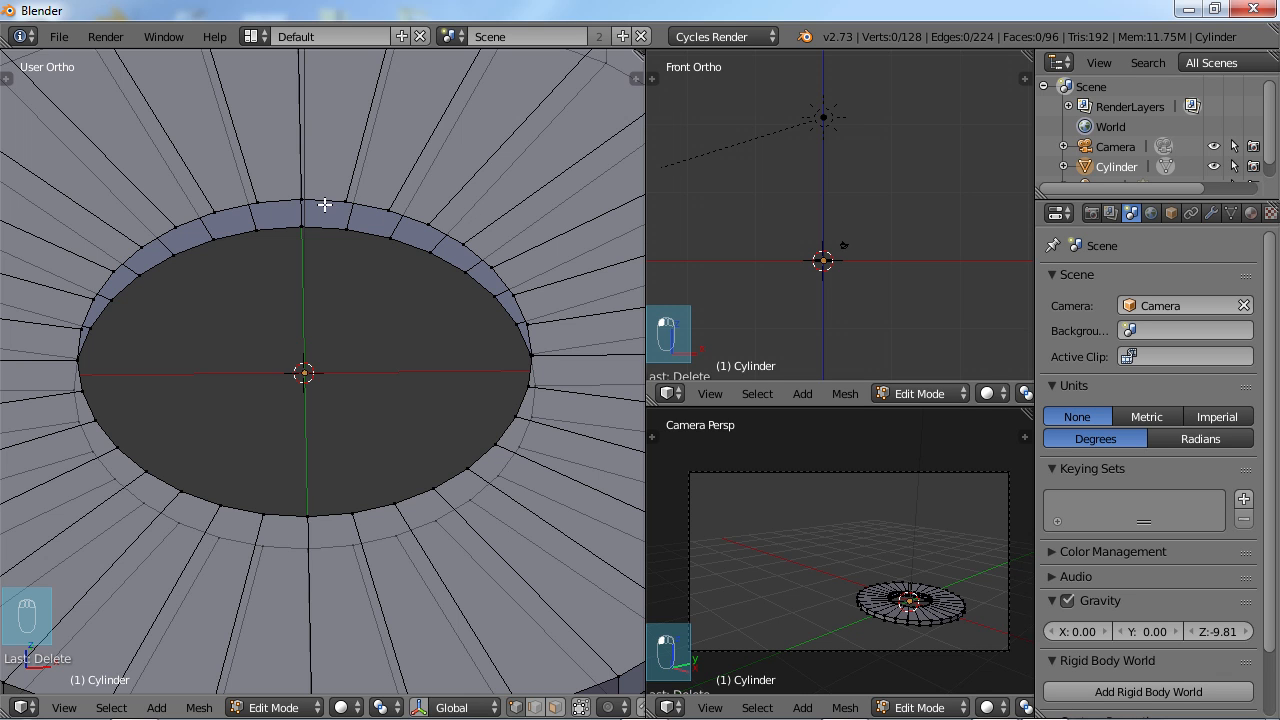
- Bridge the inner edge loops into a washer-shaped ring and return to Object Mode
key(a)
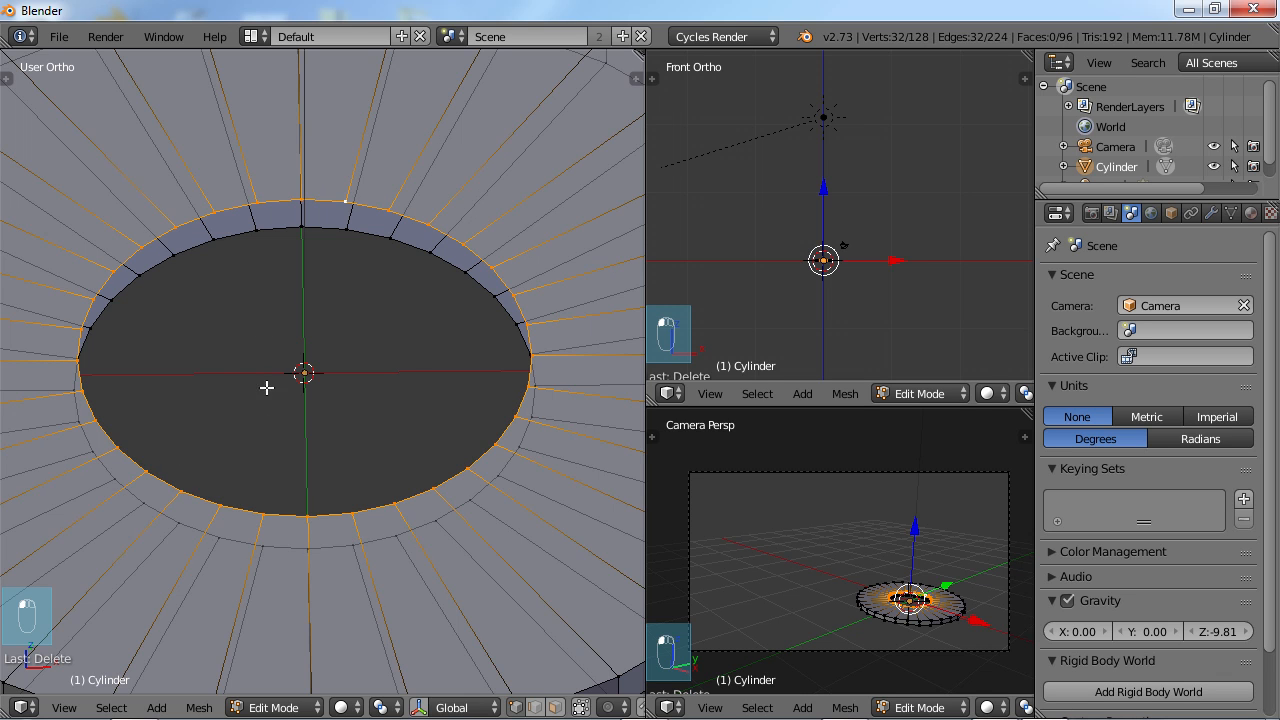
mouse_move(276, 232)
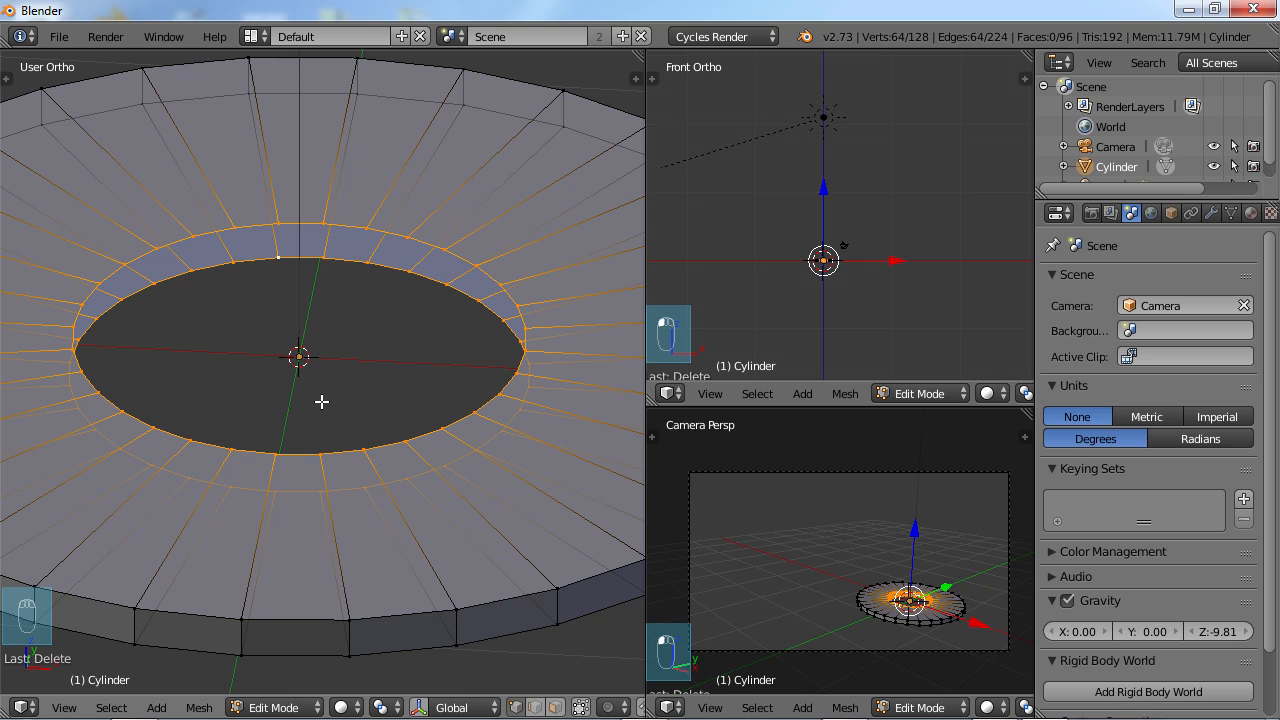
key(w)
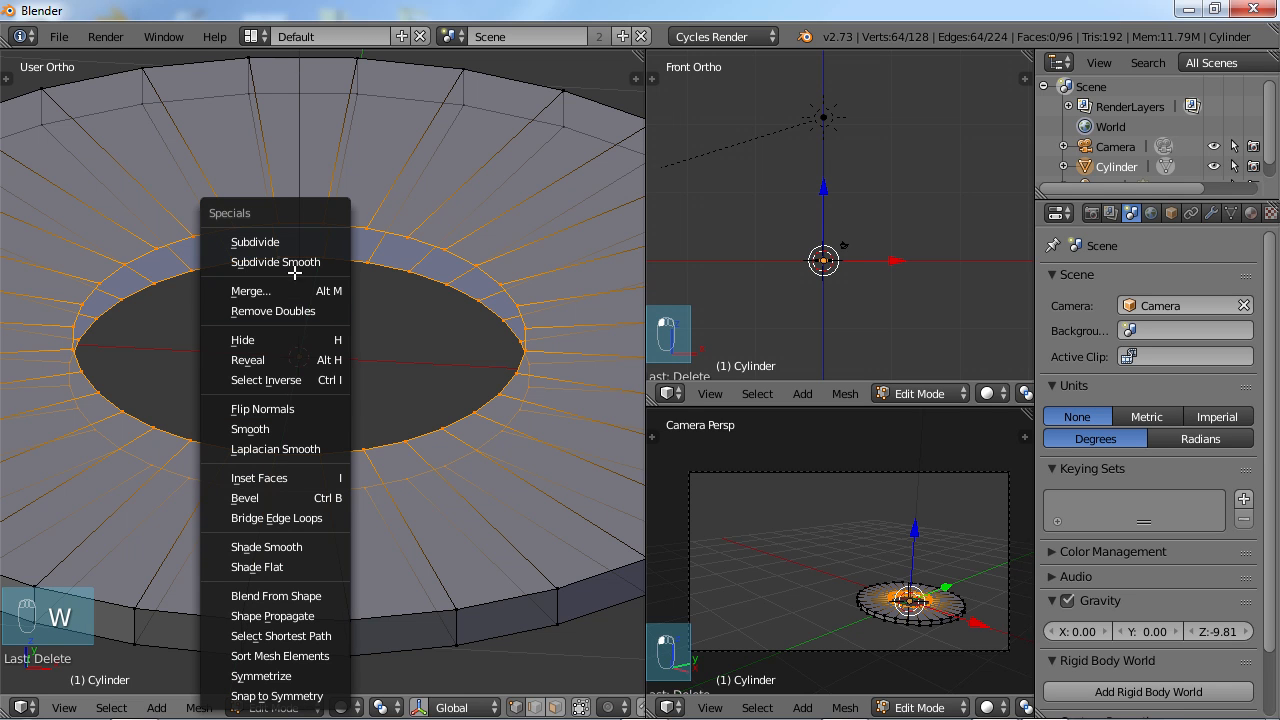
mouse_move(250, 428)
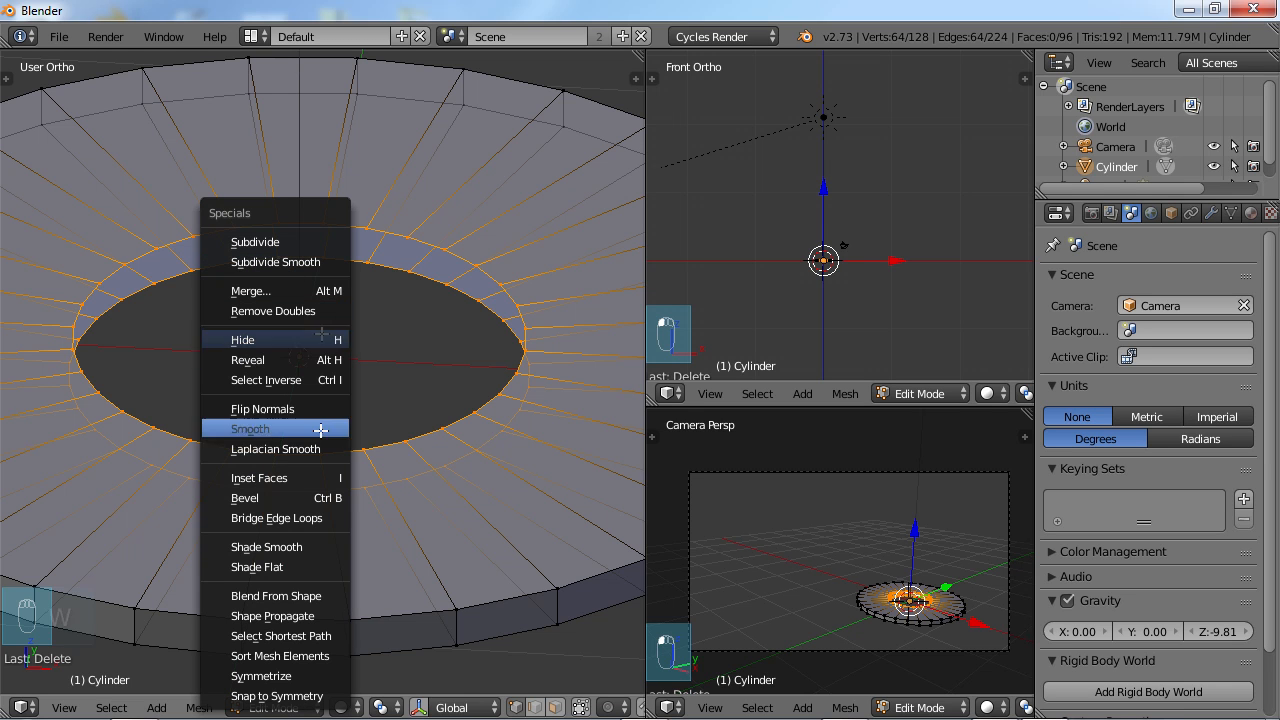
mouse_move(276, 516)
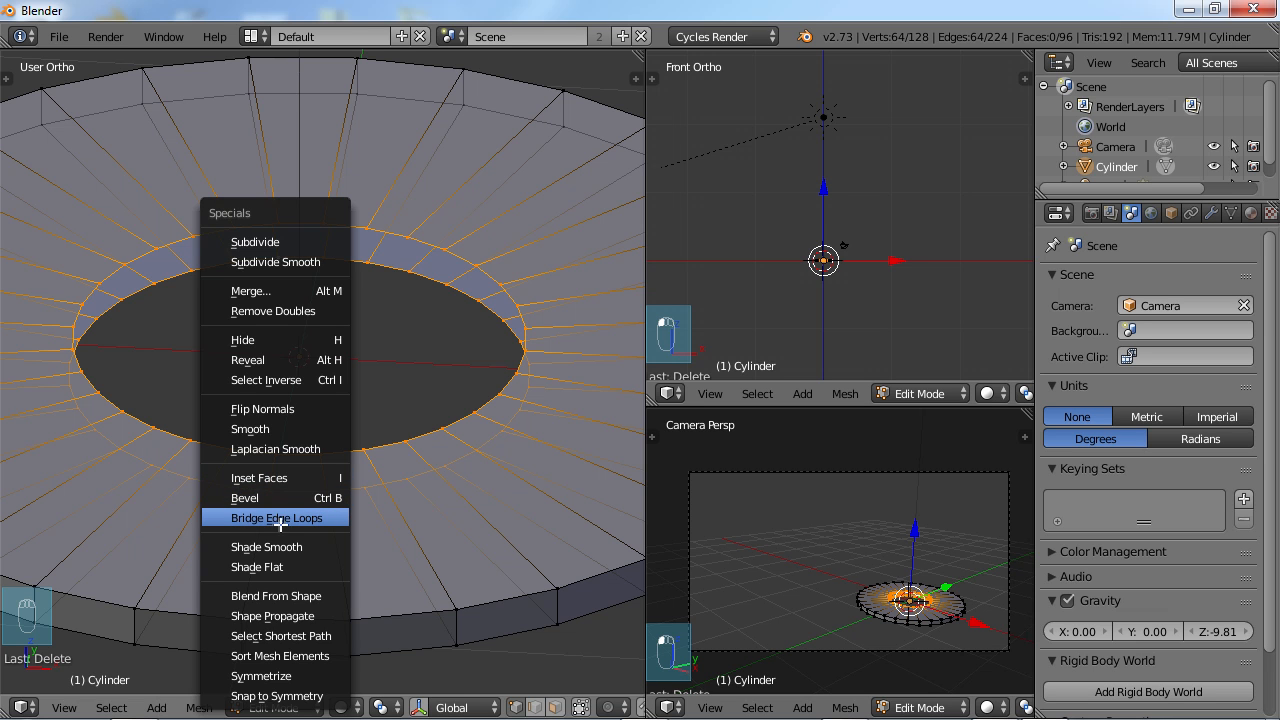
click(276, 516)
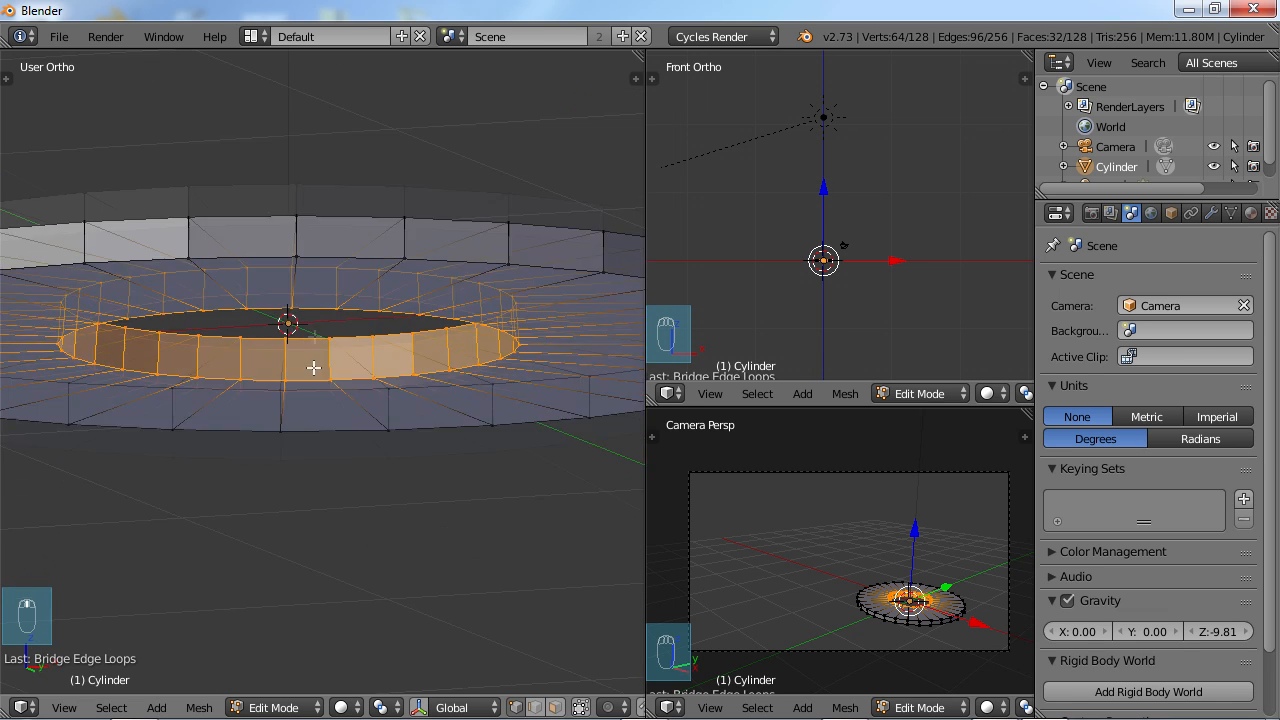
key(Tab)
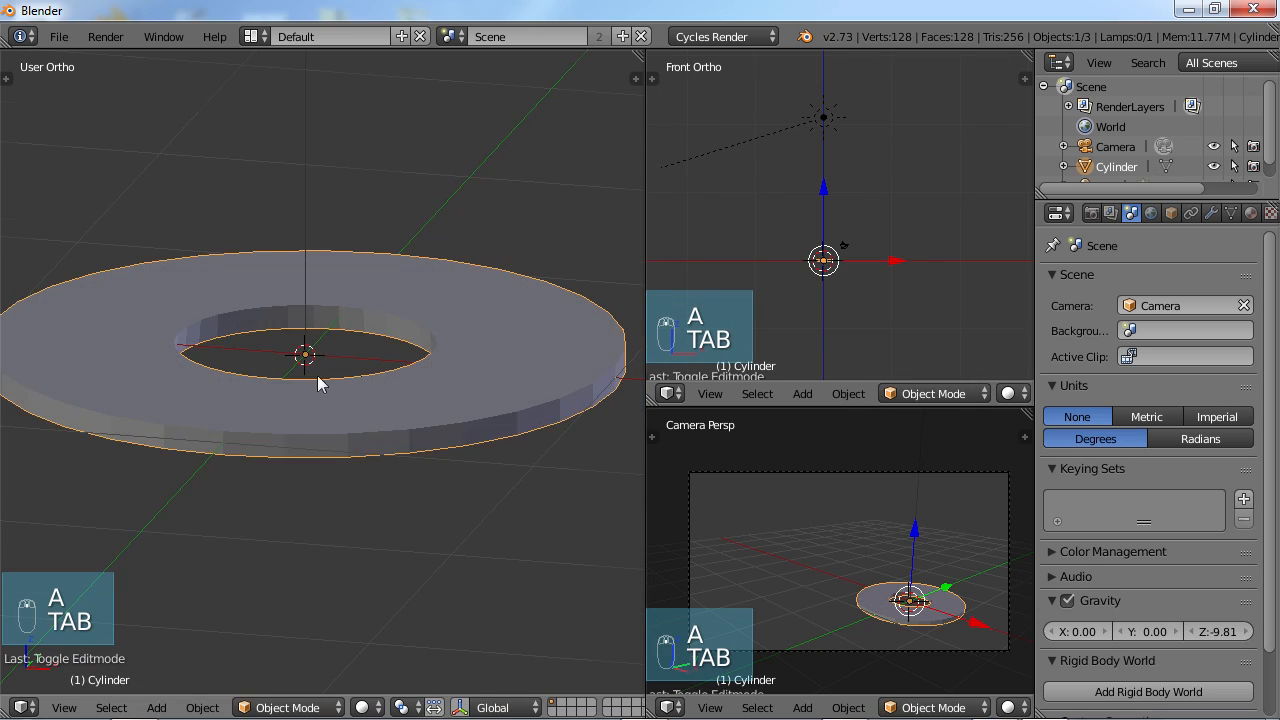
- Back in Edit Mode, select sixteen alternating faces around the ring's outer rim
key(Tab)
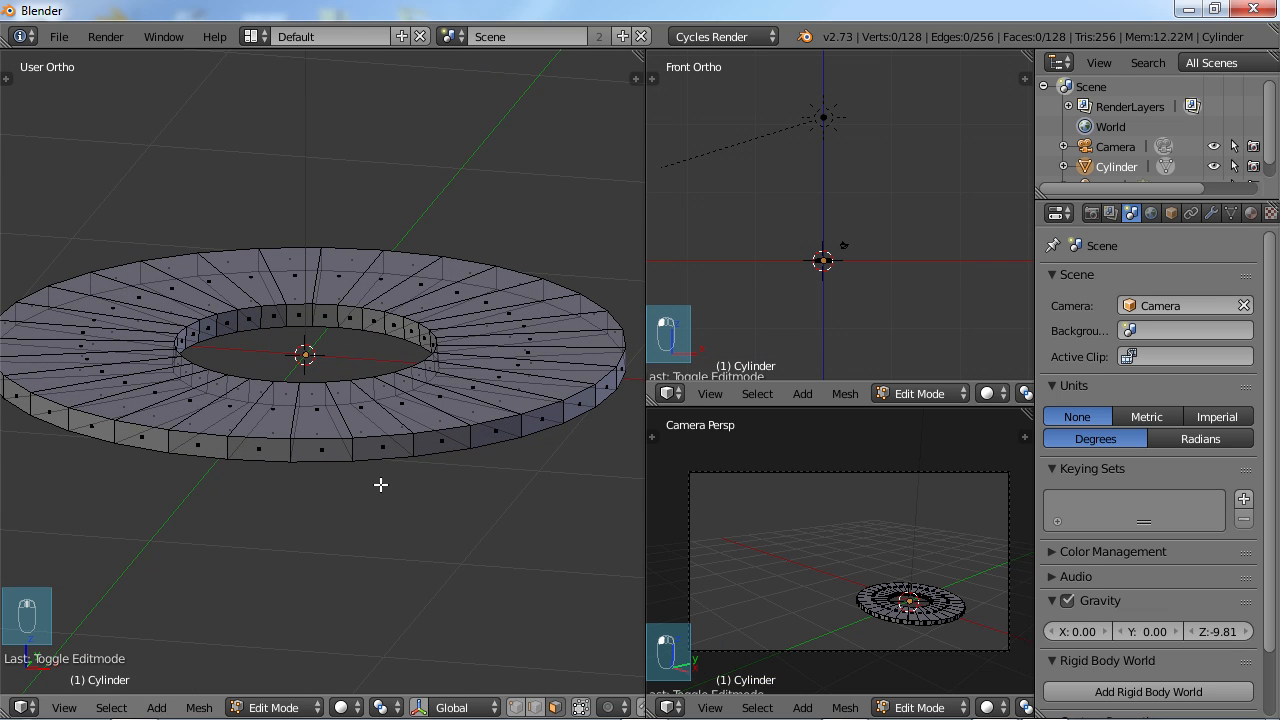
click(344, 432)
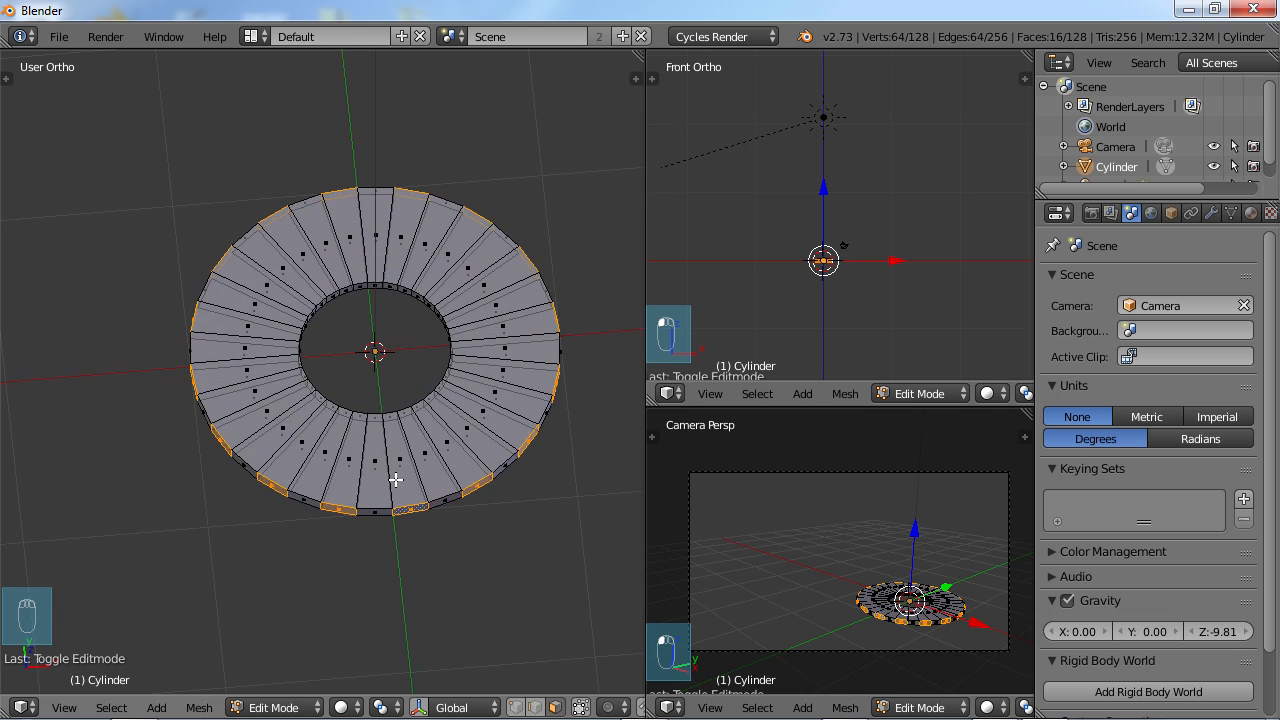
- Extrude the sixteen selected rim faces individually outward to form gear teeth
key(t)
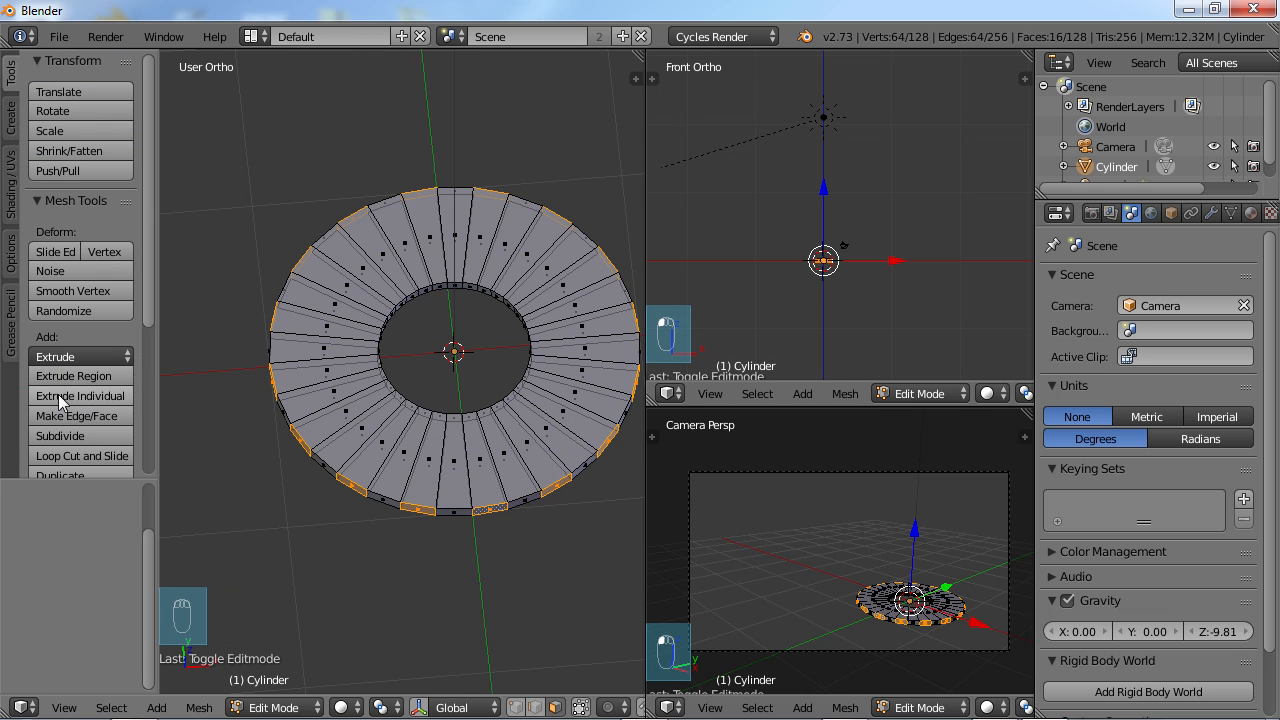
mouse_move(56, 400)
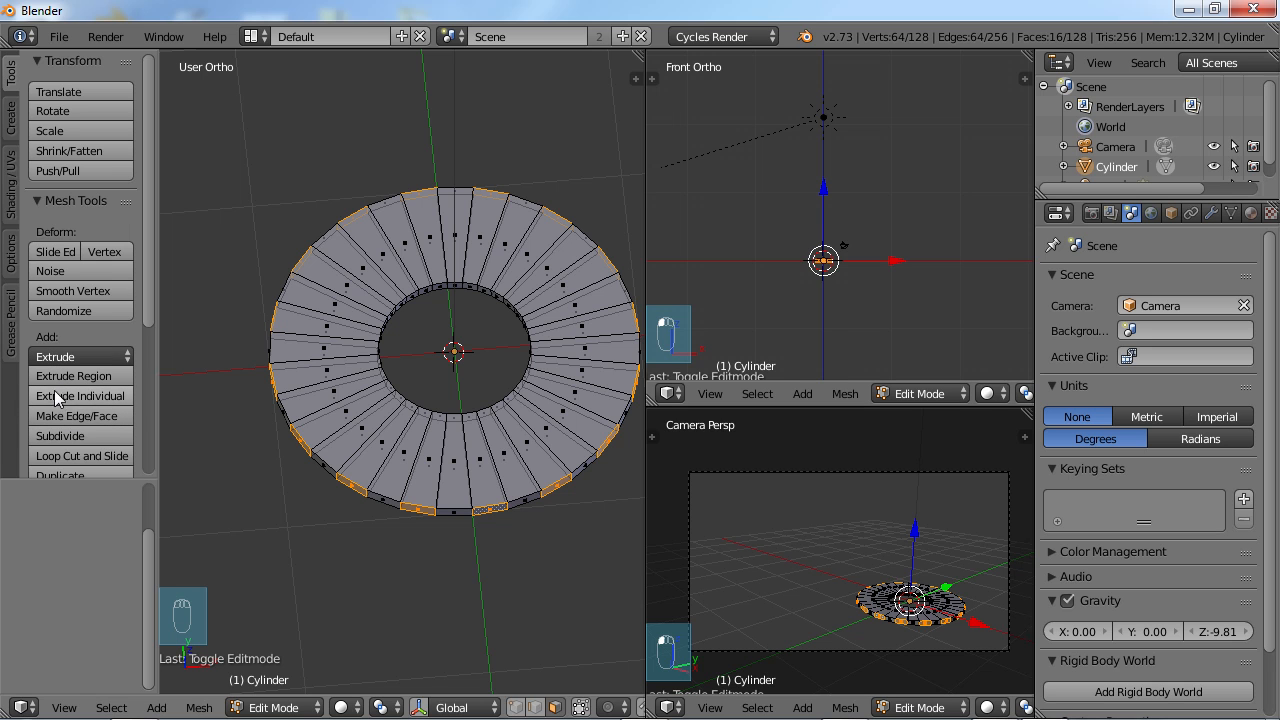
mouse_move(80, 396)
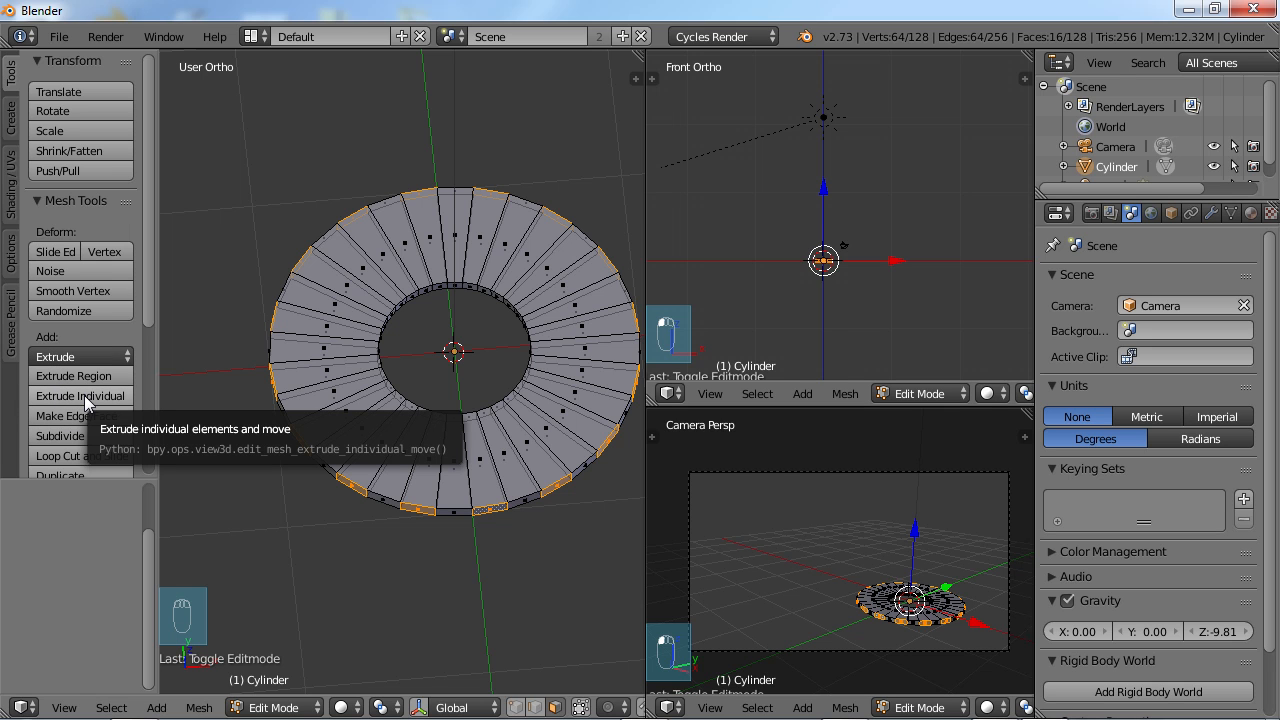
click(80, 396)
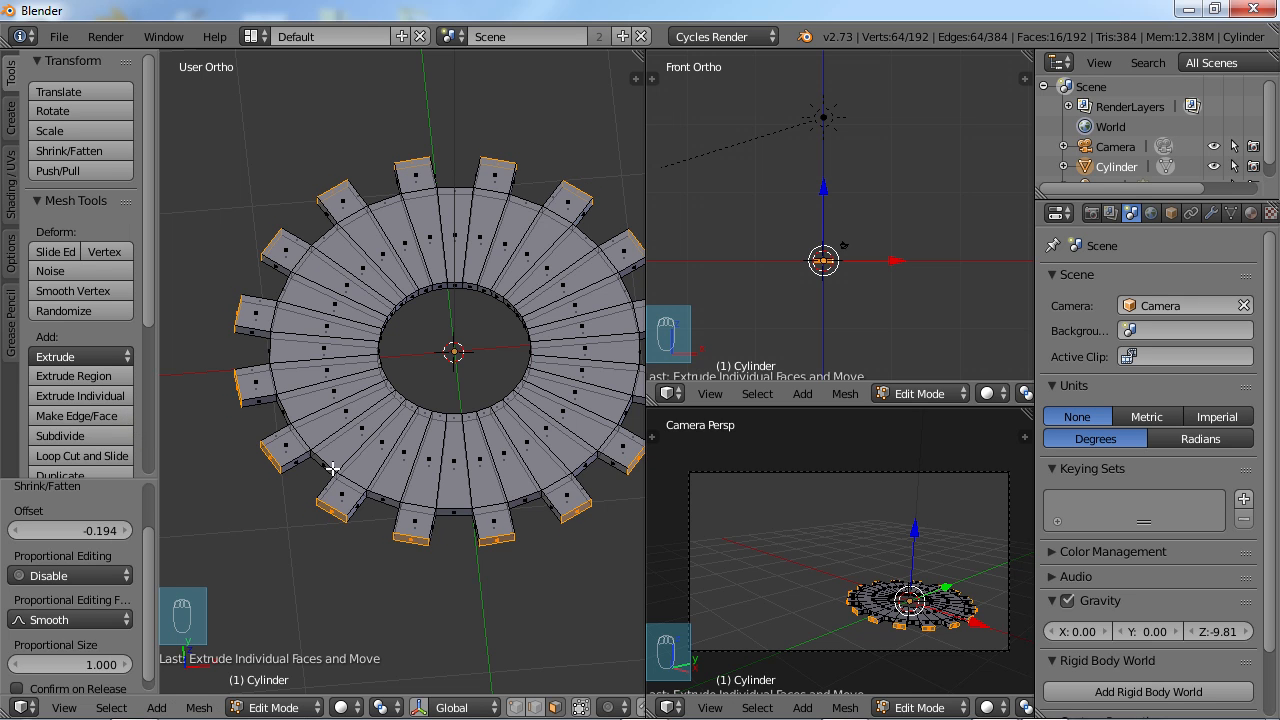
mouse_move(240, 408)
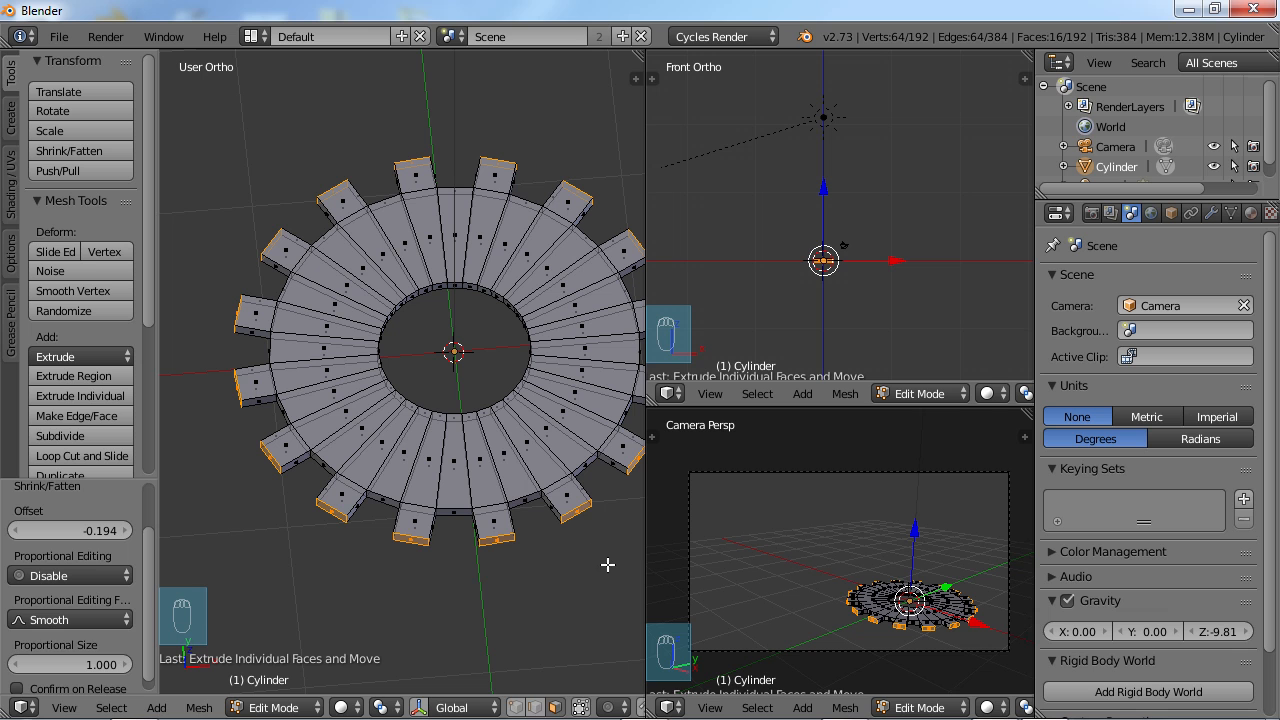
key(s)
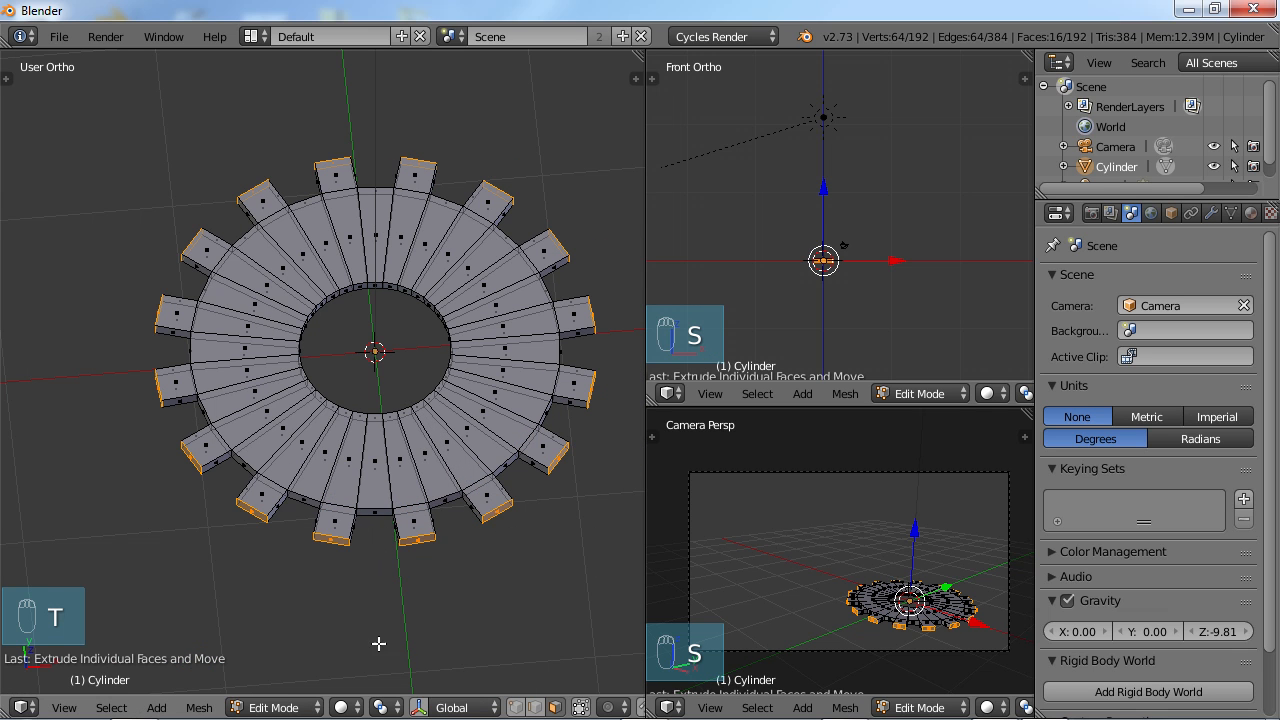
mouse_move(388, 708)
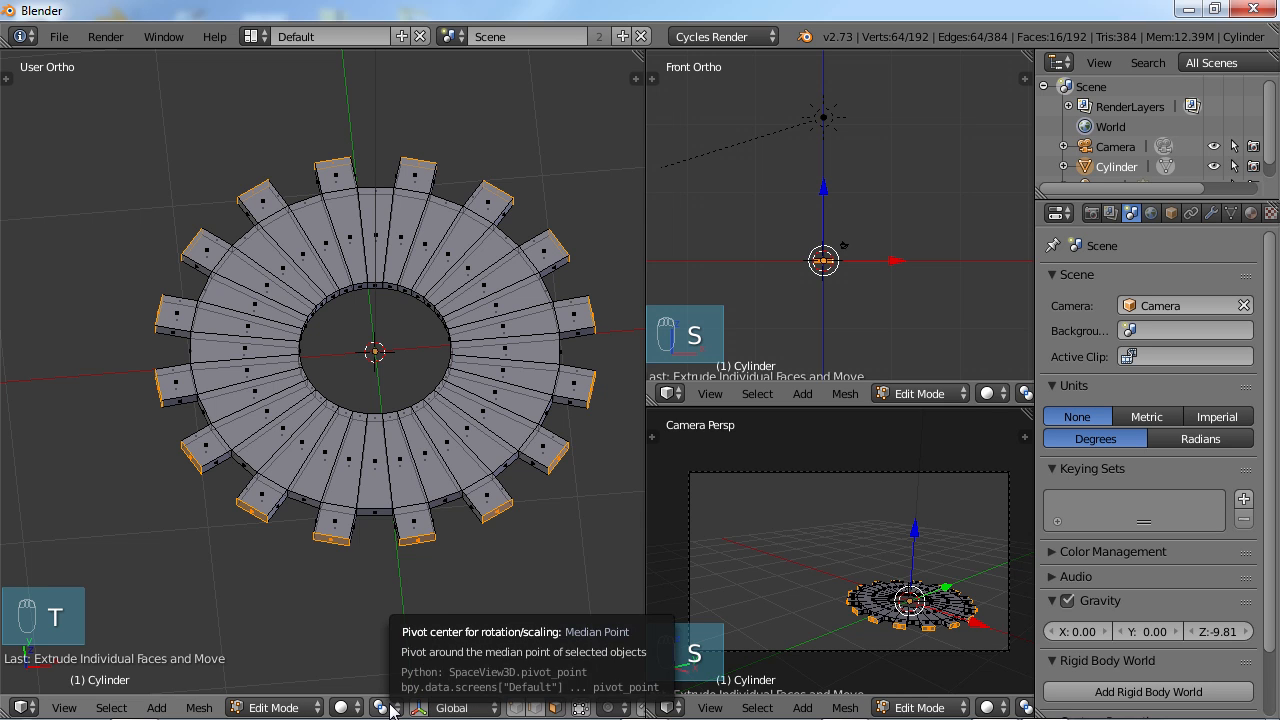
- With pivot set to Individual Origins, scale the tooth tips down so each tooth tapers
click(378, 708)
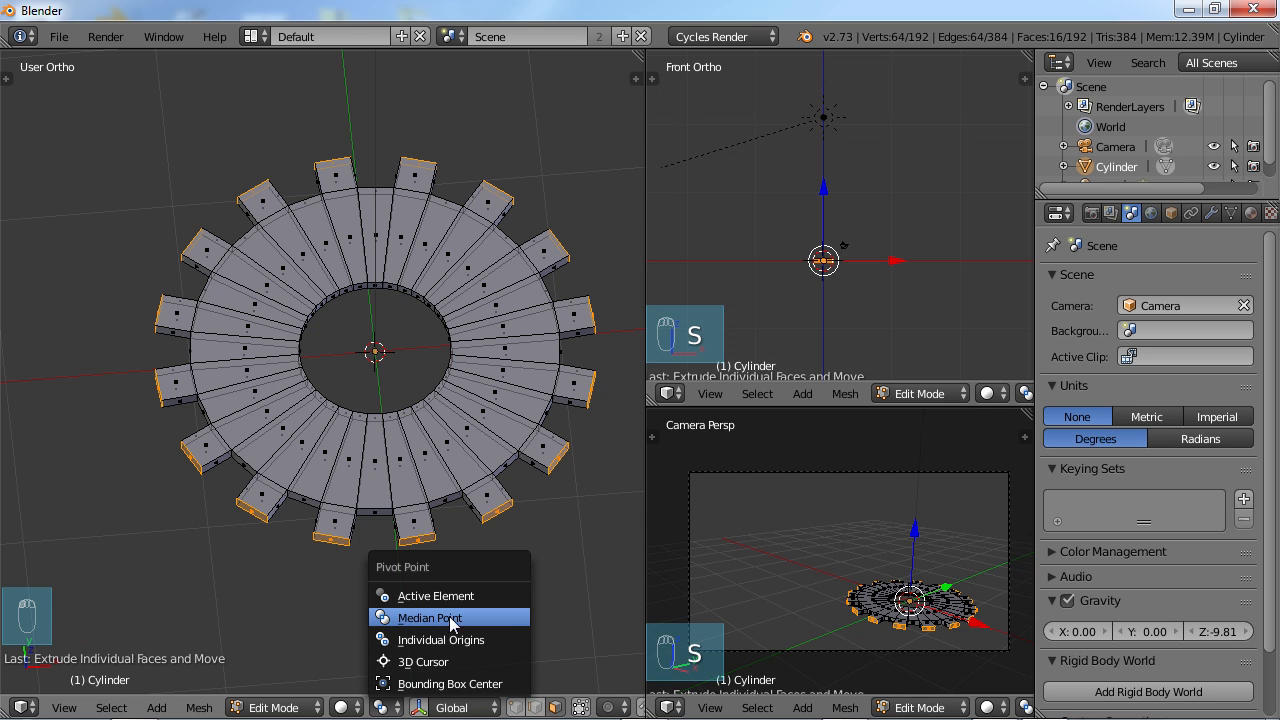
mouse_move(428, 640)
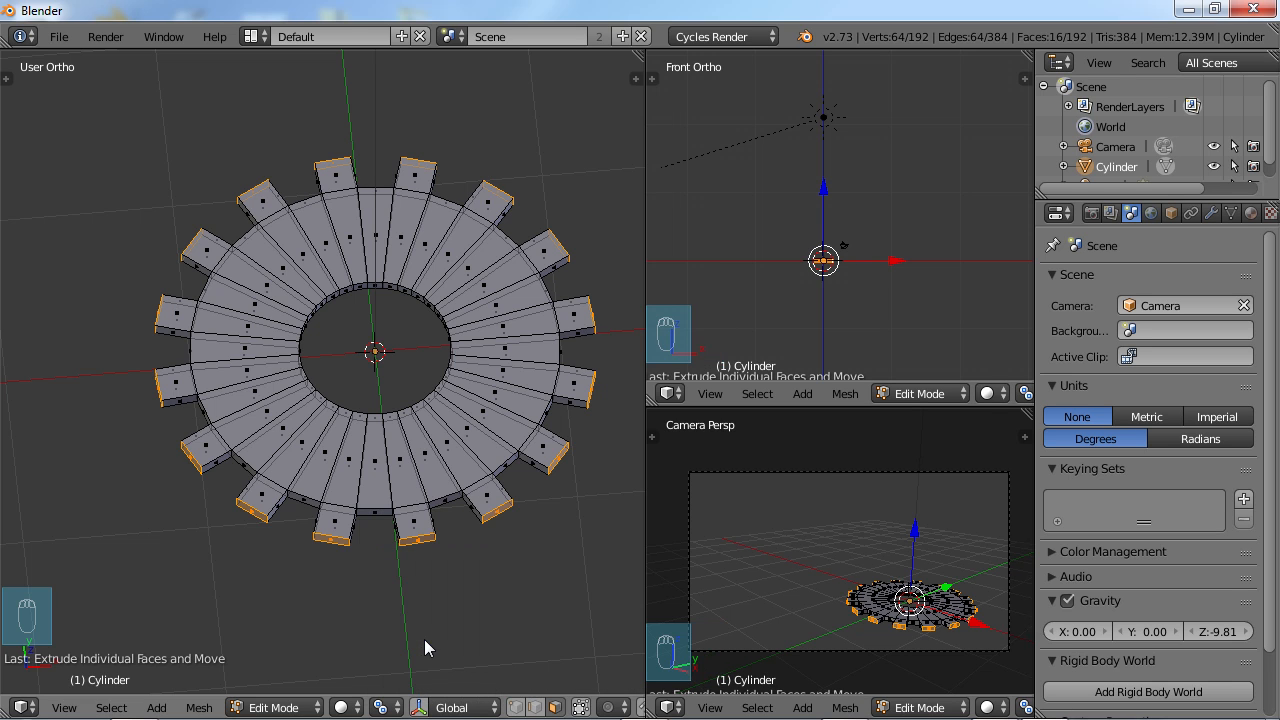
mouse_move(570, 350)
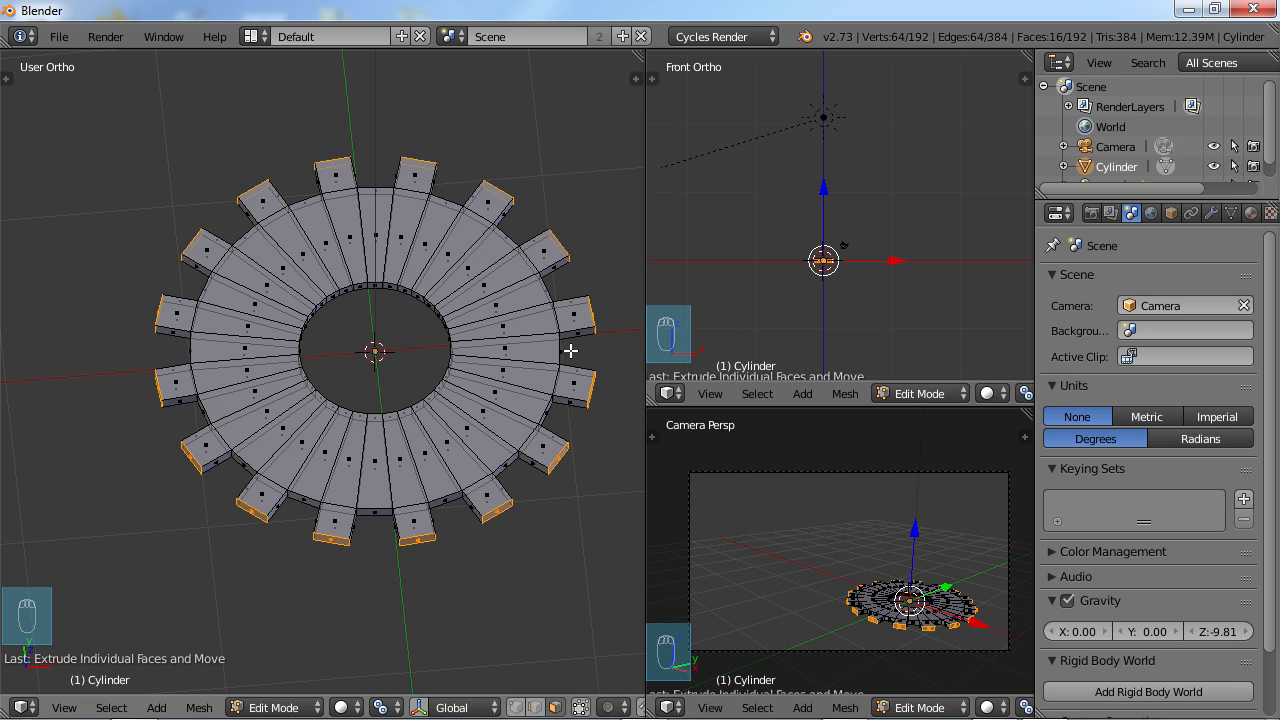
mouse_move(562, 638)
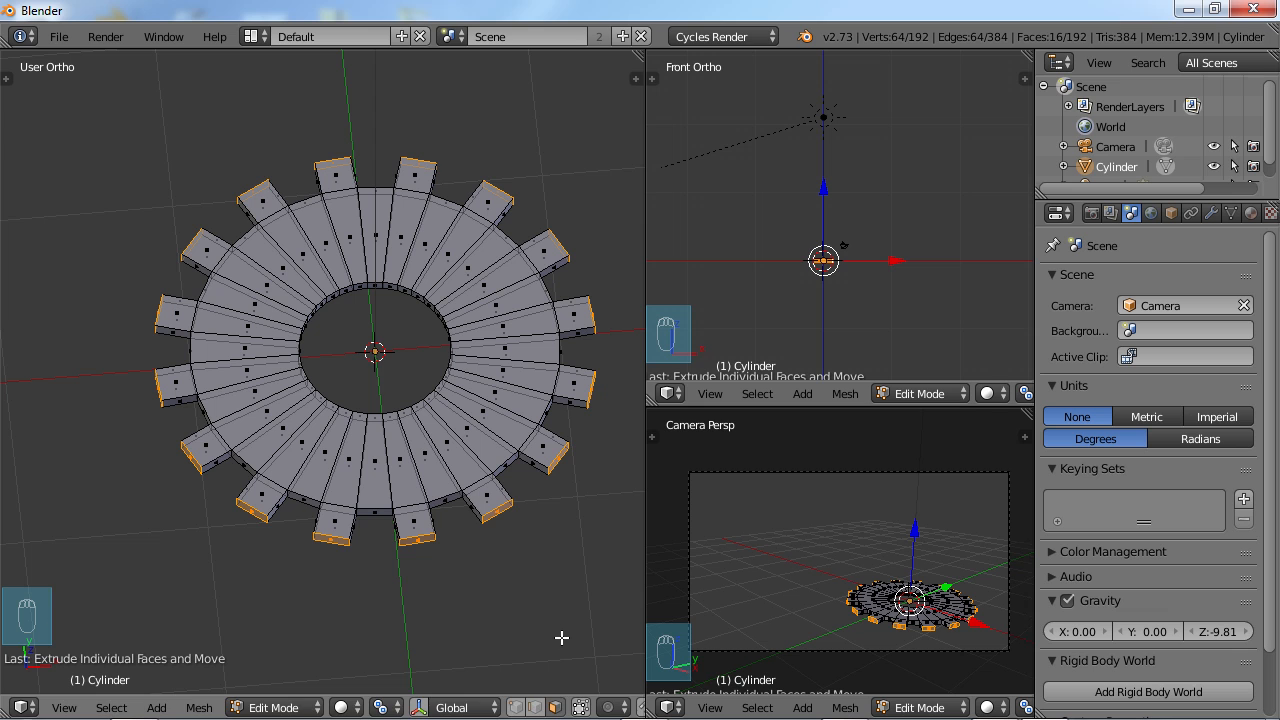
key(s)
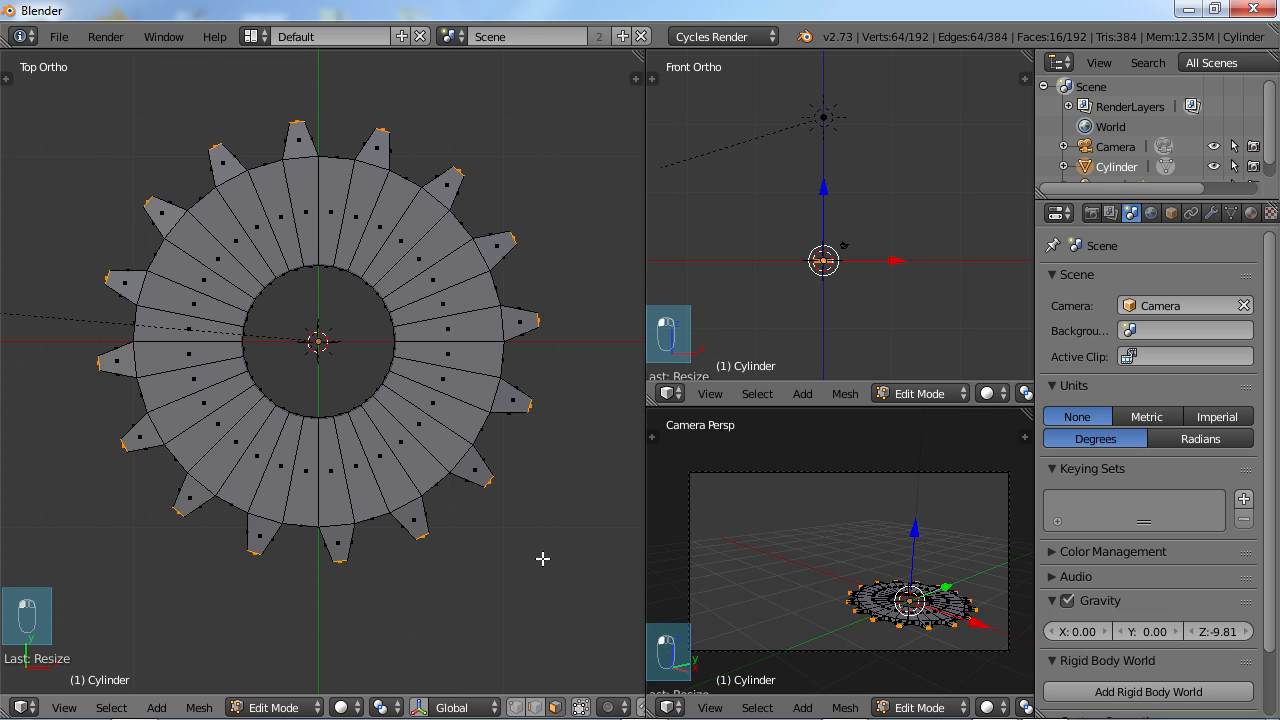
key(s)
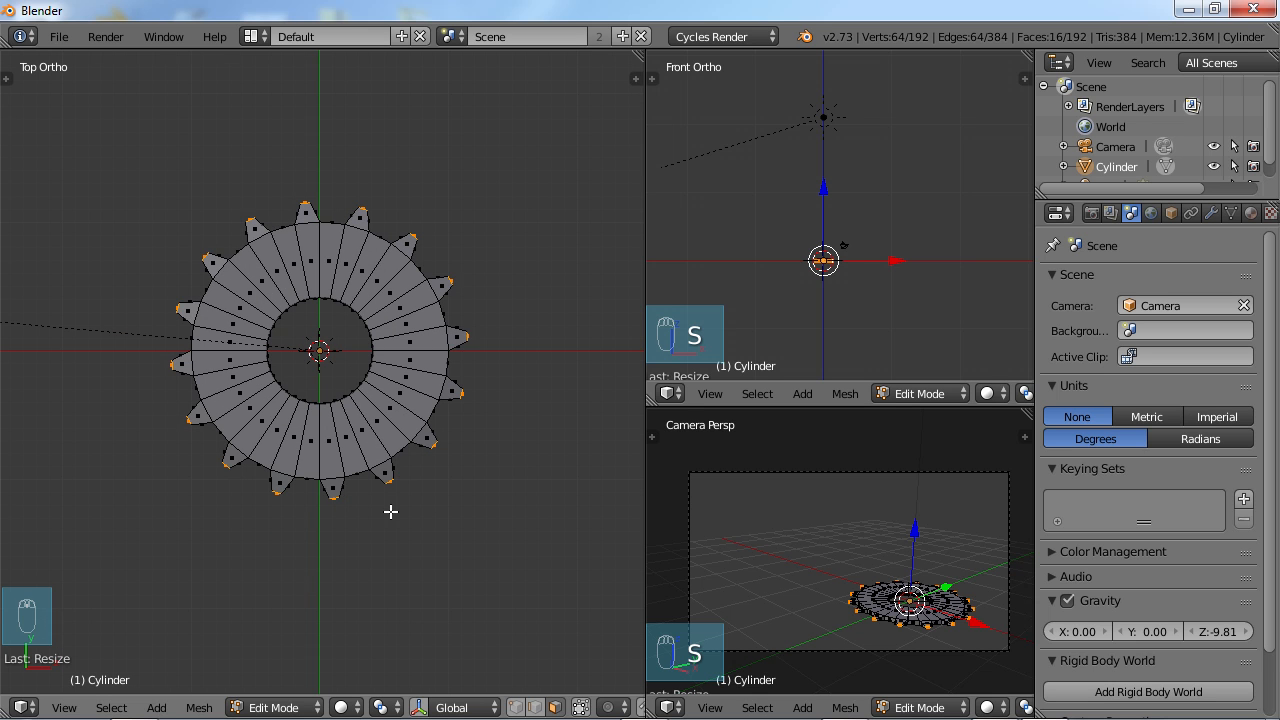
- Leave Edit Mode and rename the Cylinder object to Gear1 in the Outliner
key(Tab)
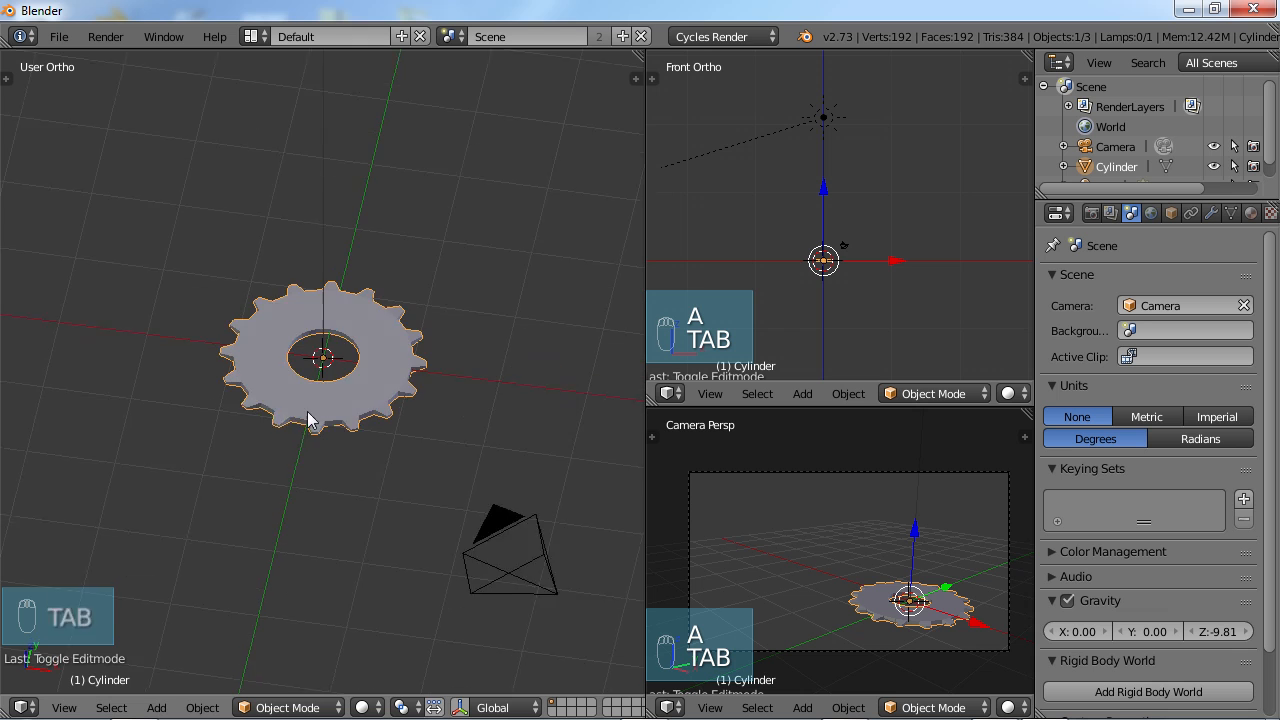
key(KP_7)
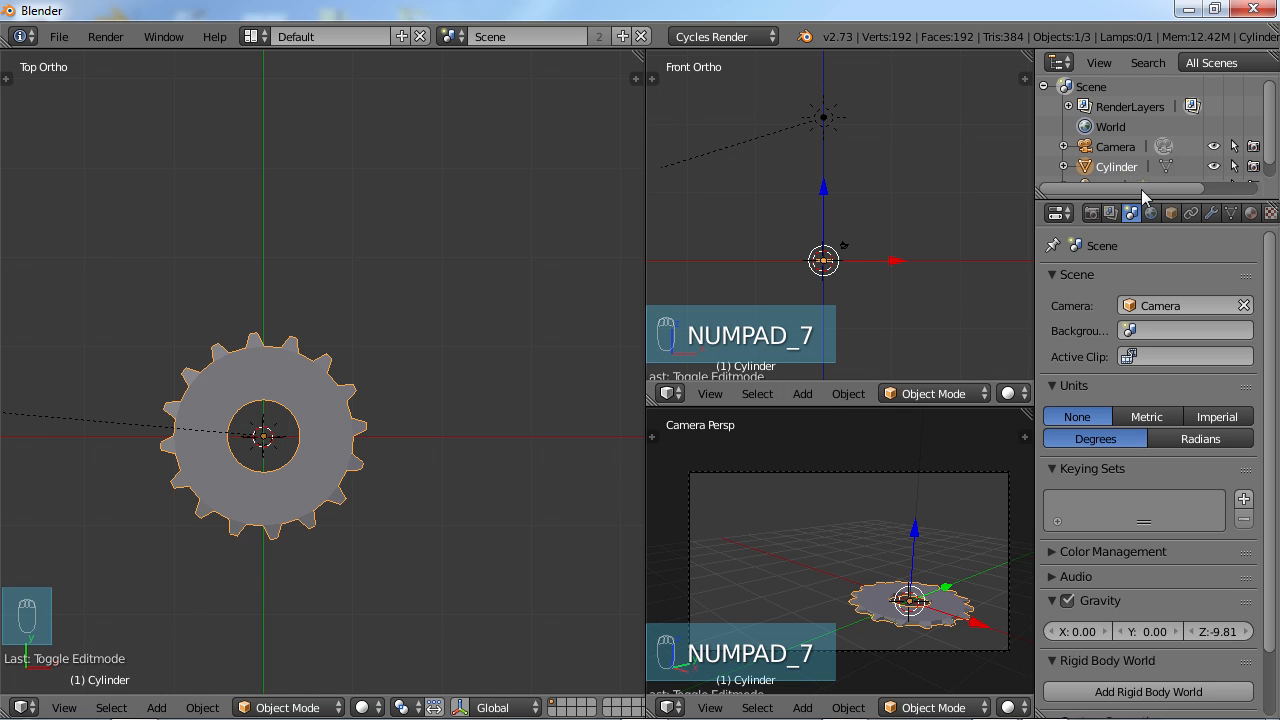
double_click(1116, 168)
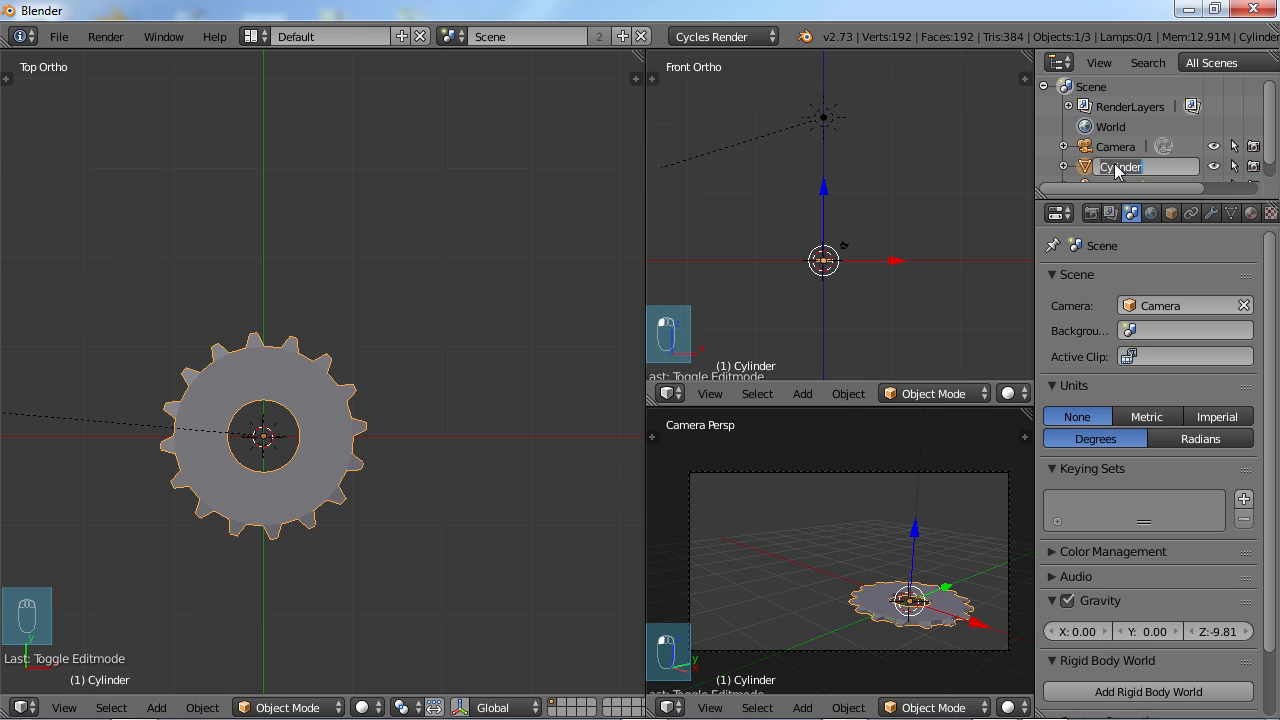
text(Gear1)
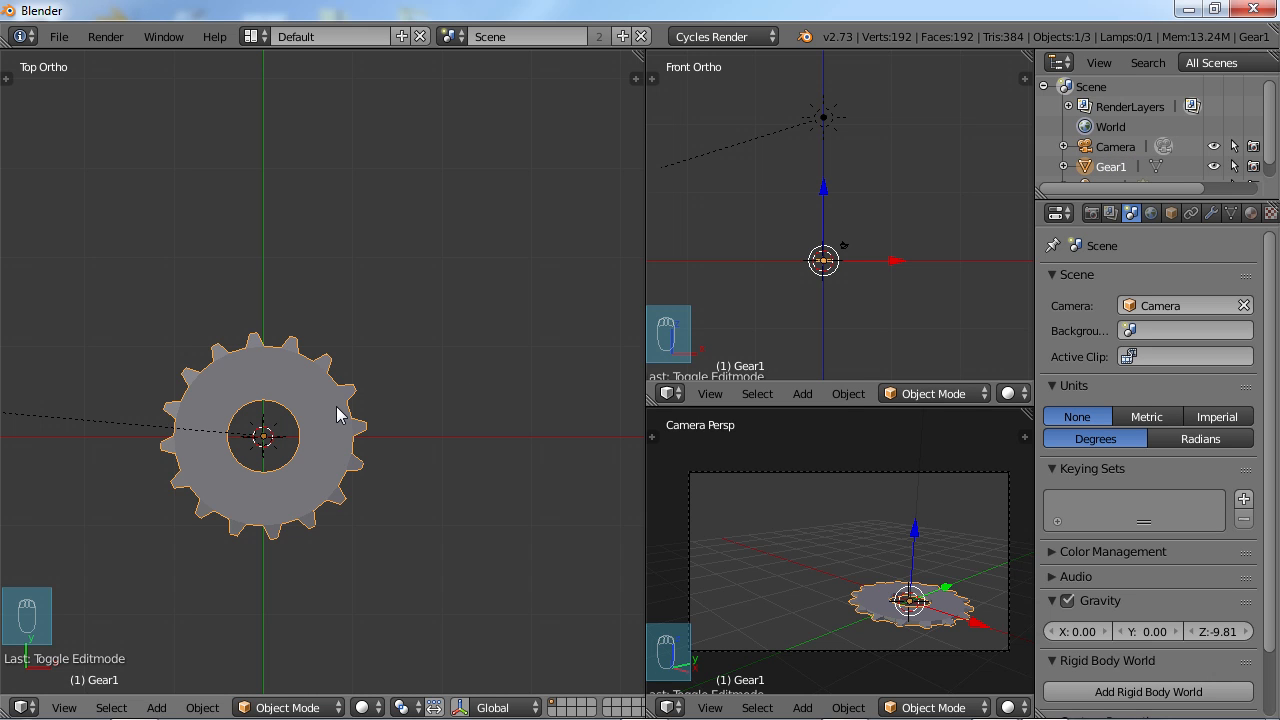
- Duplicate Gear1, rotate and place the copy so the teeth mesh, and rename it Gear2
key(shift+d)
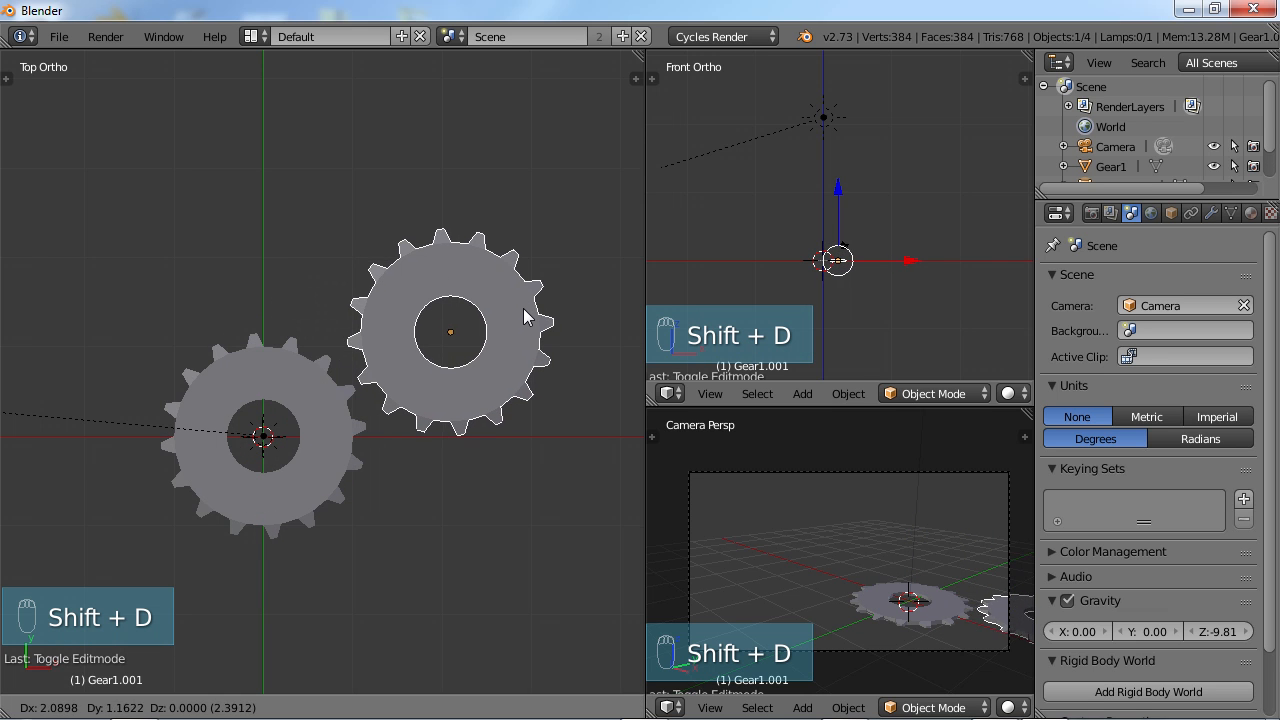
key(r)
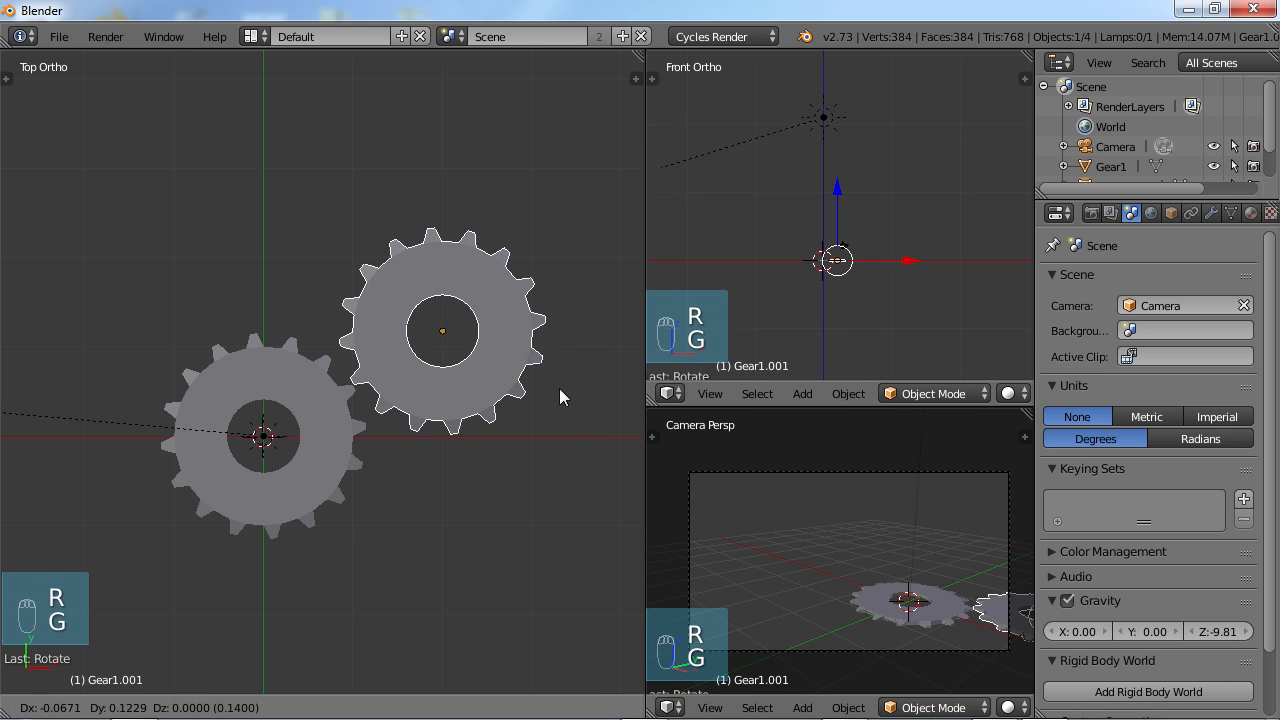
mouse_move(548, 390)
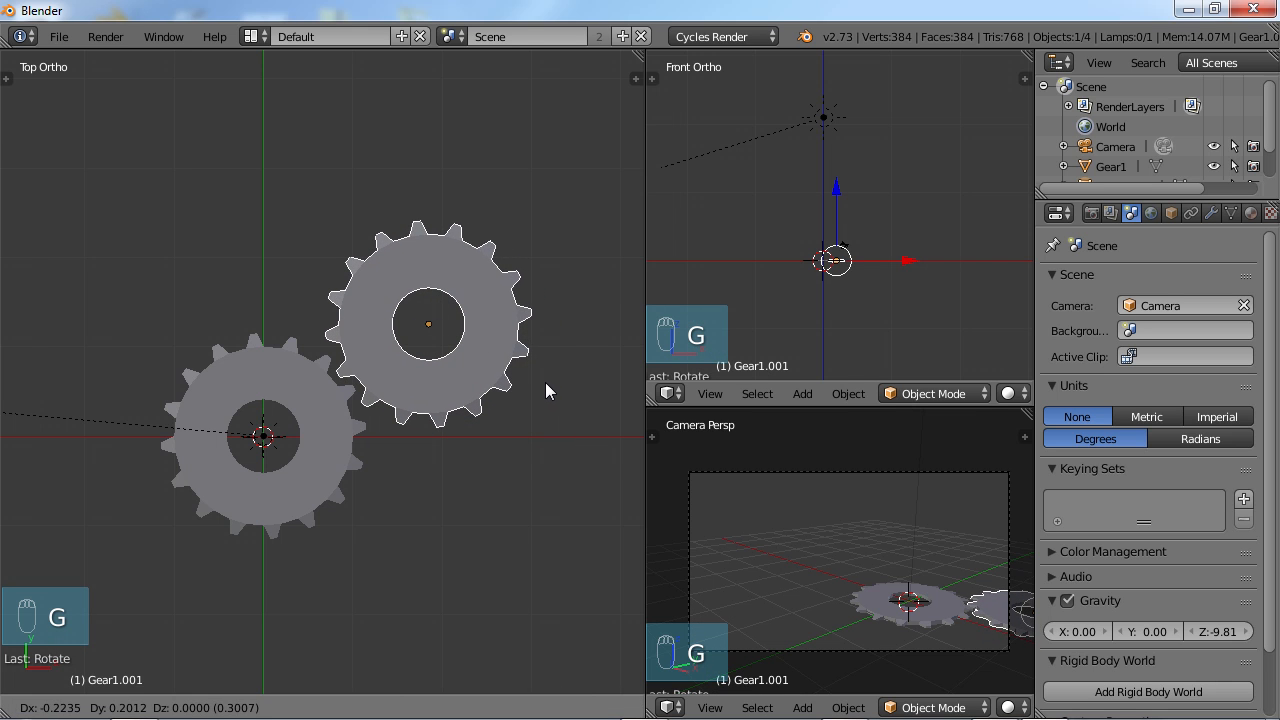
click(428, 324)
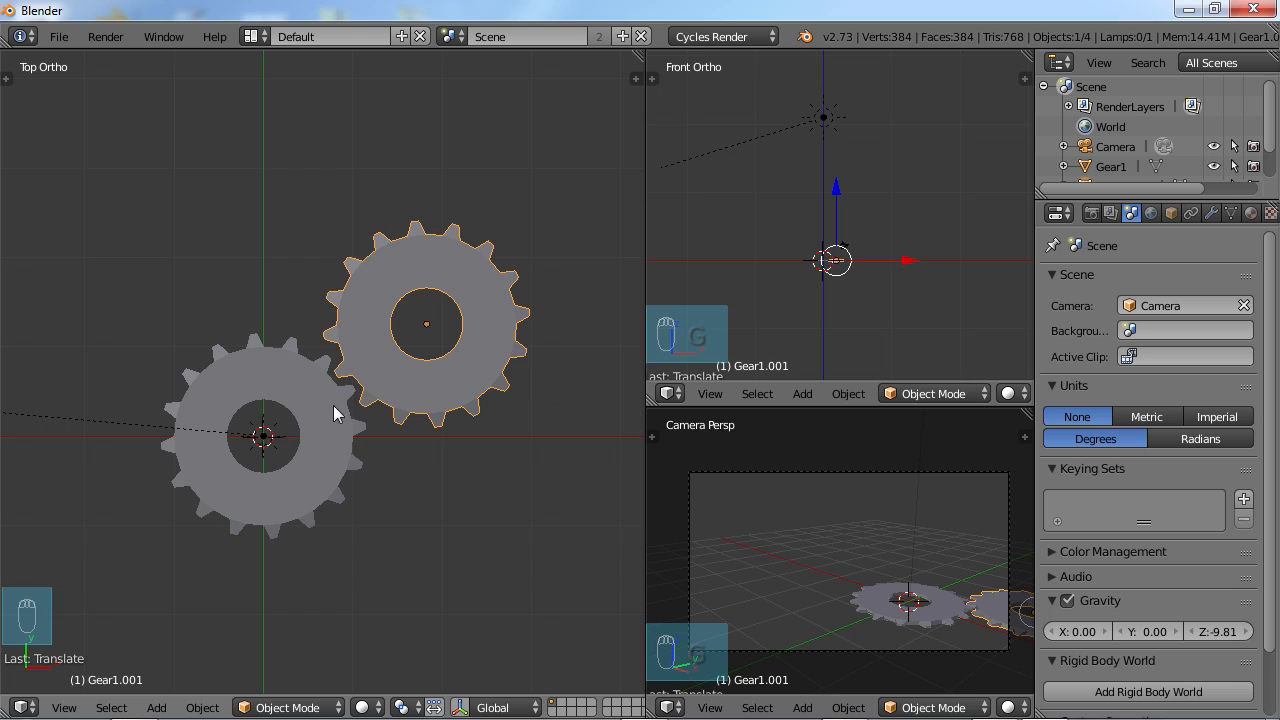
mouse_move(390, 330)
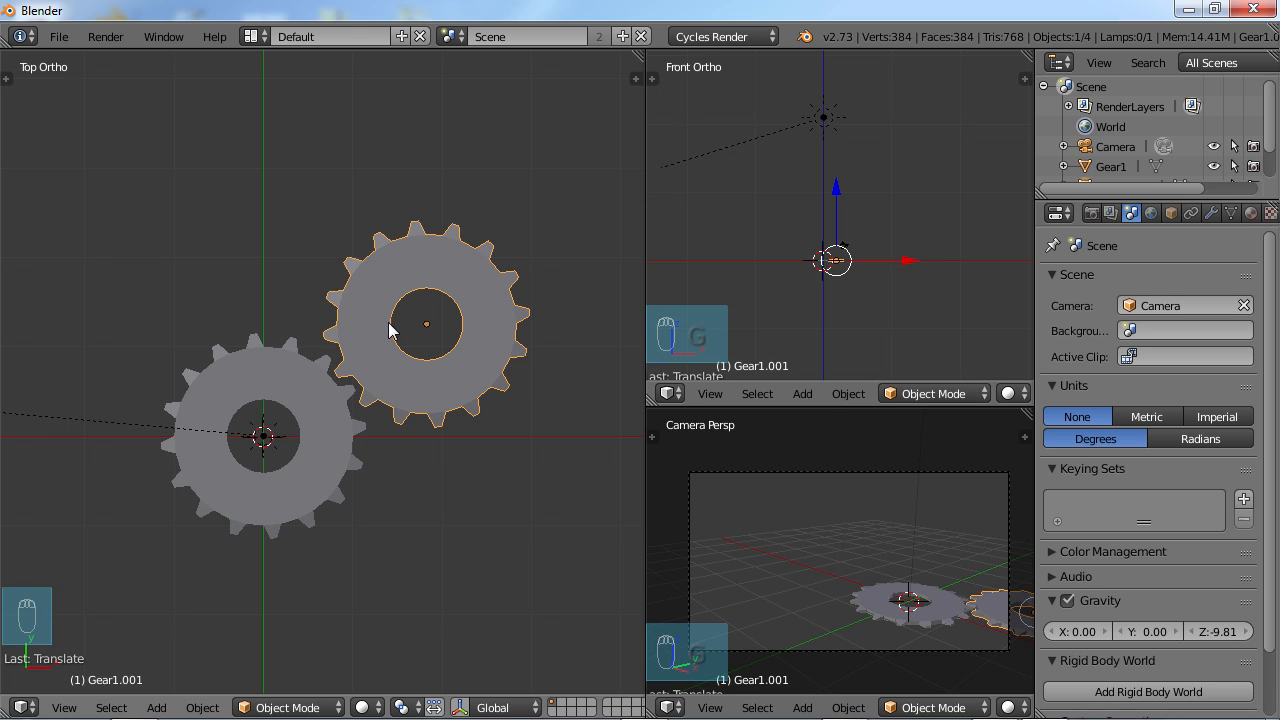
mouse_move(364, 348)
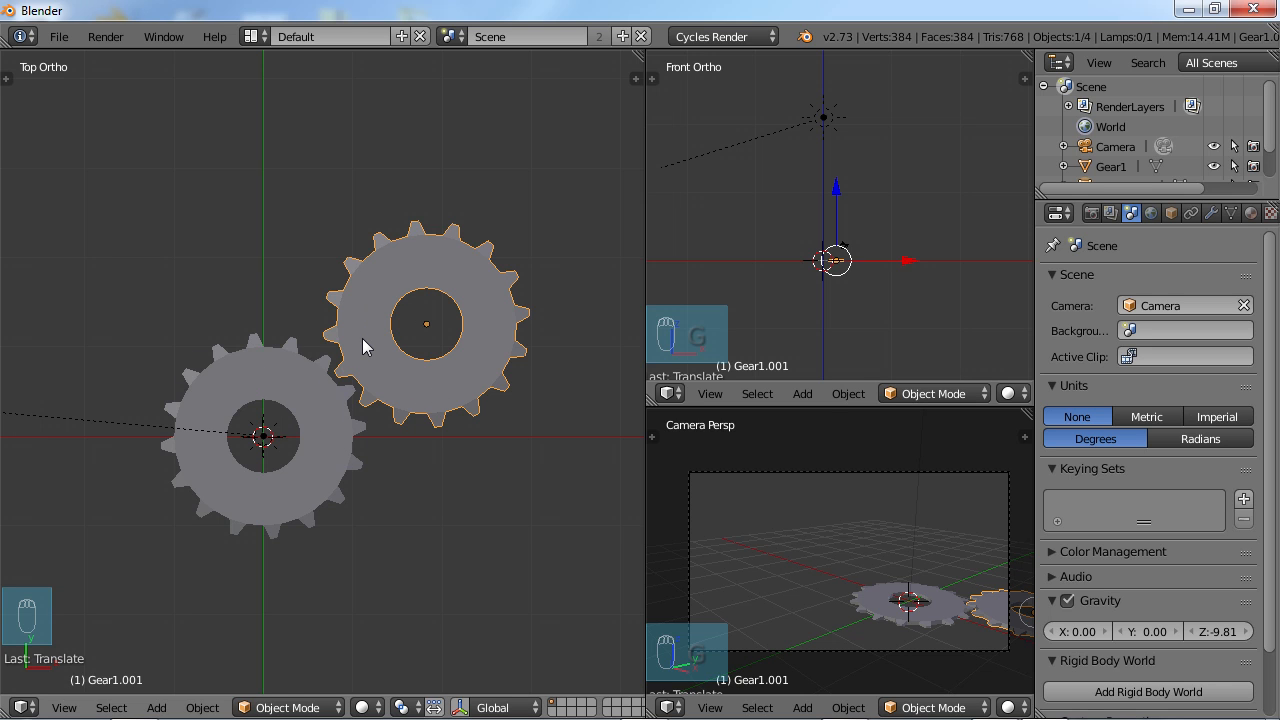
mouse_move(830, 206)
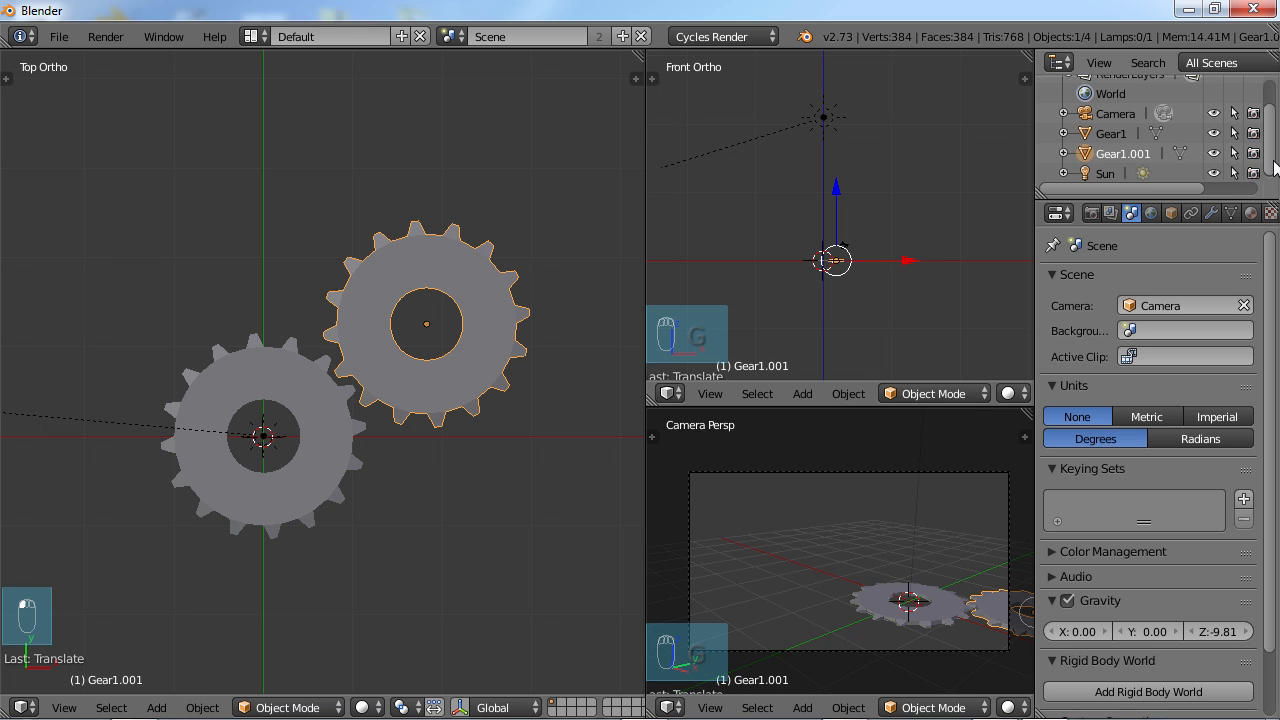
double_click(1122, 152)
text(Gear2)
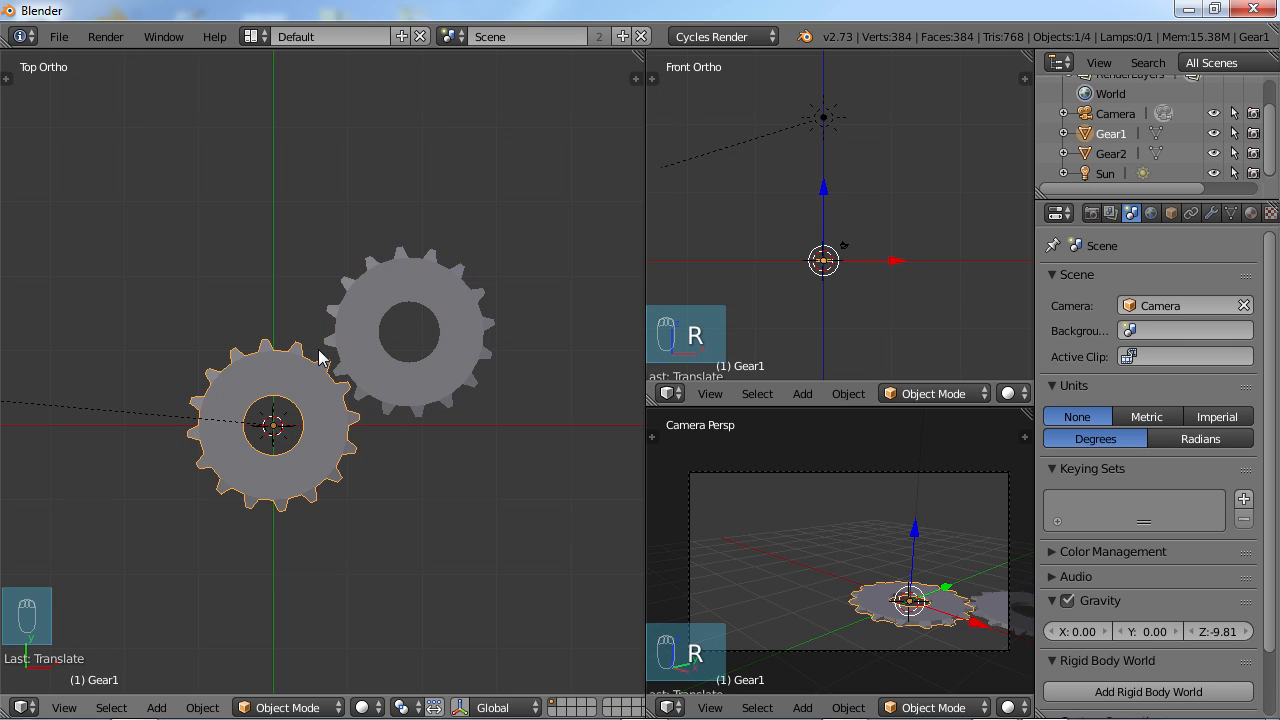
mouse_move(324, 364)
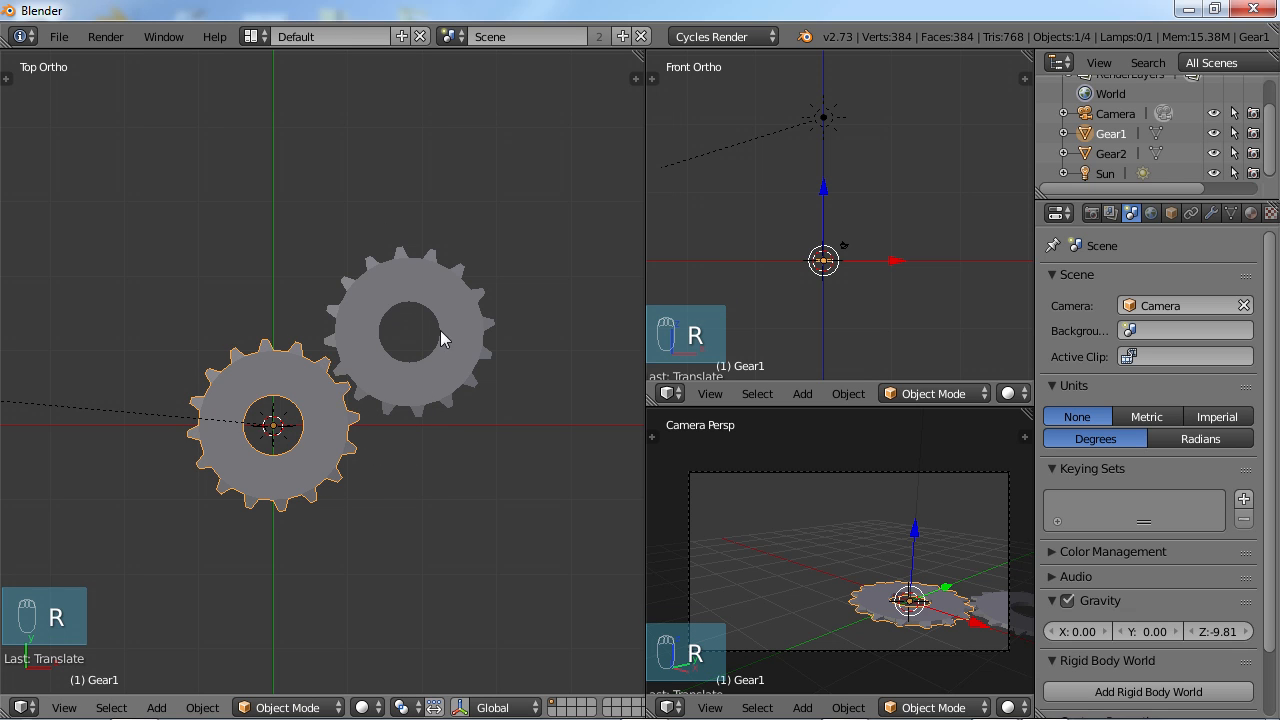
mouse_move(292, 308)
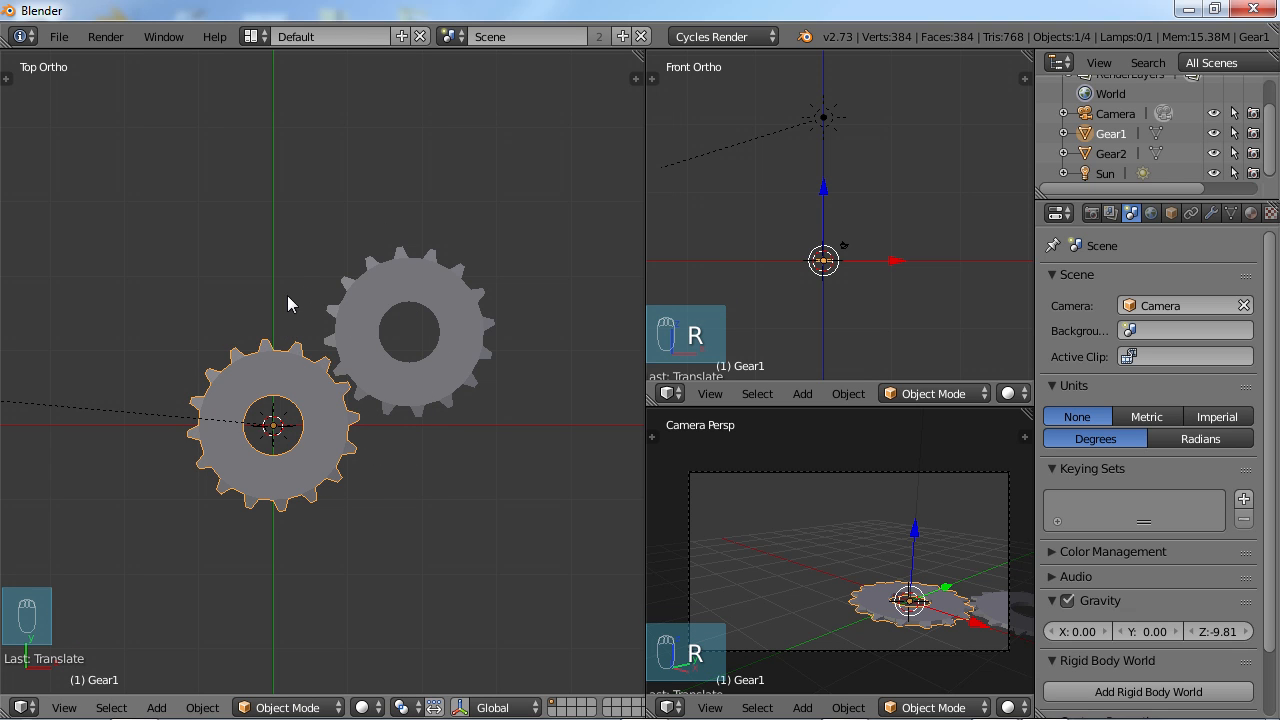
mouse_move(284, 296)
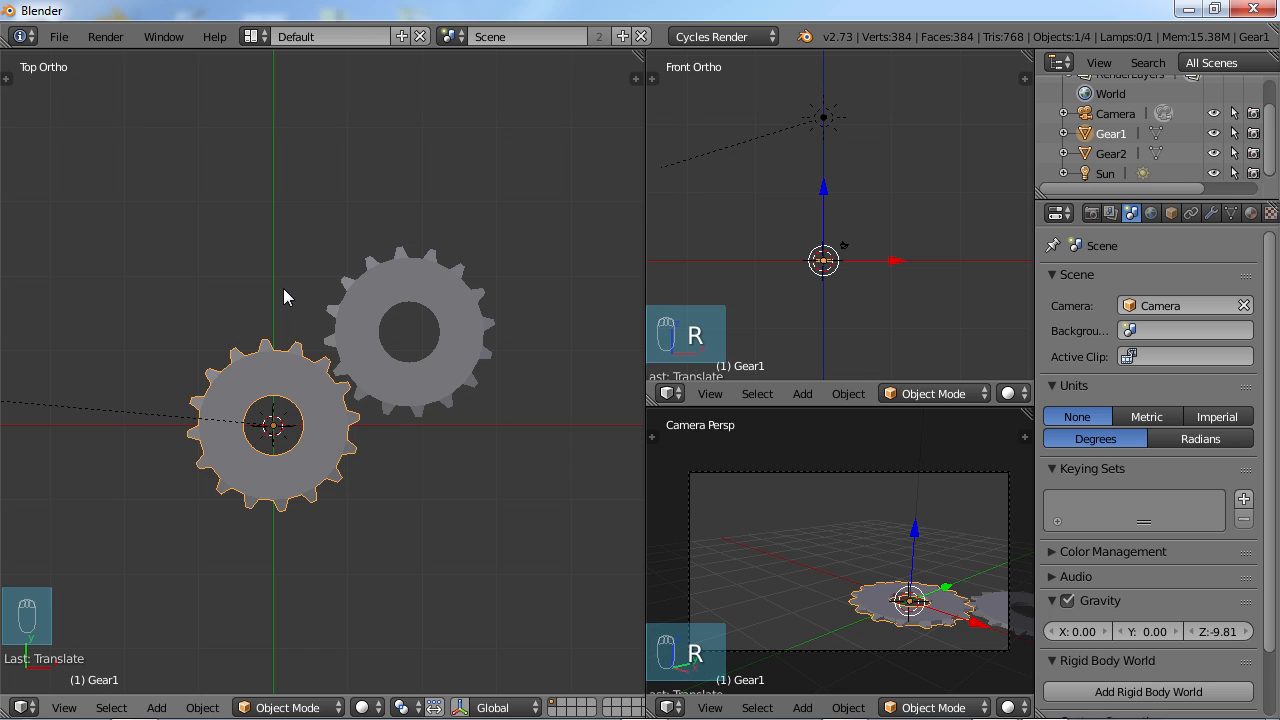
- Add a Plain Axes empty, move it up-left of the gears, and rename it Empty_gearRotation
key(shift+a)
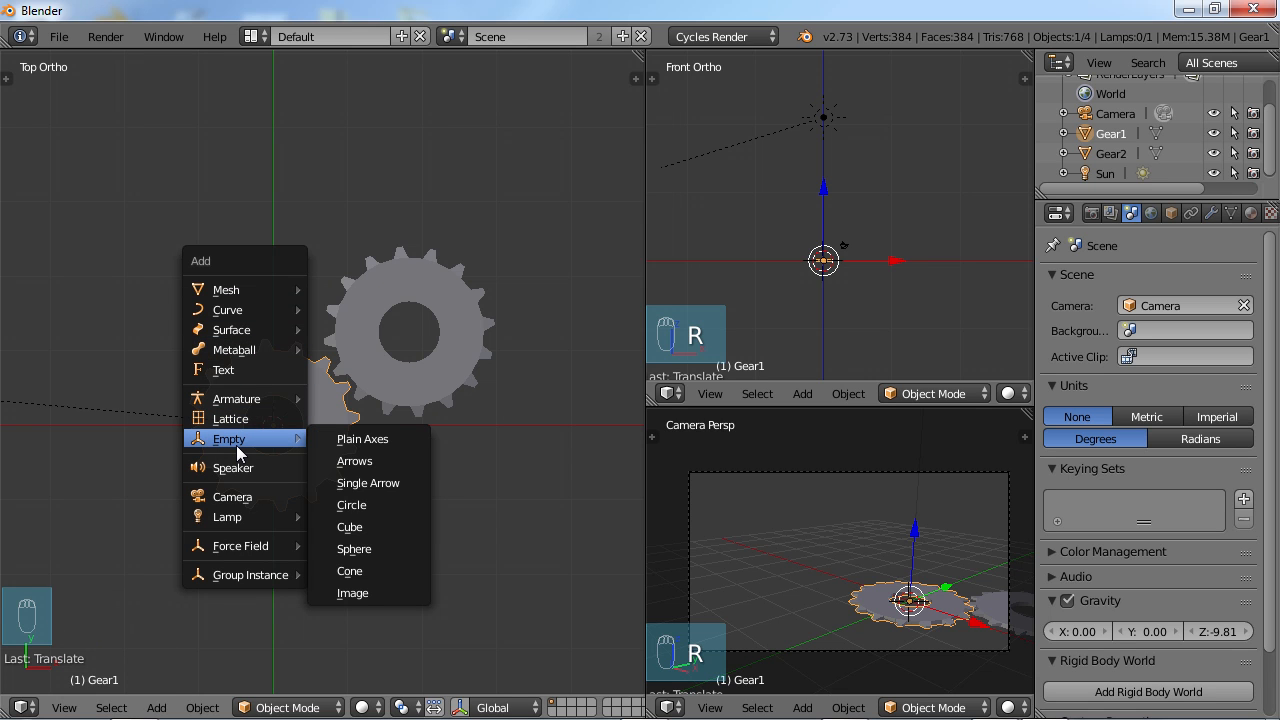
mouse_move(372, 548)
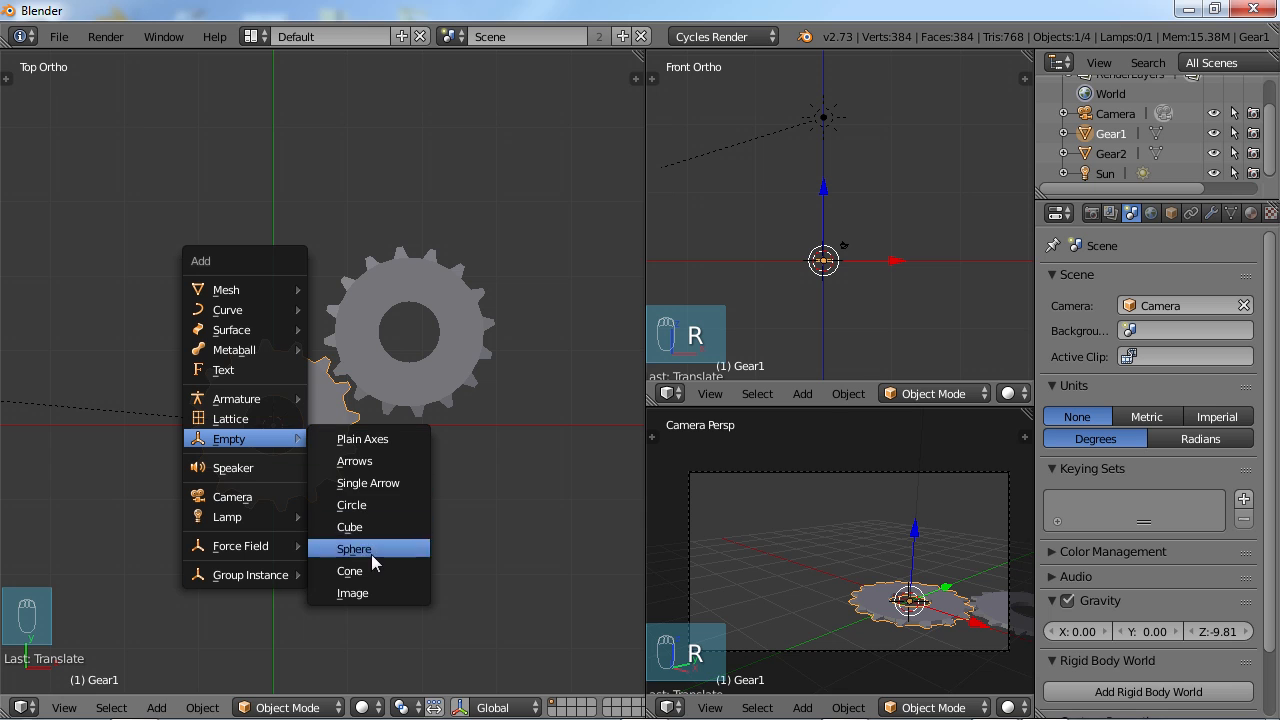
mouse_move(362, 440)
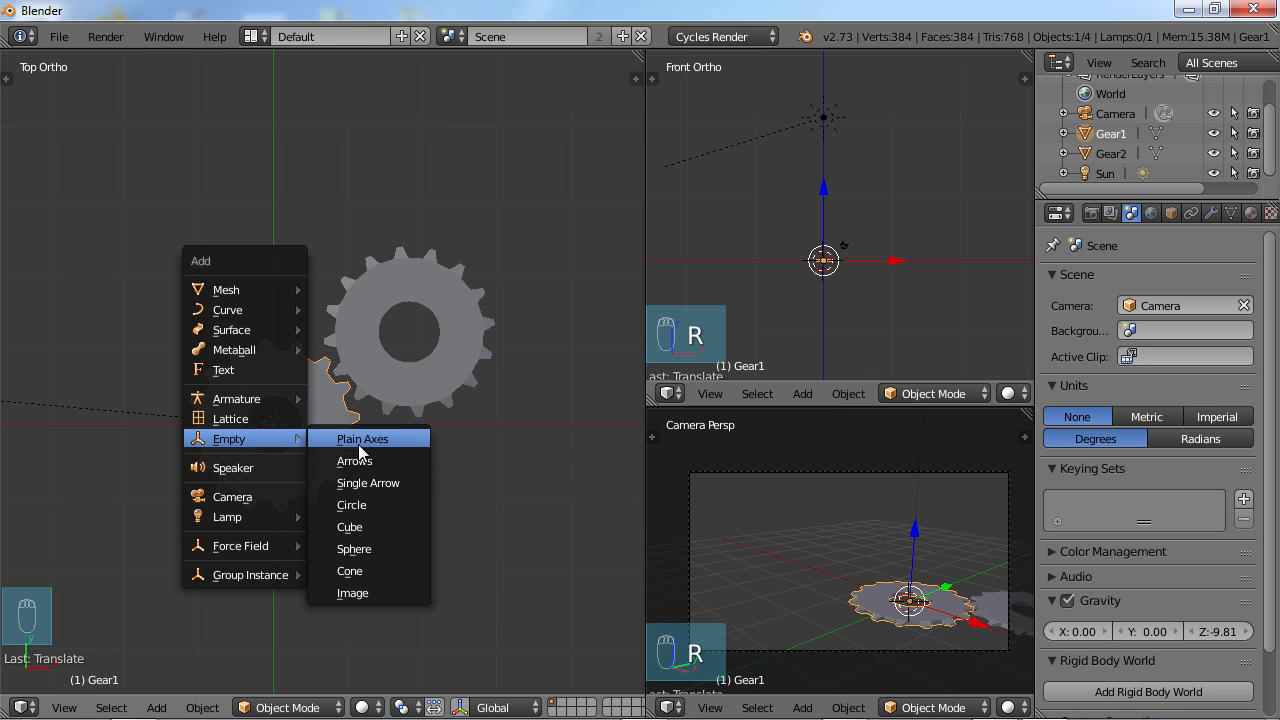
click(362, 438)
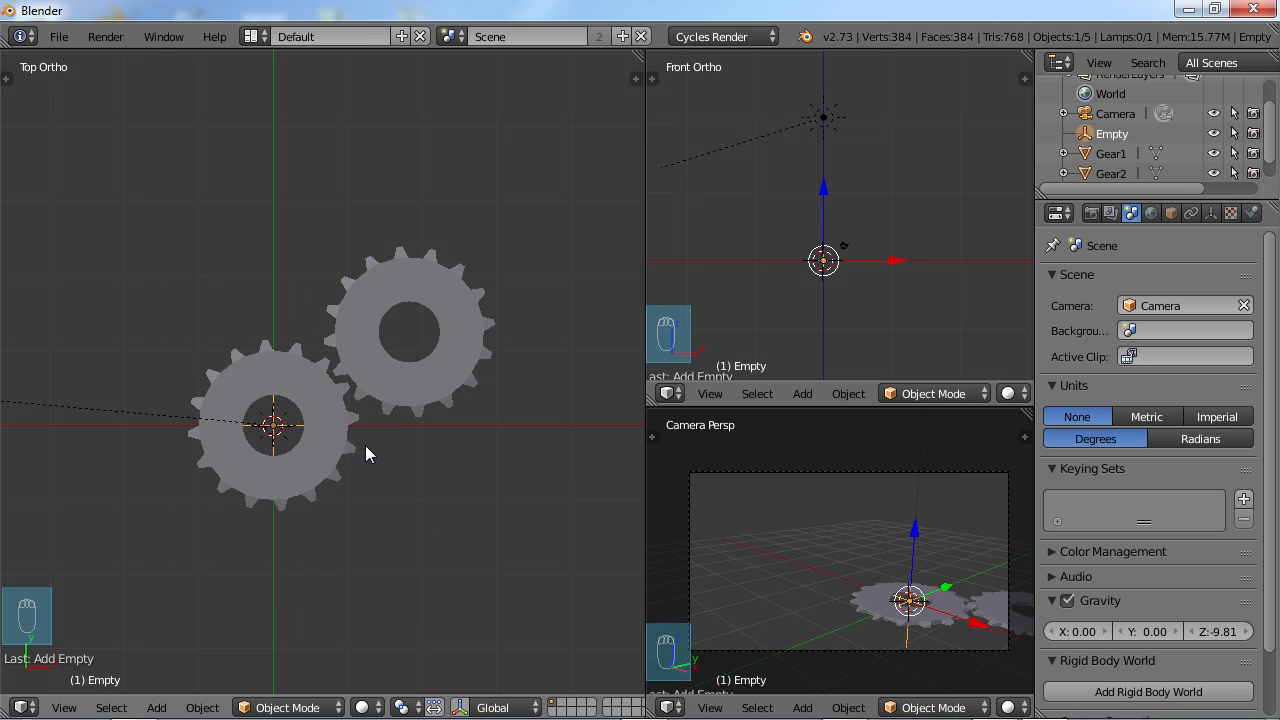
key(g)
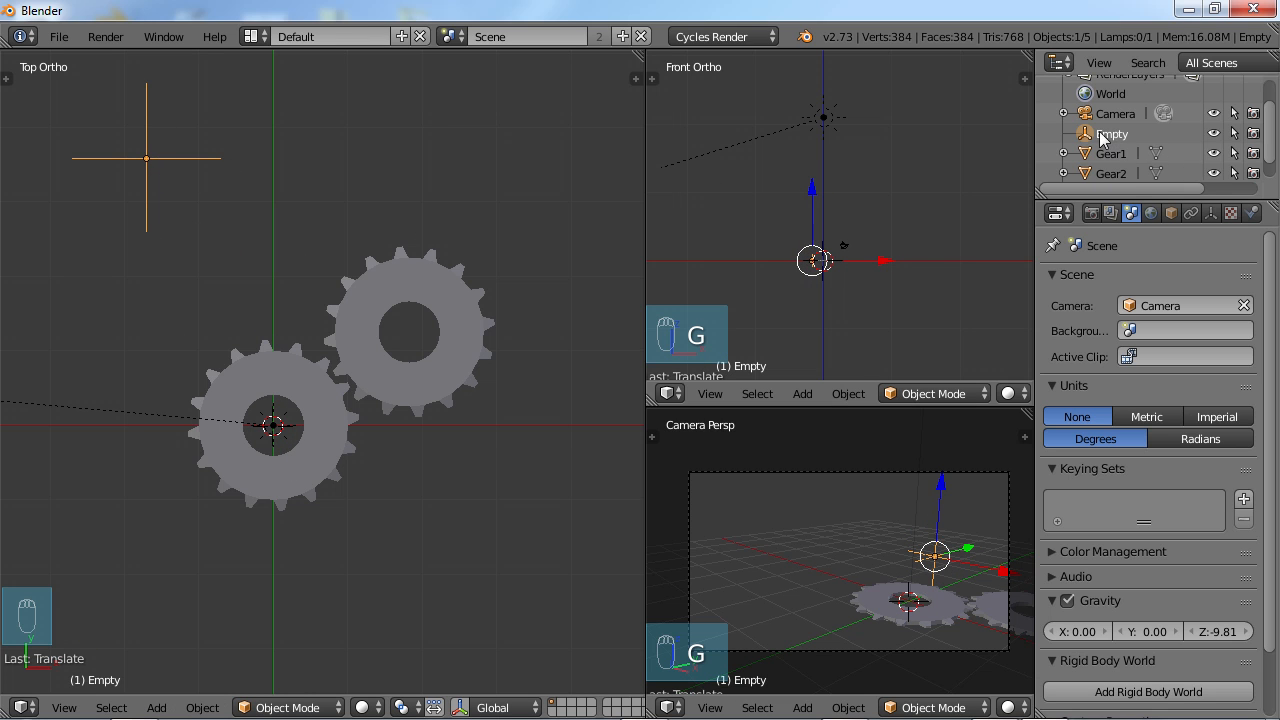
mouse_move(1118, 140)
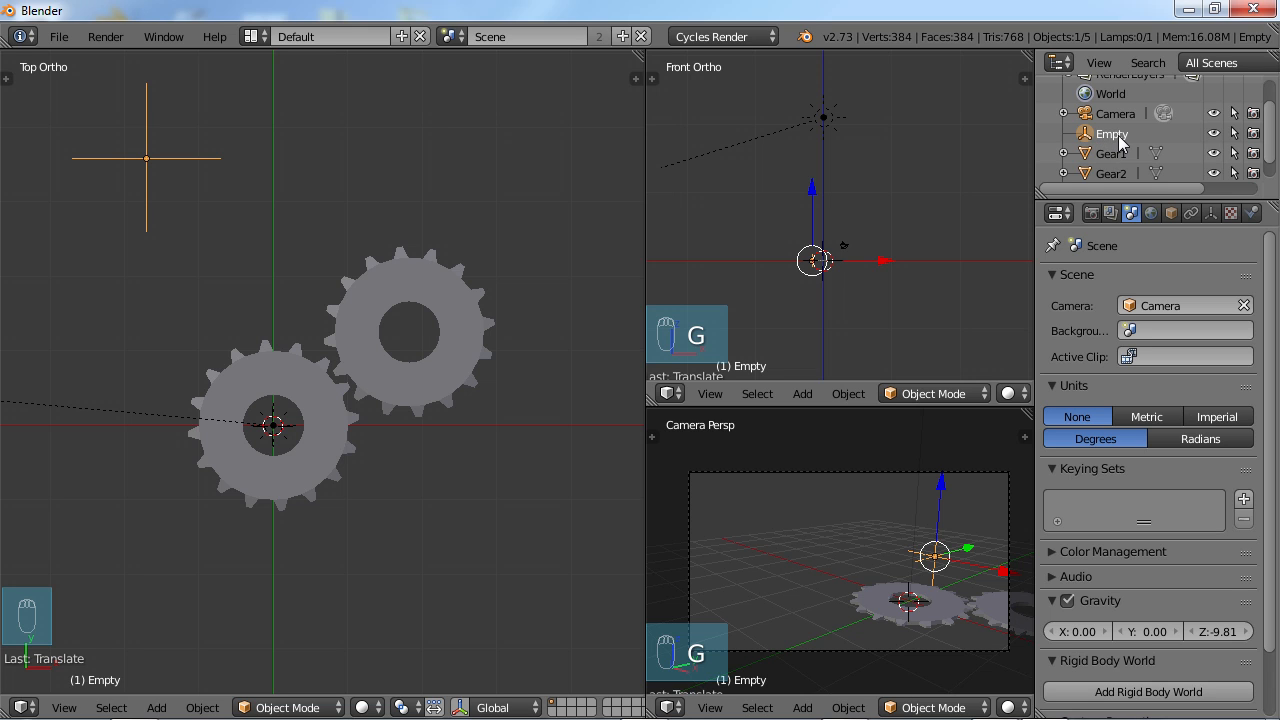
double_click(1112, 132)
text(_gearRotation)
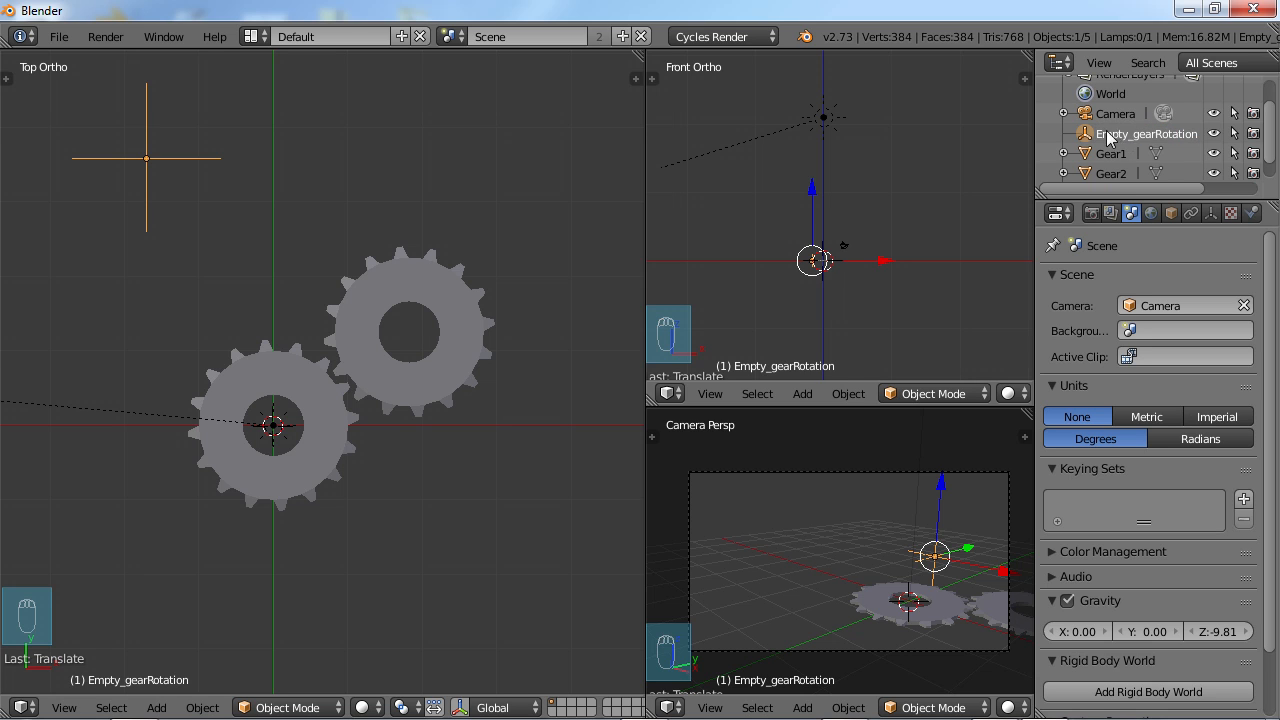
mouse_move(1144, 144)
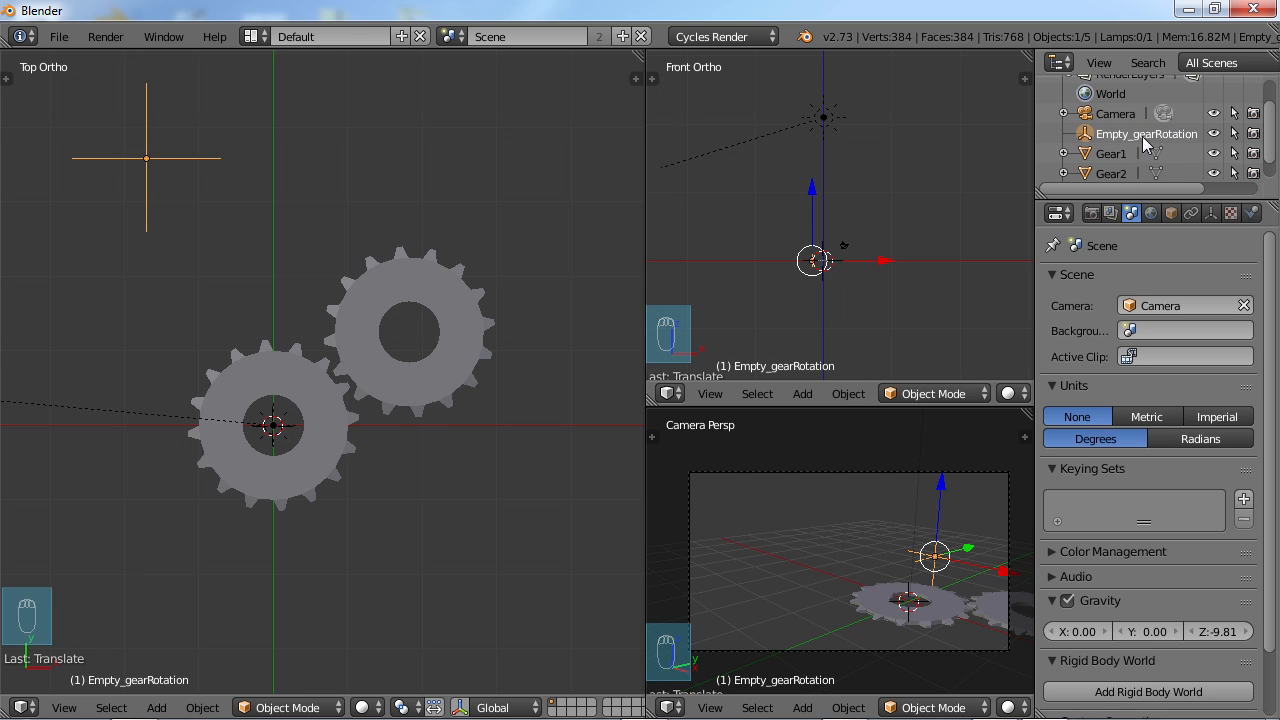
mouse_move(230, 196)
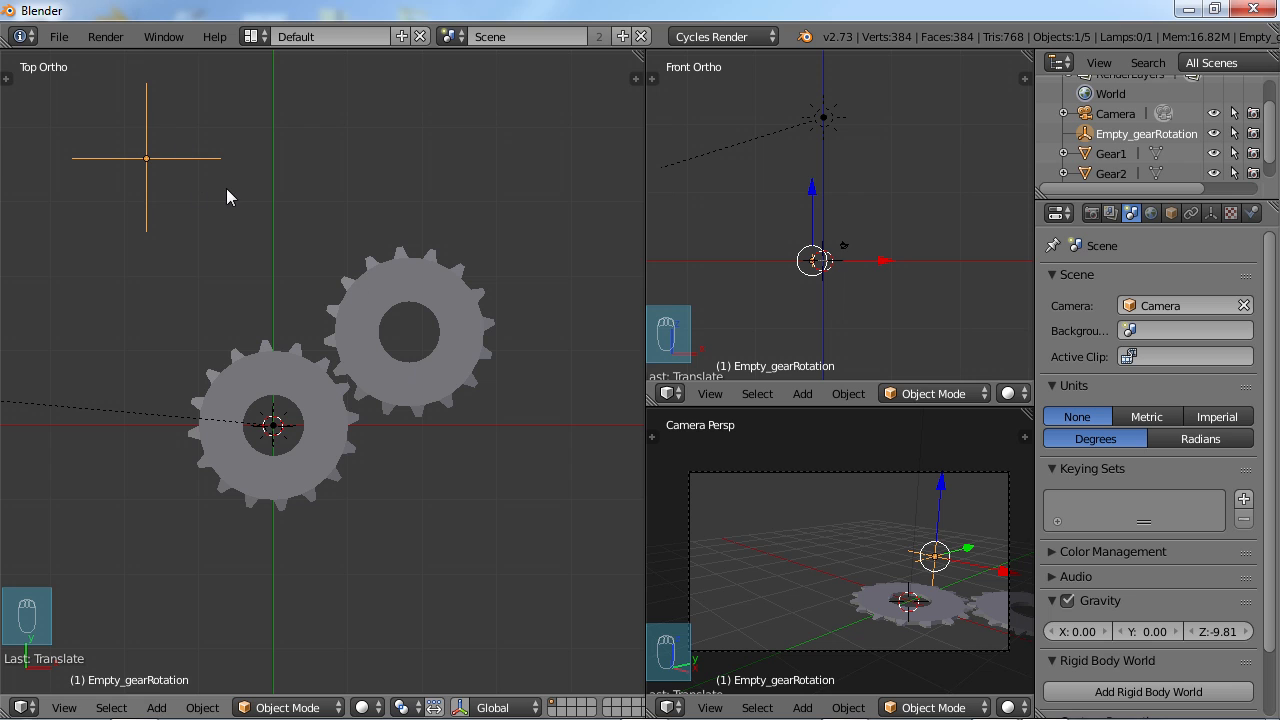
mouse_move(476, 258)
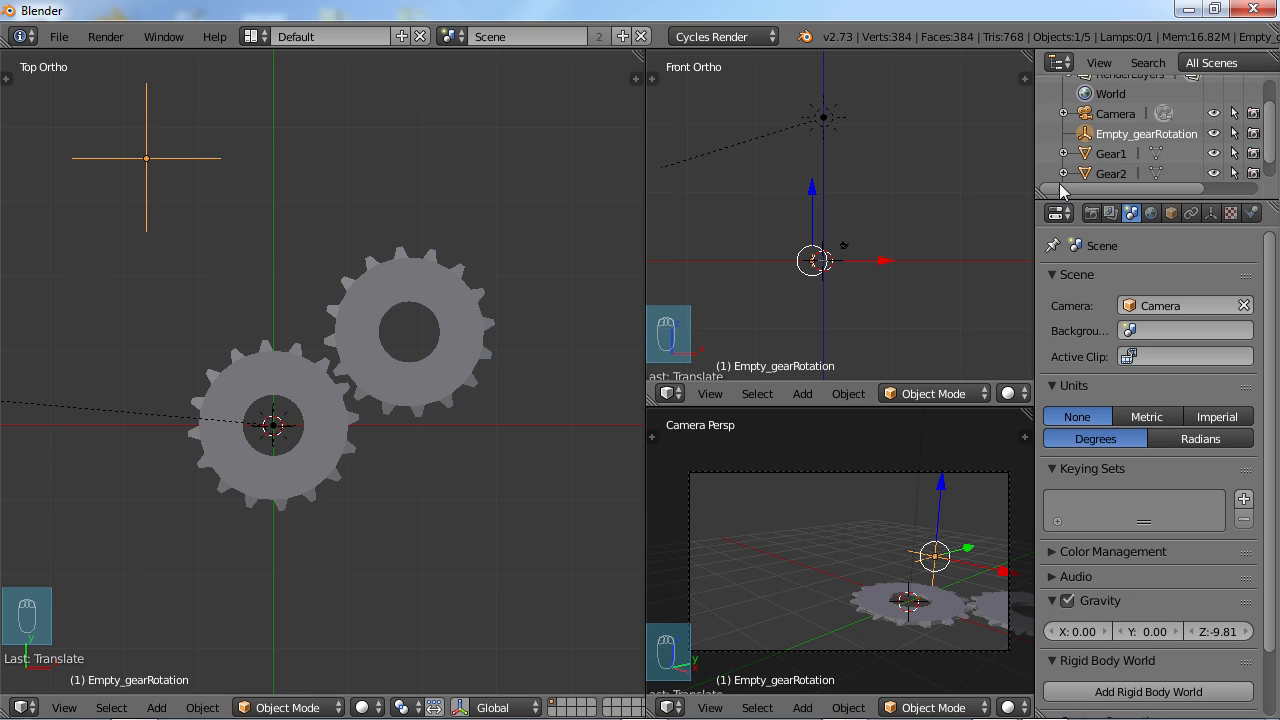
mouse_move(364, 458)
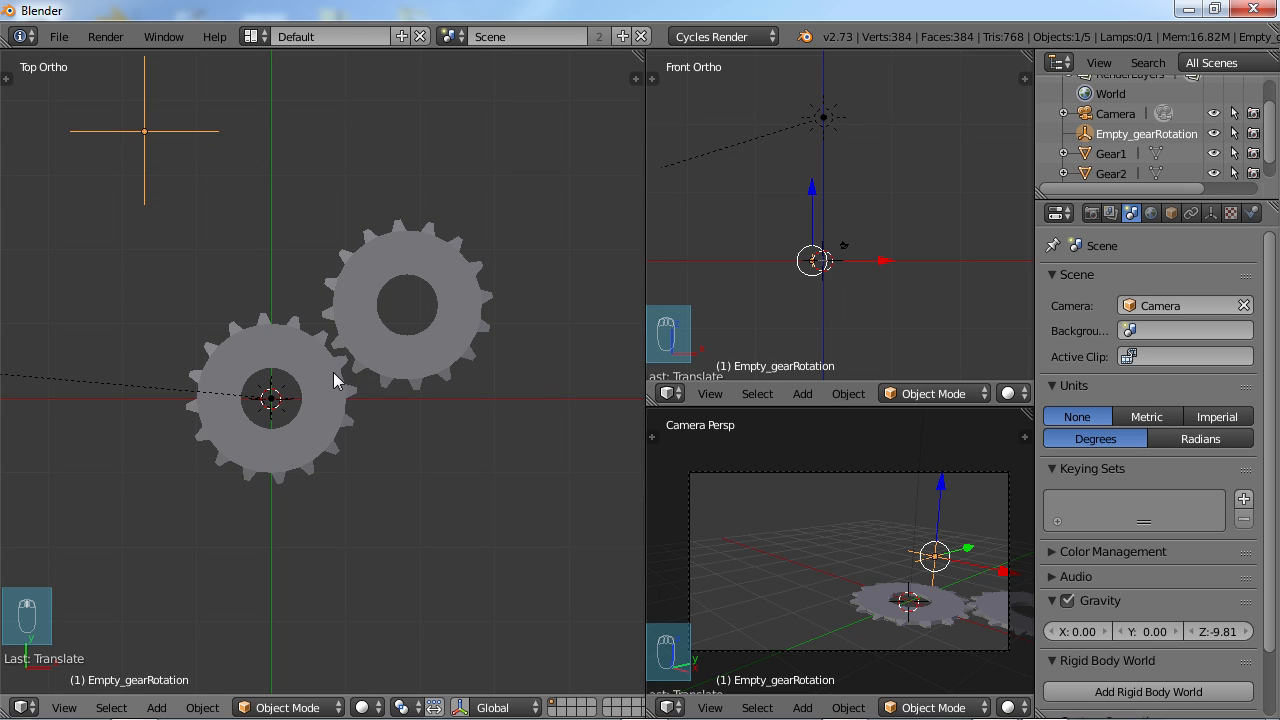
- Select Gear1 and bring up its Add Object Constraint list
click(270, 350)
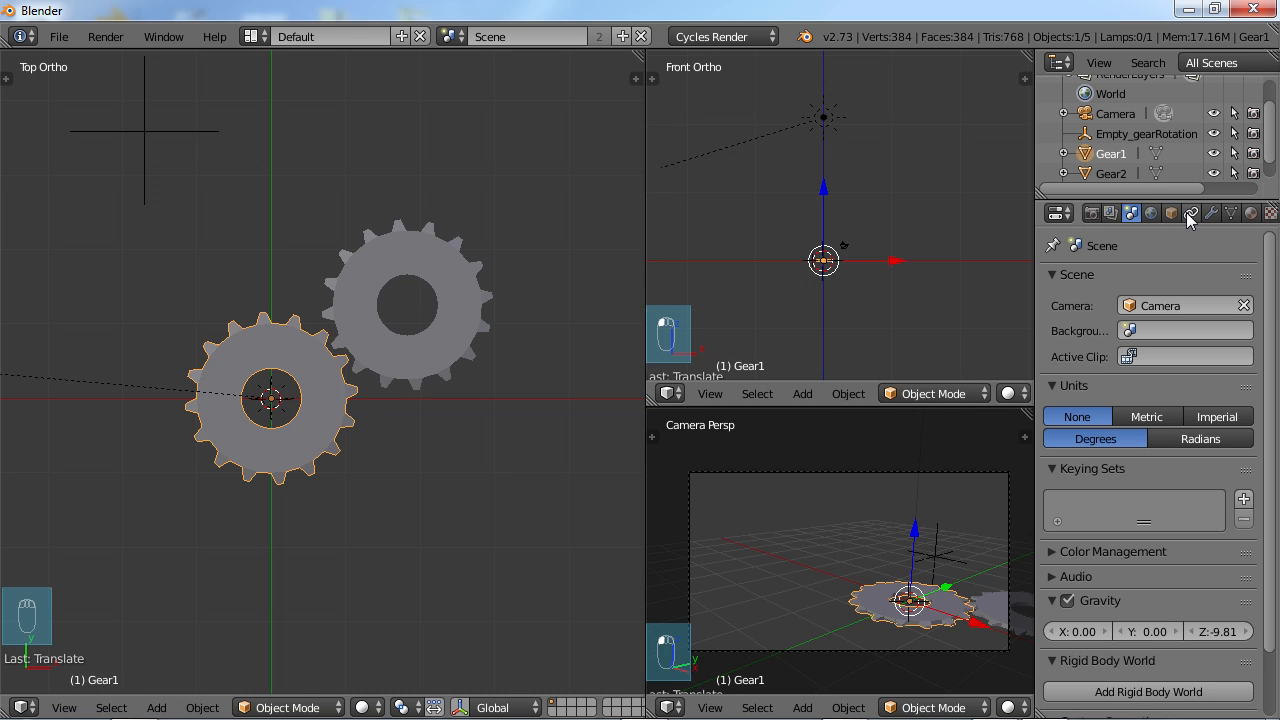
mouse_move(1190, 212)
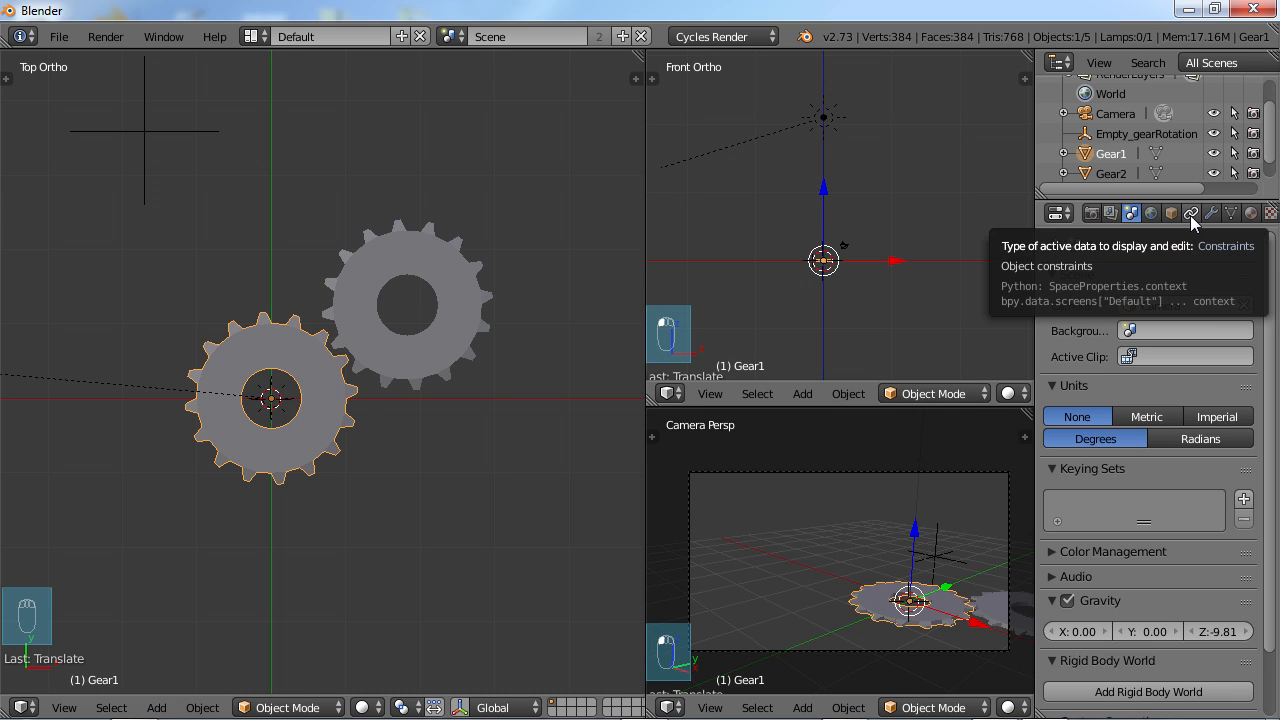
click(1190, 212)
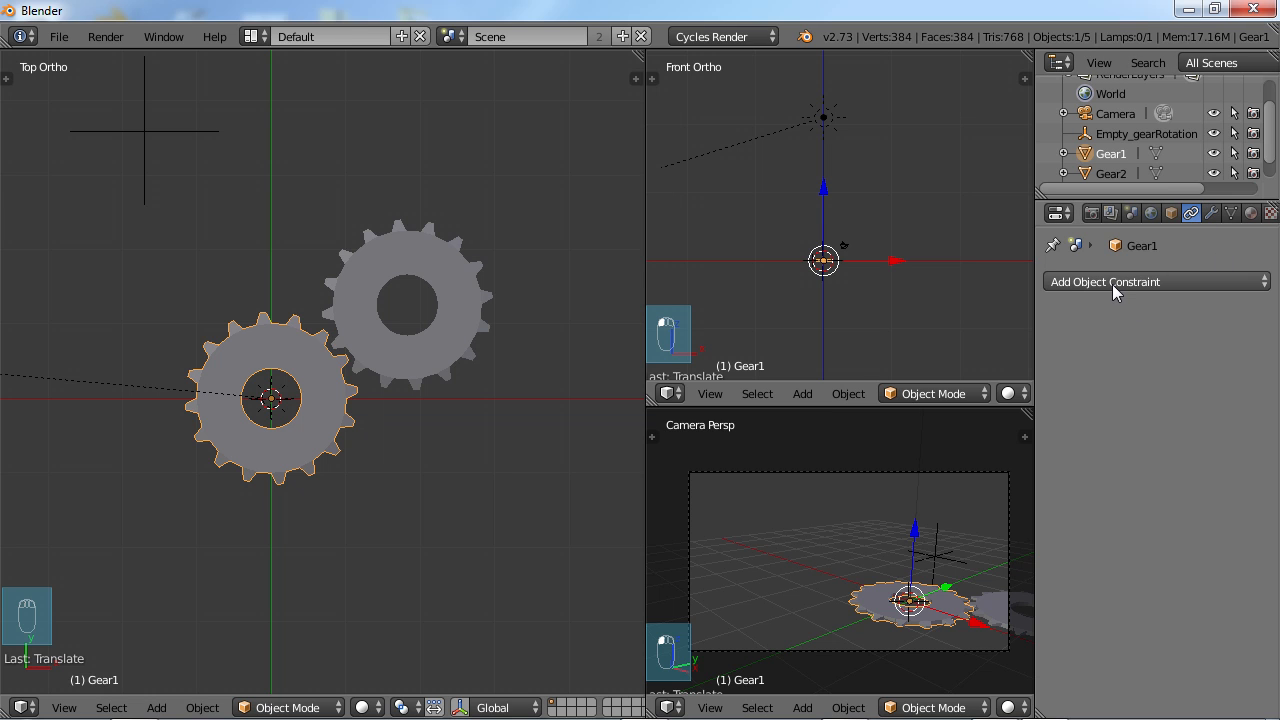
click(1156, 280)
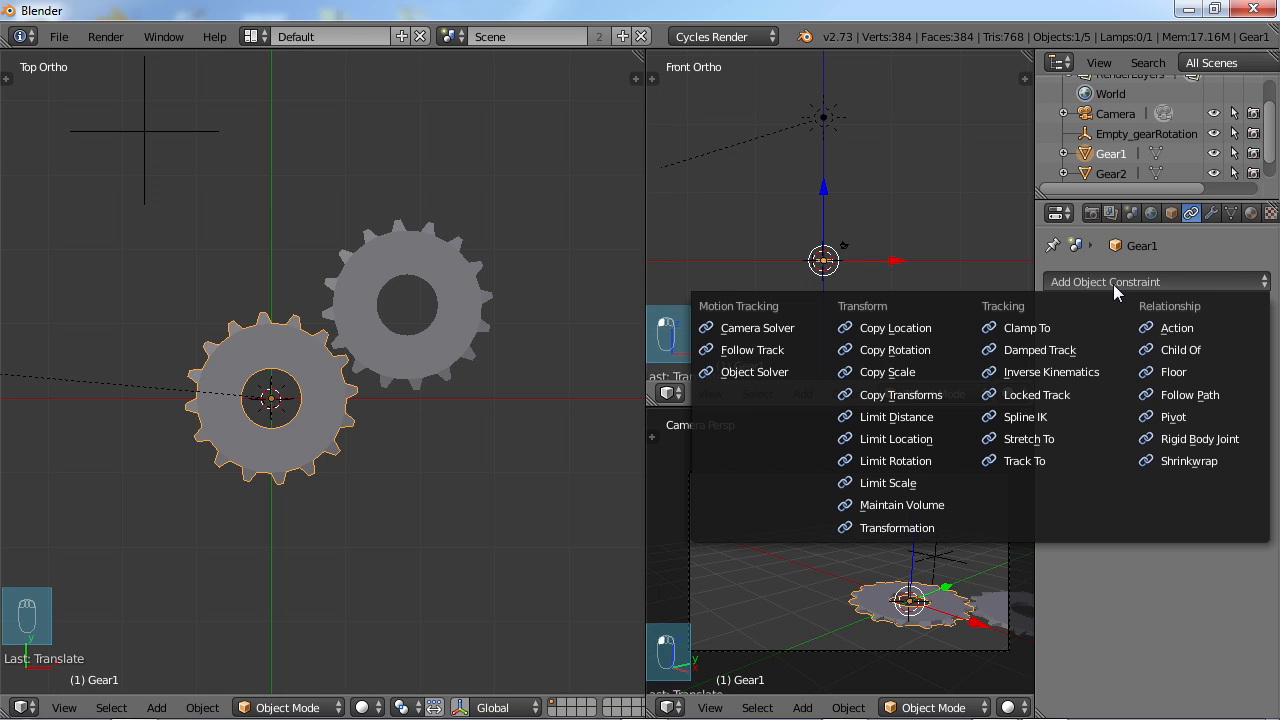
mouse_move(896, 460)
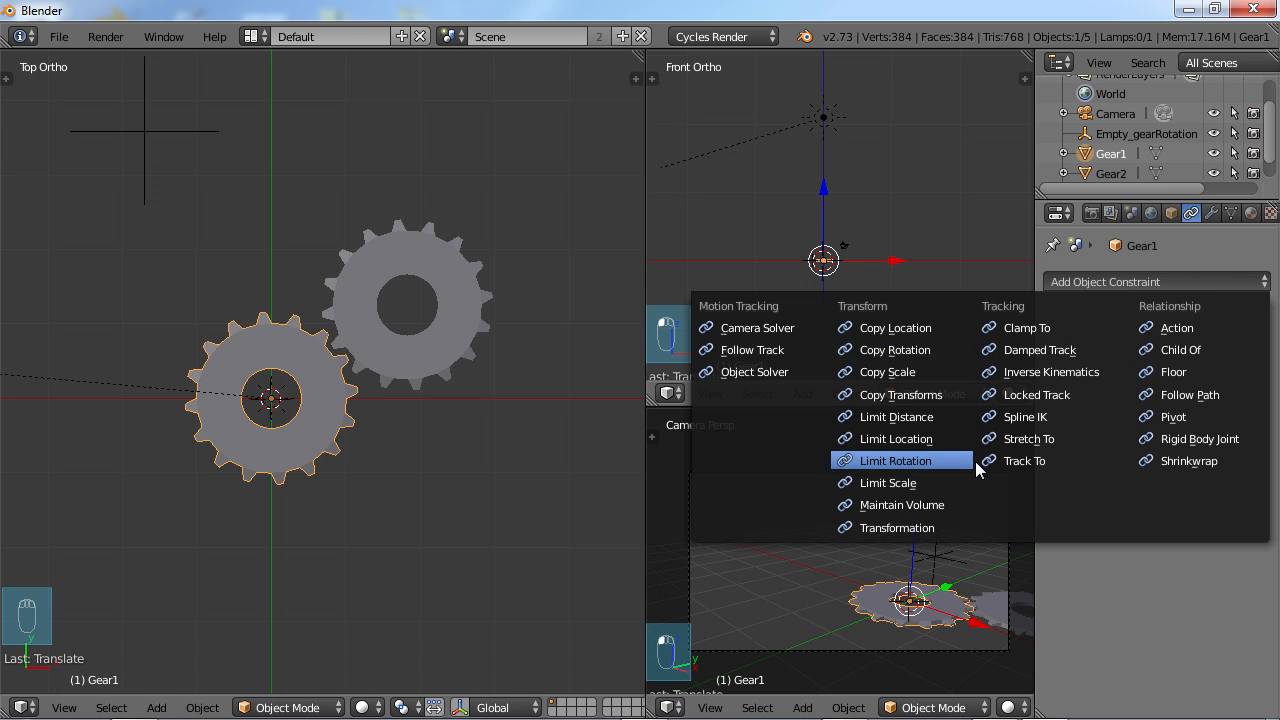
mouse_move(886, 482)
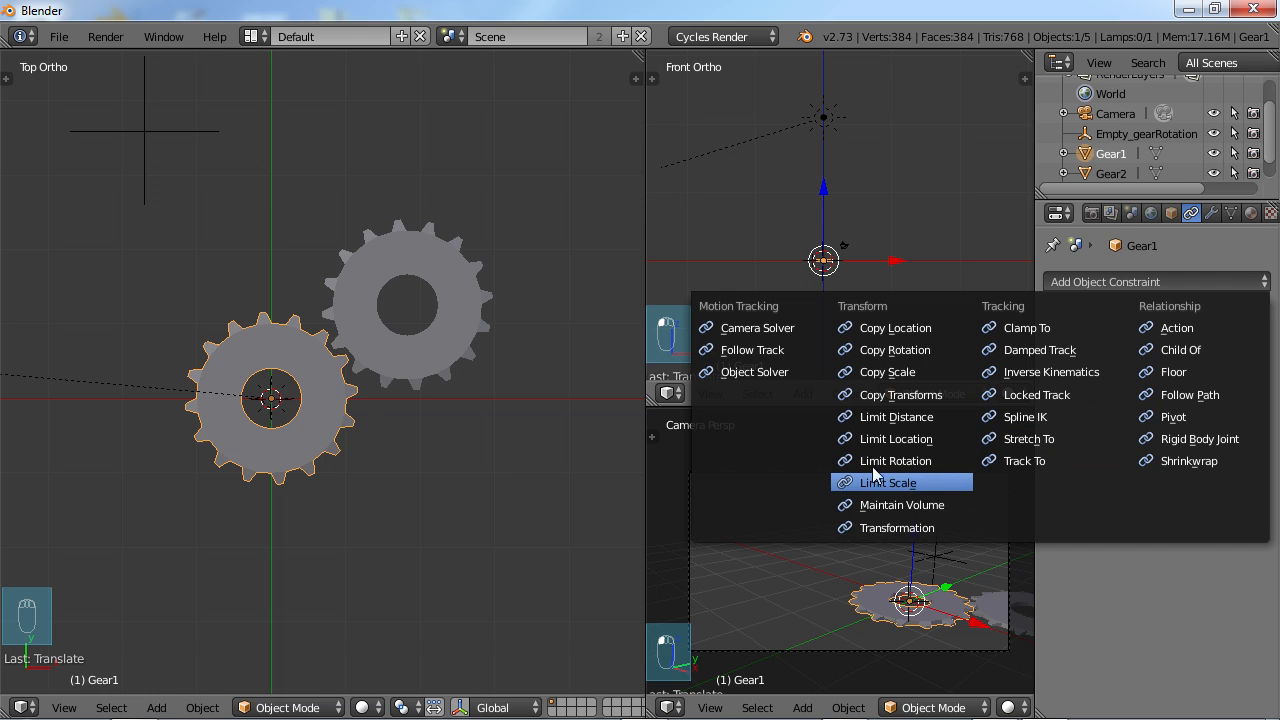
mouse_move(896, 460)
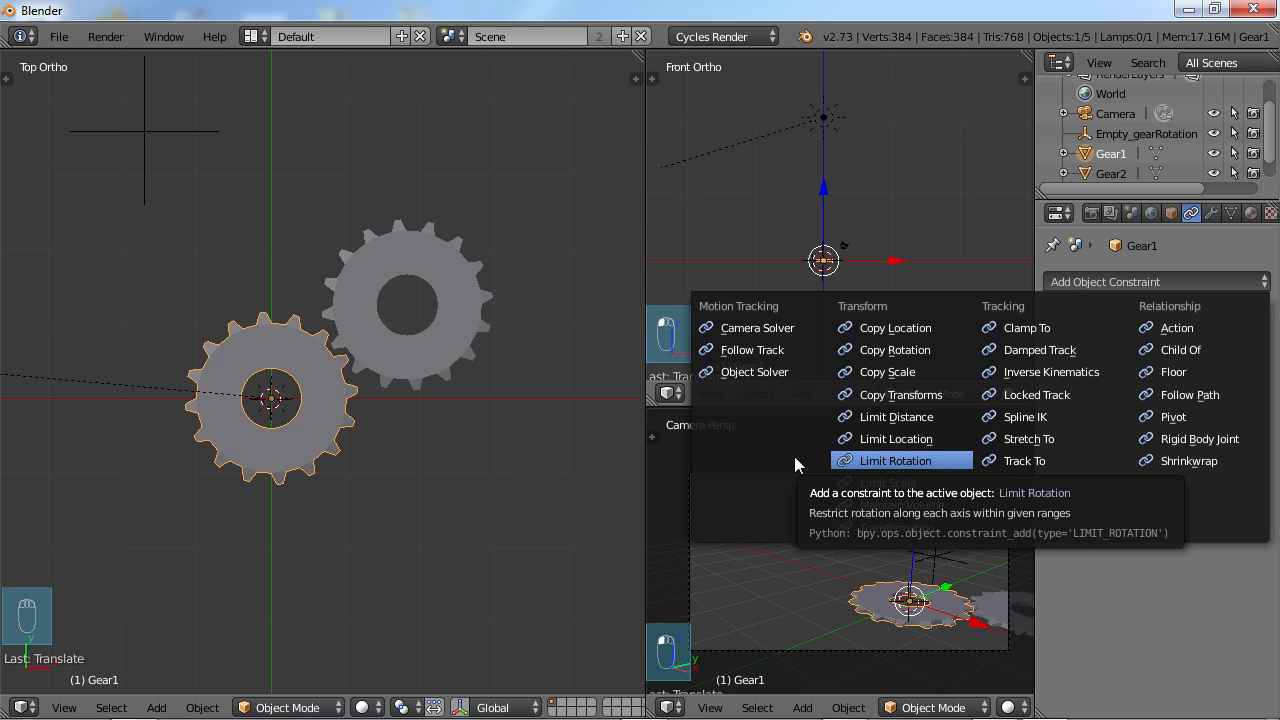
mouse_move(836, 440)
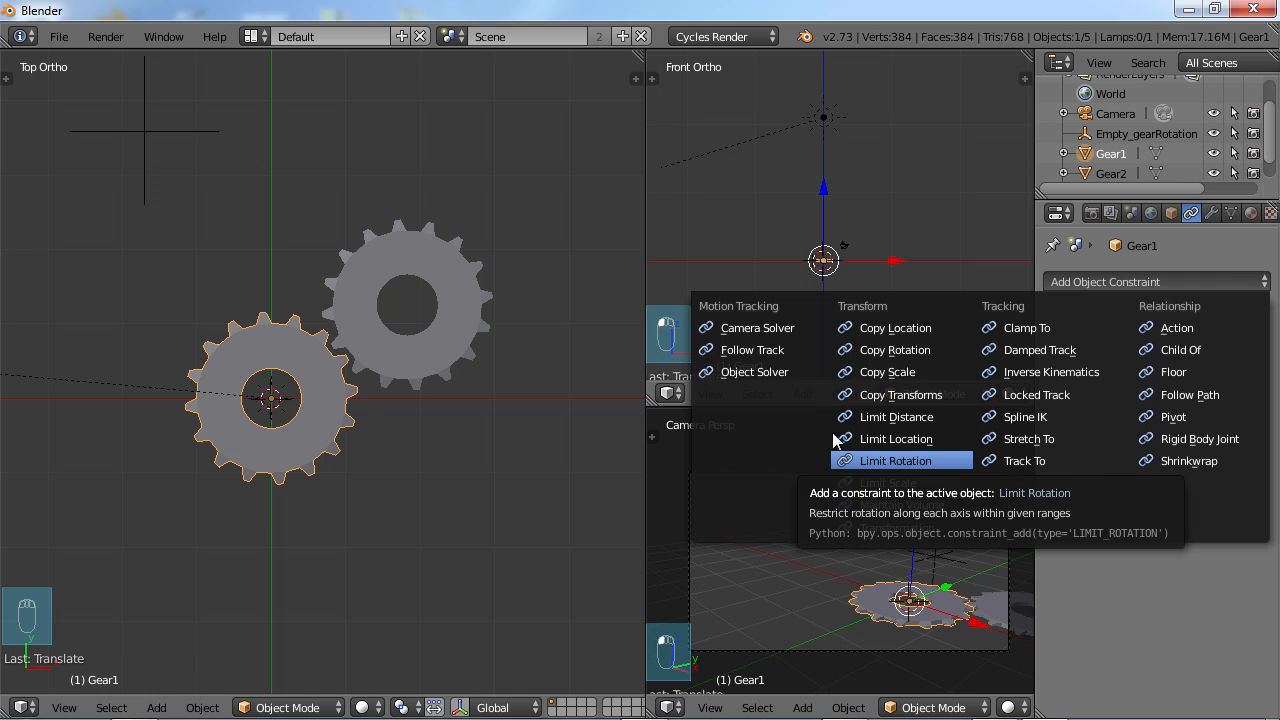
mouse_move(1024, 520)
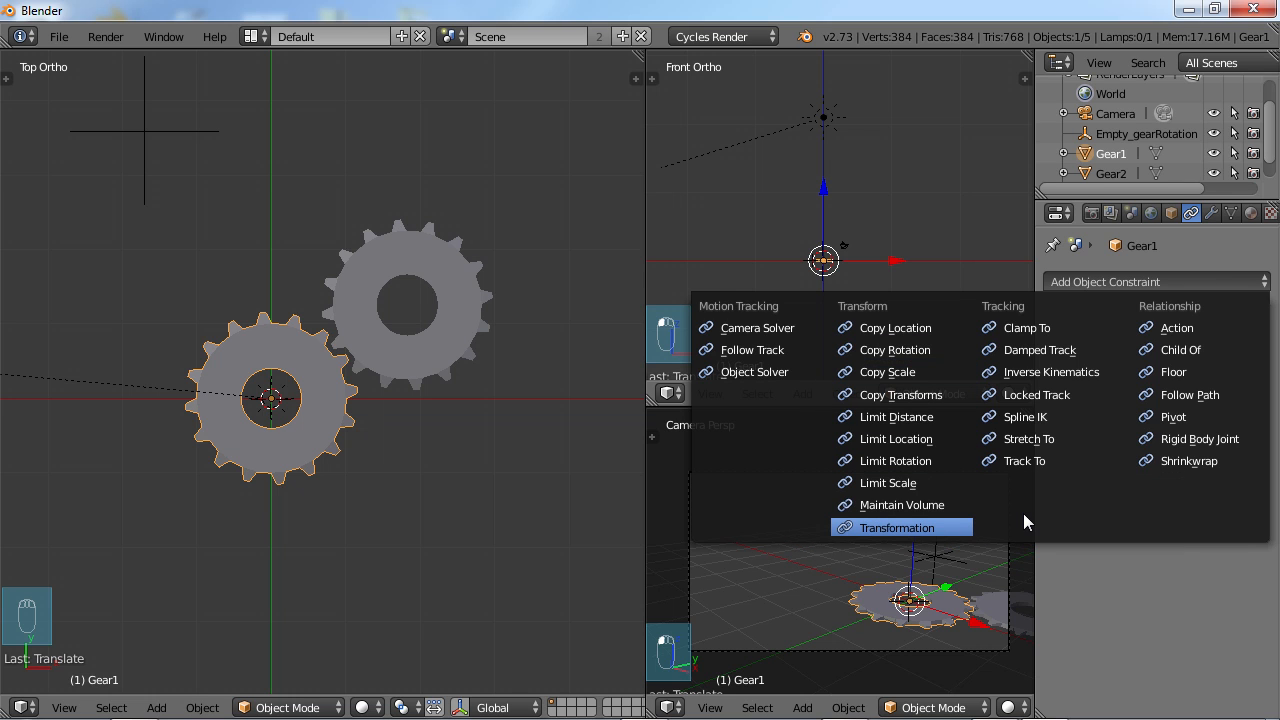
mouse_move(1050, 516)
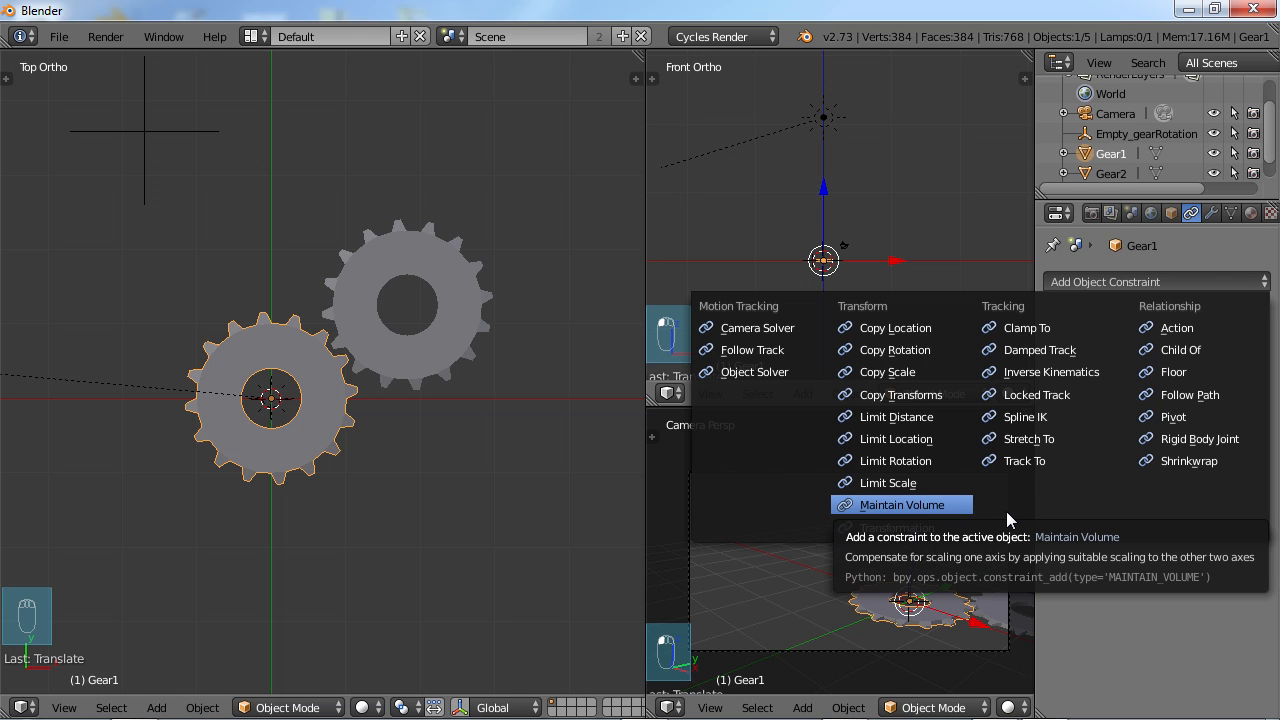
mouse_move(1024, 418)
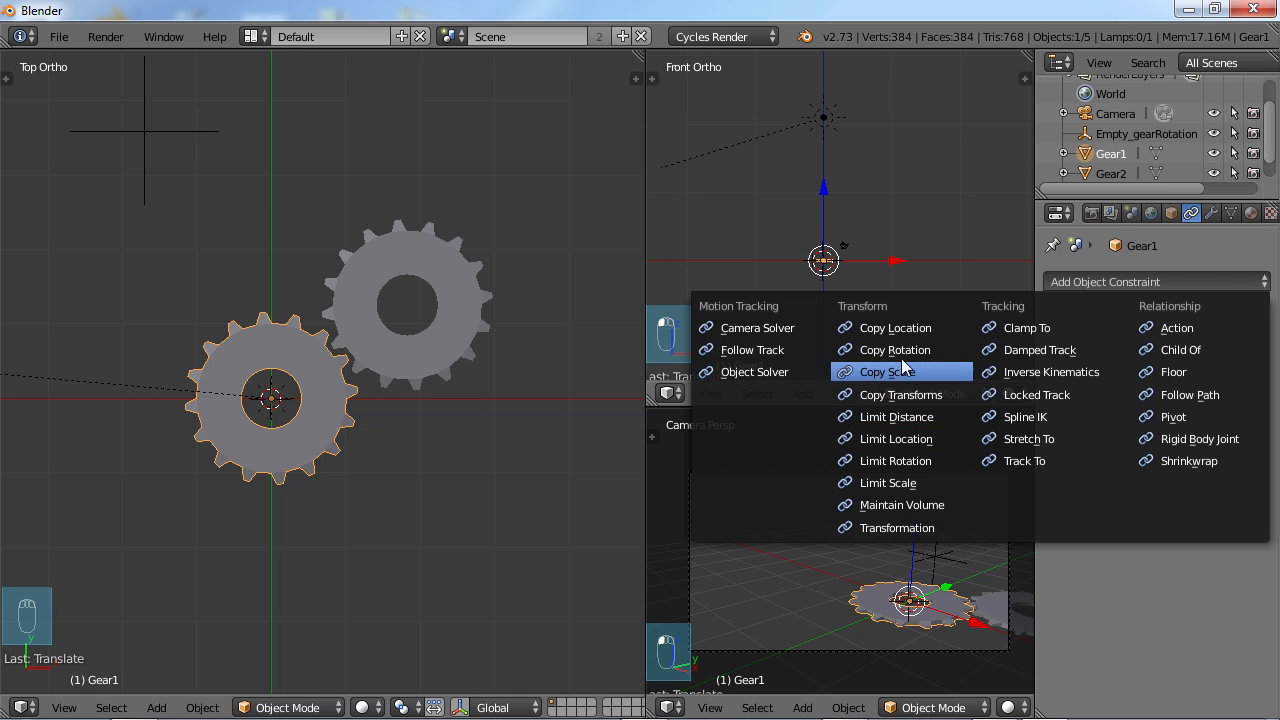
mouse_move(894, 348)
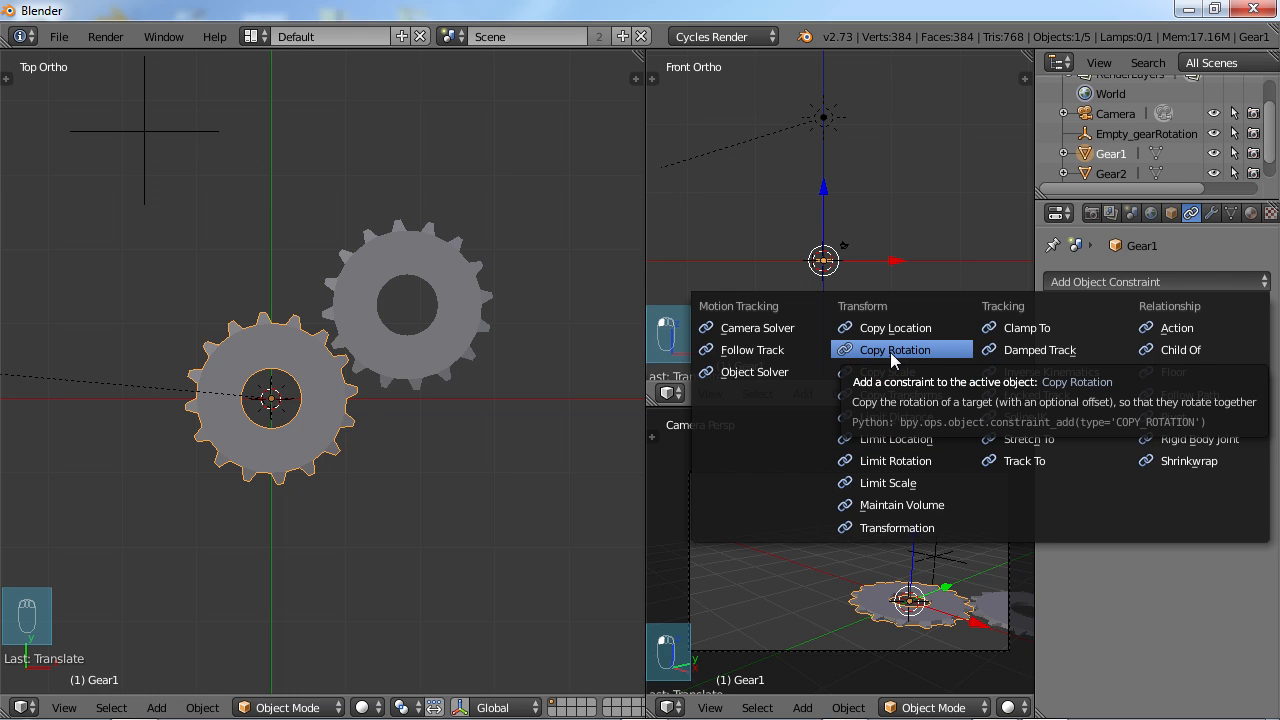
mouse_move(888, 358)
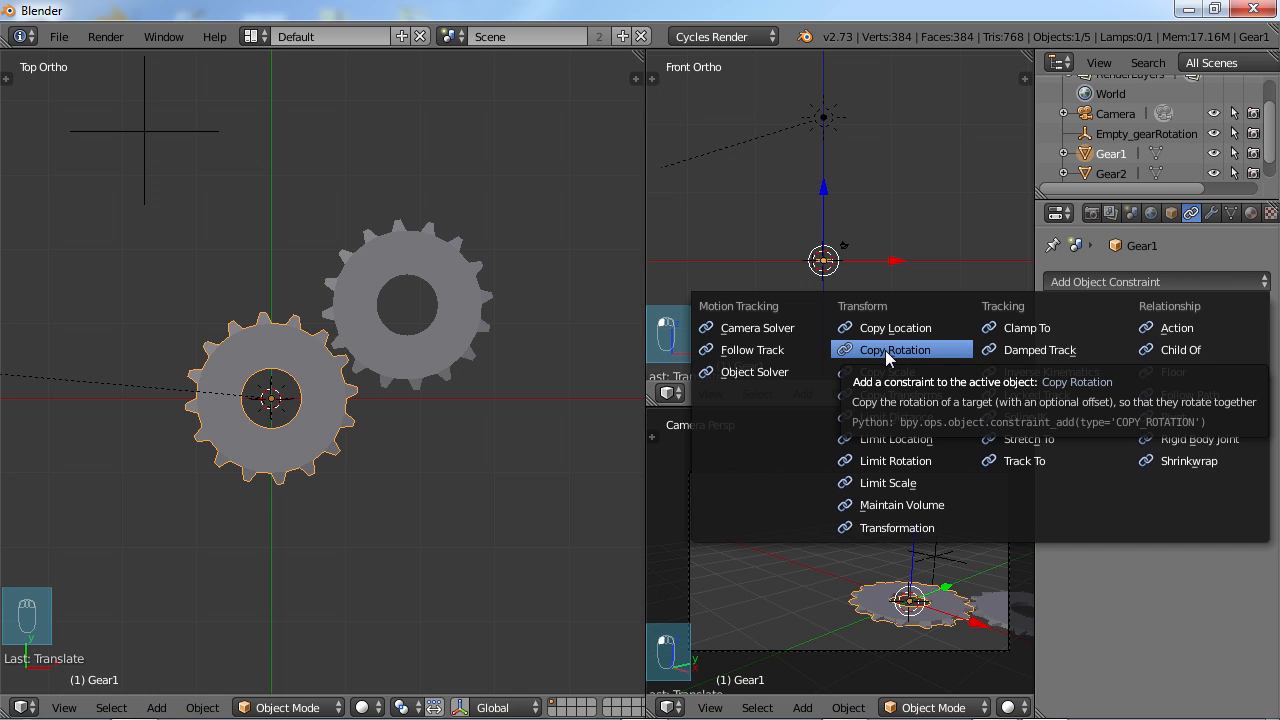
- Give Gear1 a Copy Rotation constraint targeting Empty_gearRotation
click(894, 348)
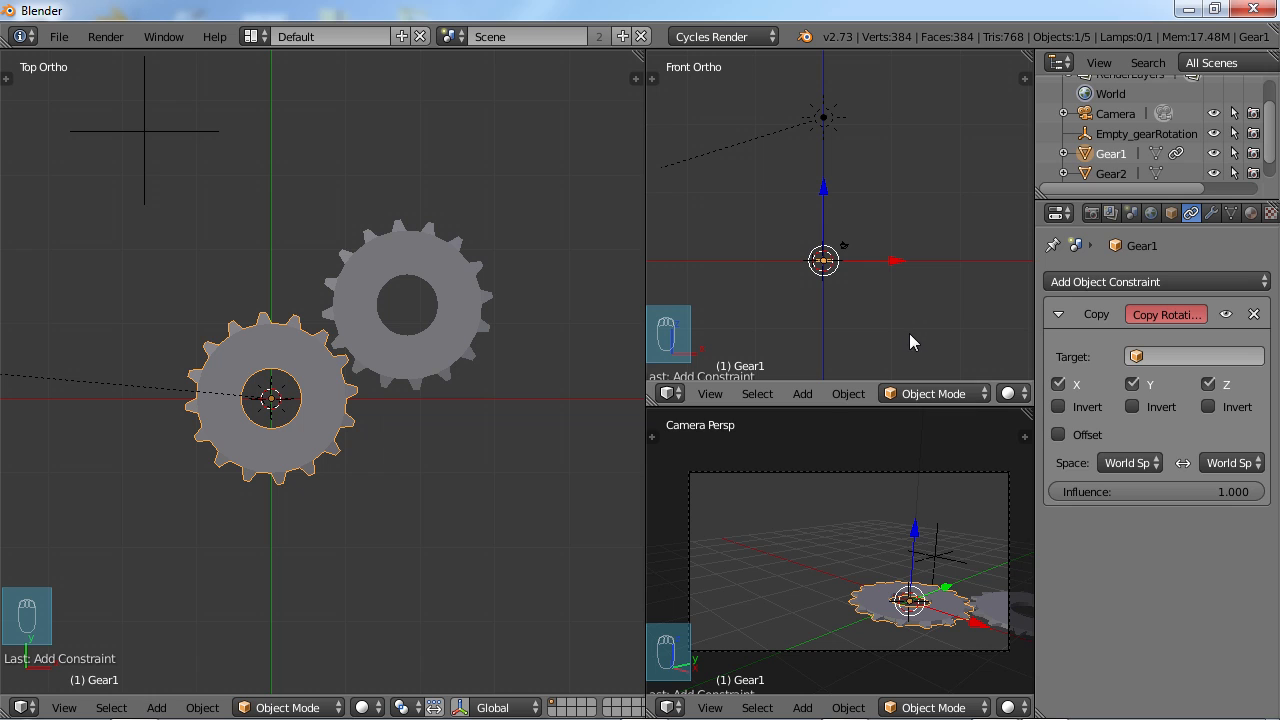
mouse_move(1184, 452)
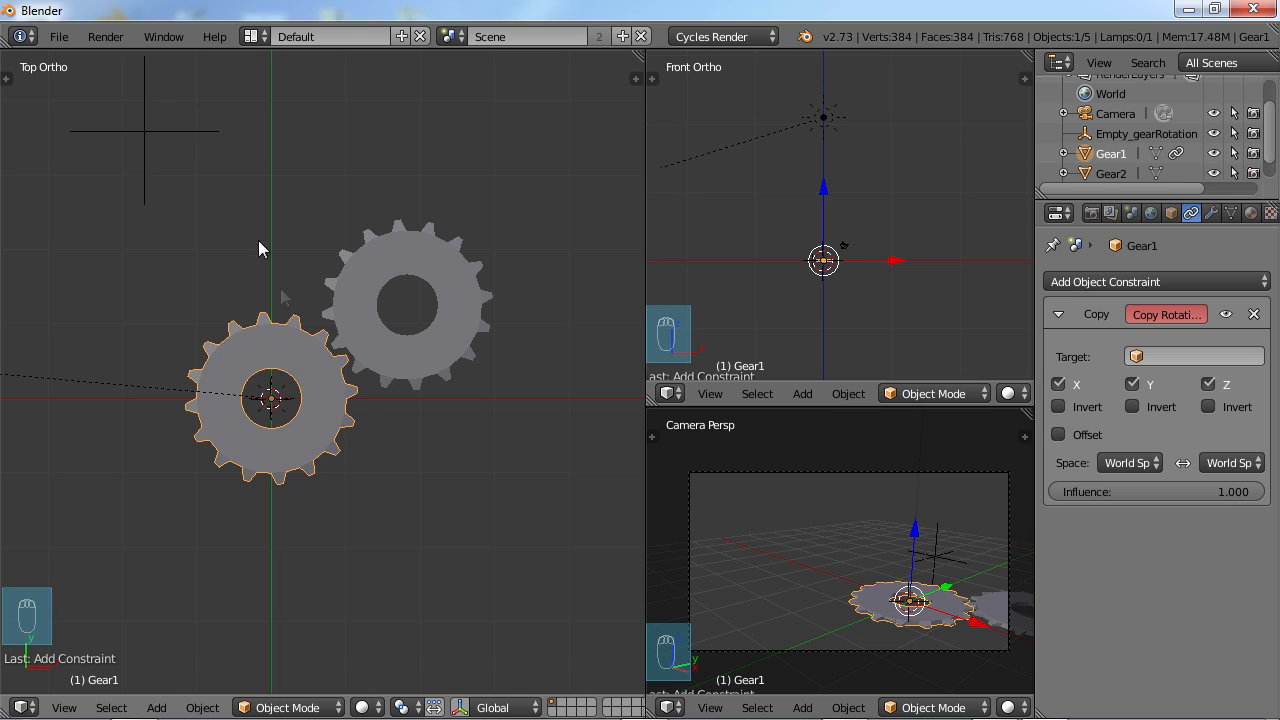
mouse_move(938, 356)
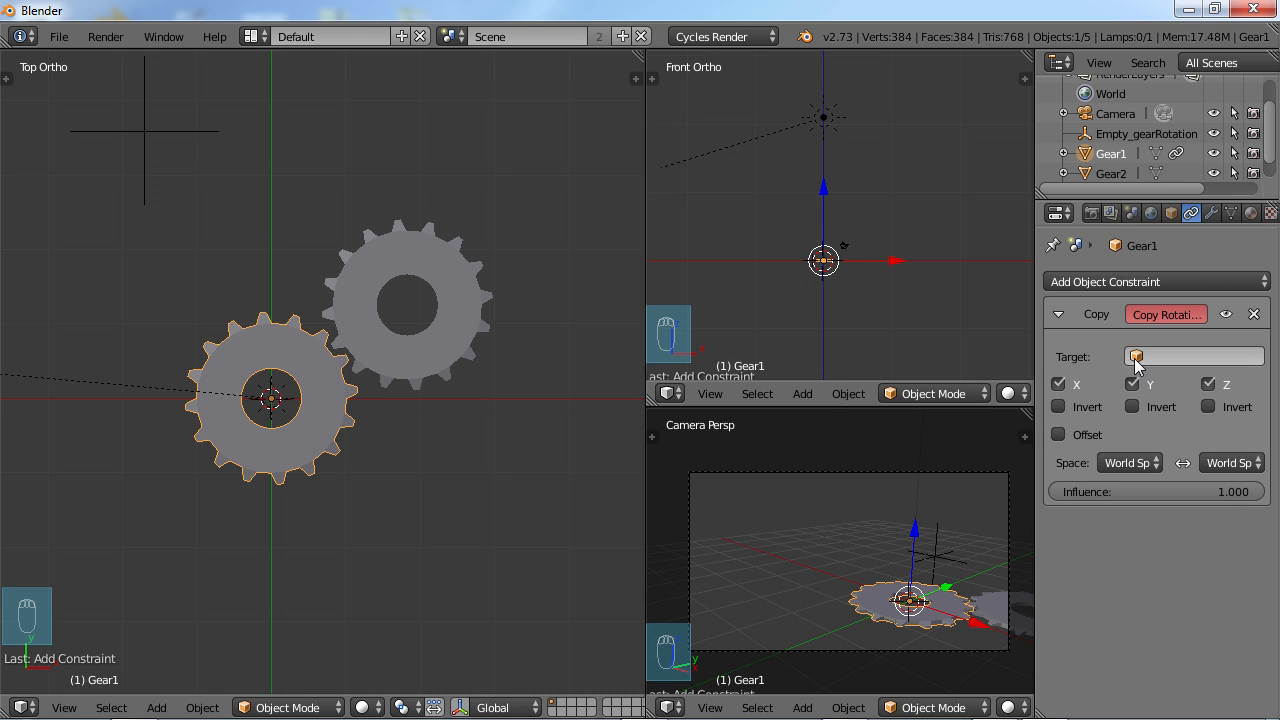
click(1192, 356)
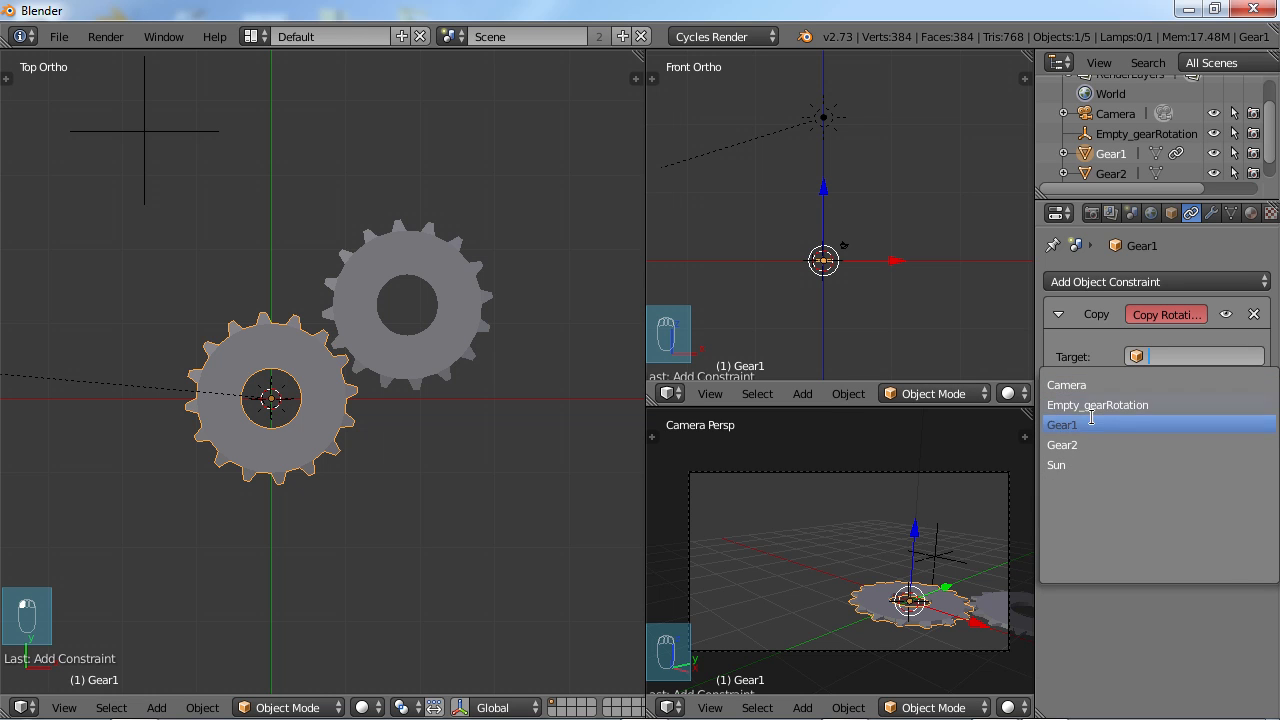
click(1096, 404)
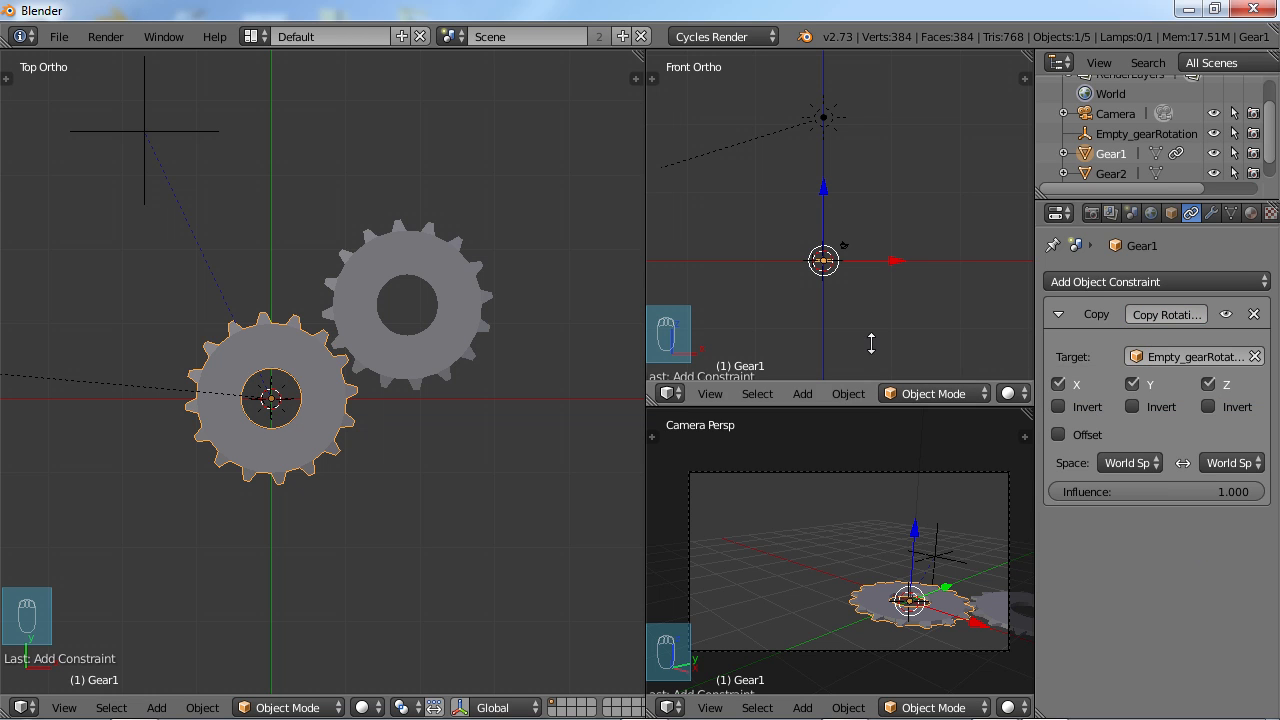
mouse_move(144, 138)
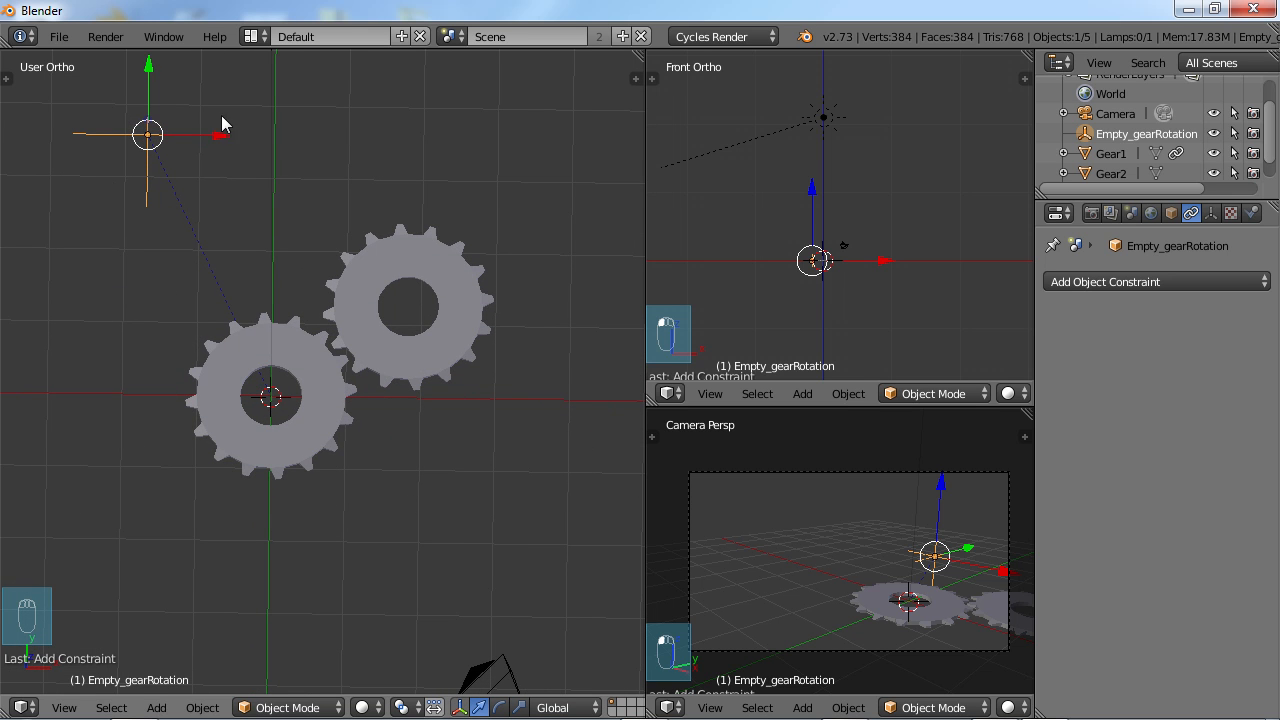
mouse_move(236, 206)
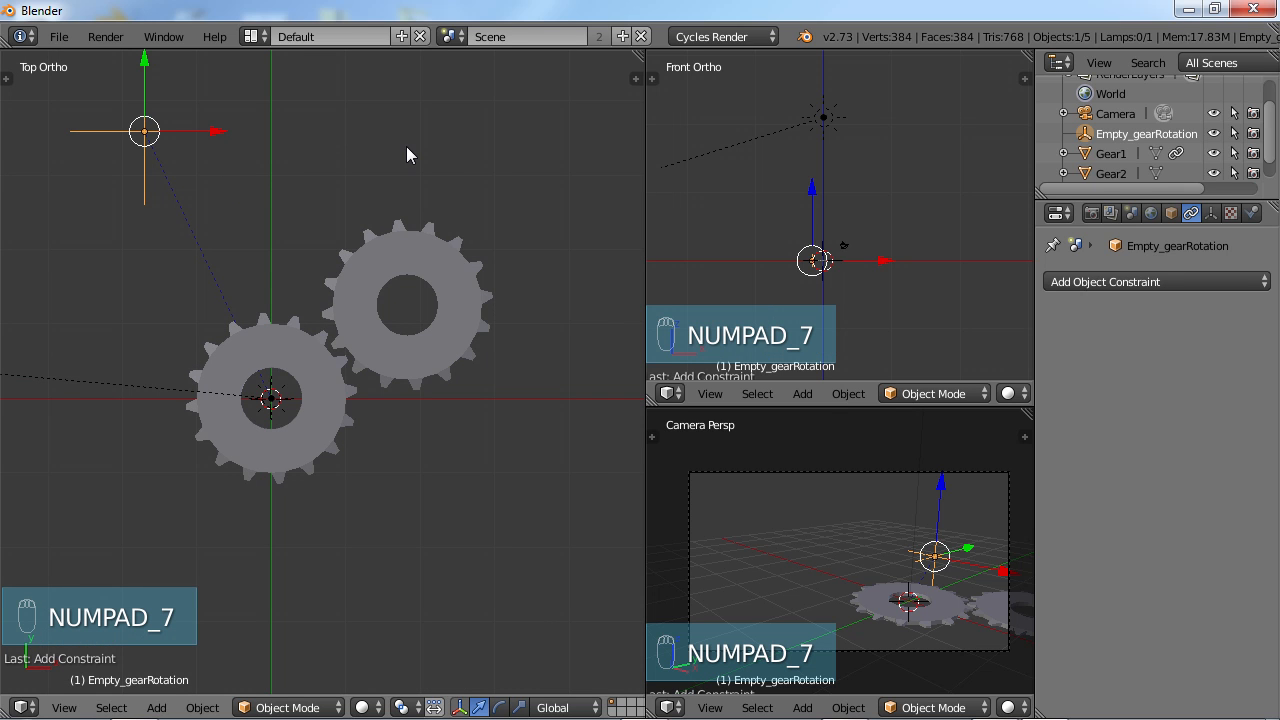
mouse_move(268, 356)
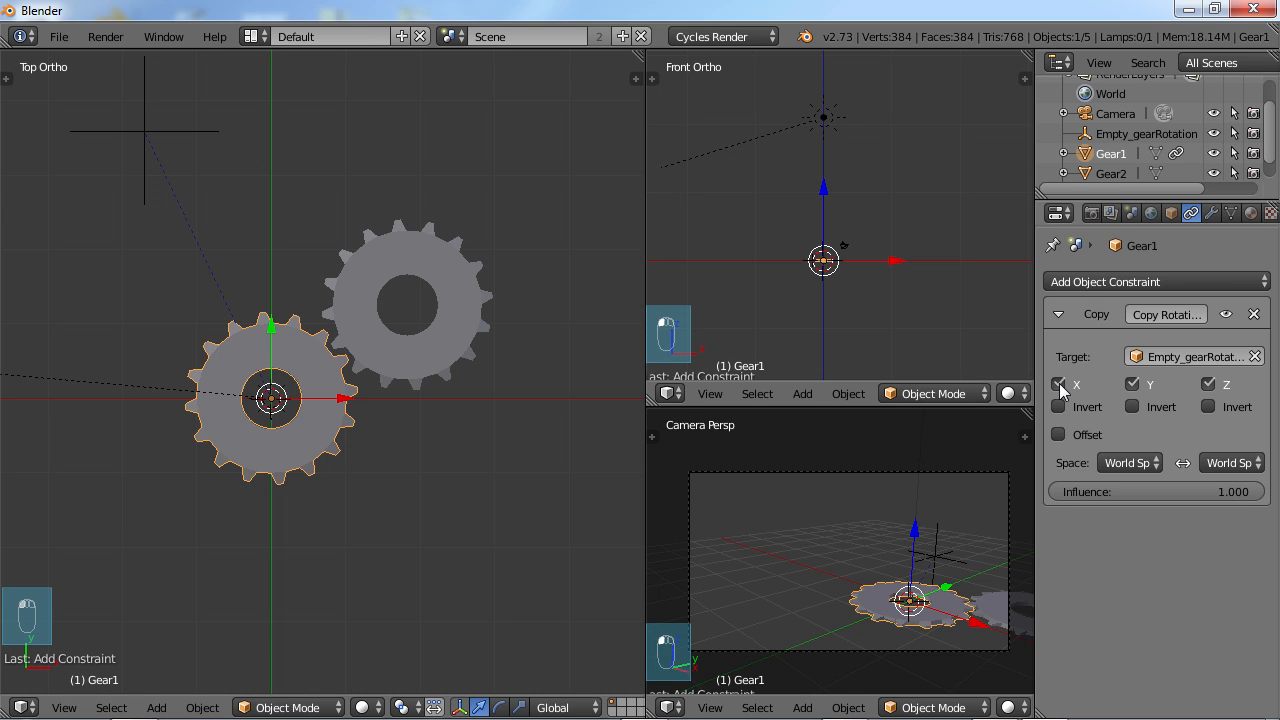
- Limit Gear1's Copy Rotation to Z only, then select the empty and test-rotate it
click(1058, 384)
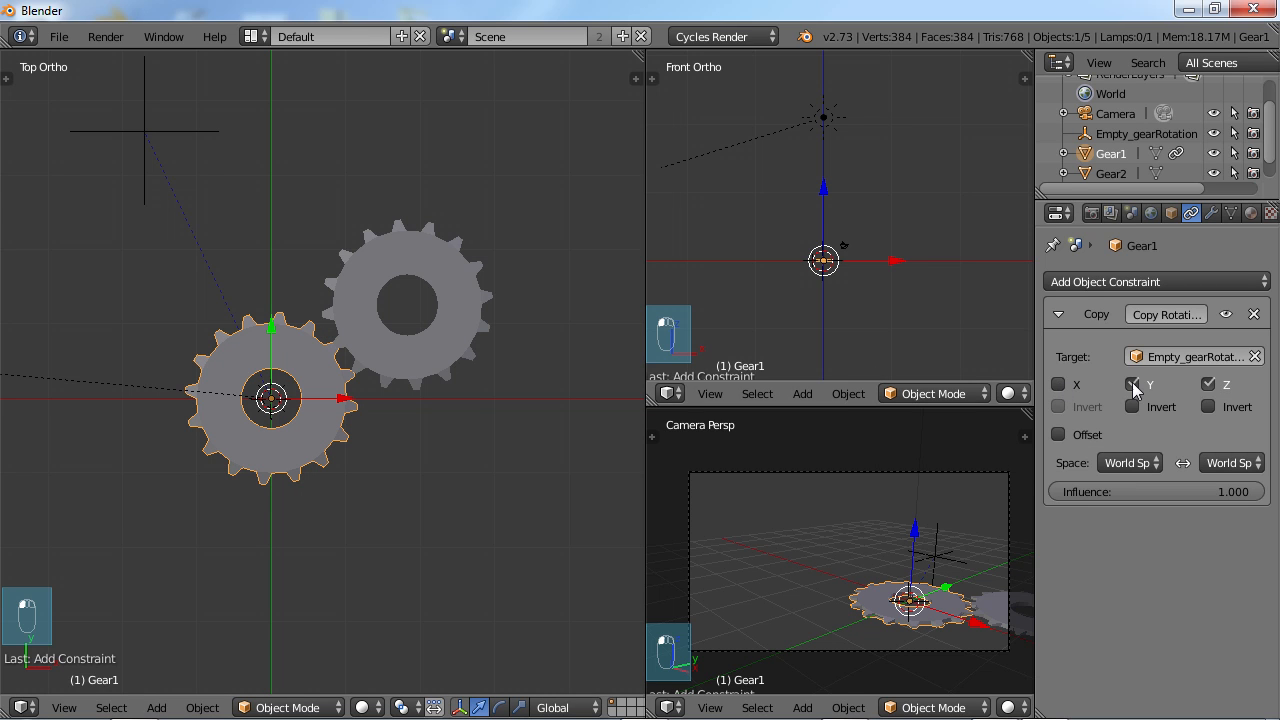
click(1132, 384)
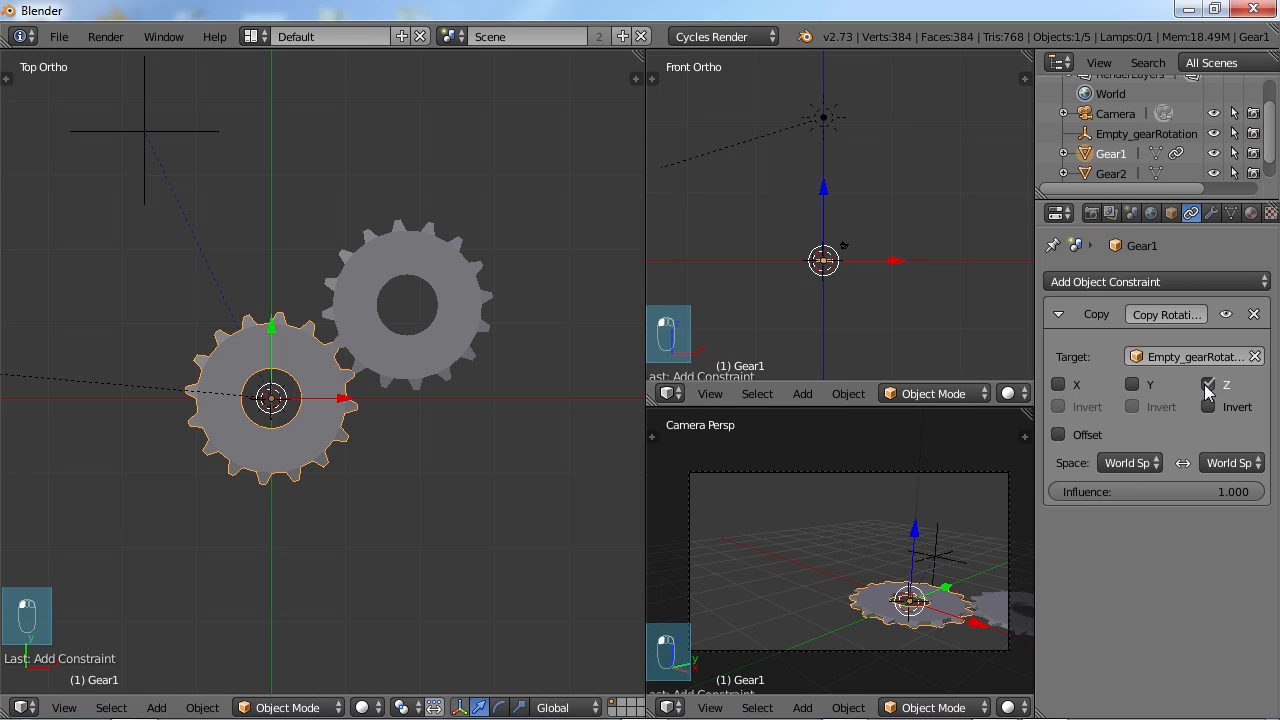
click(1208, 384)
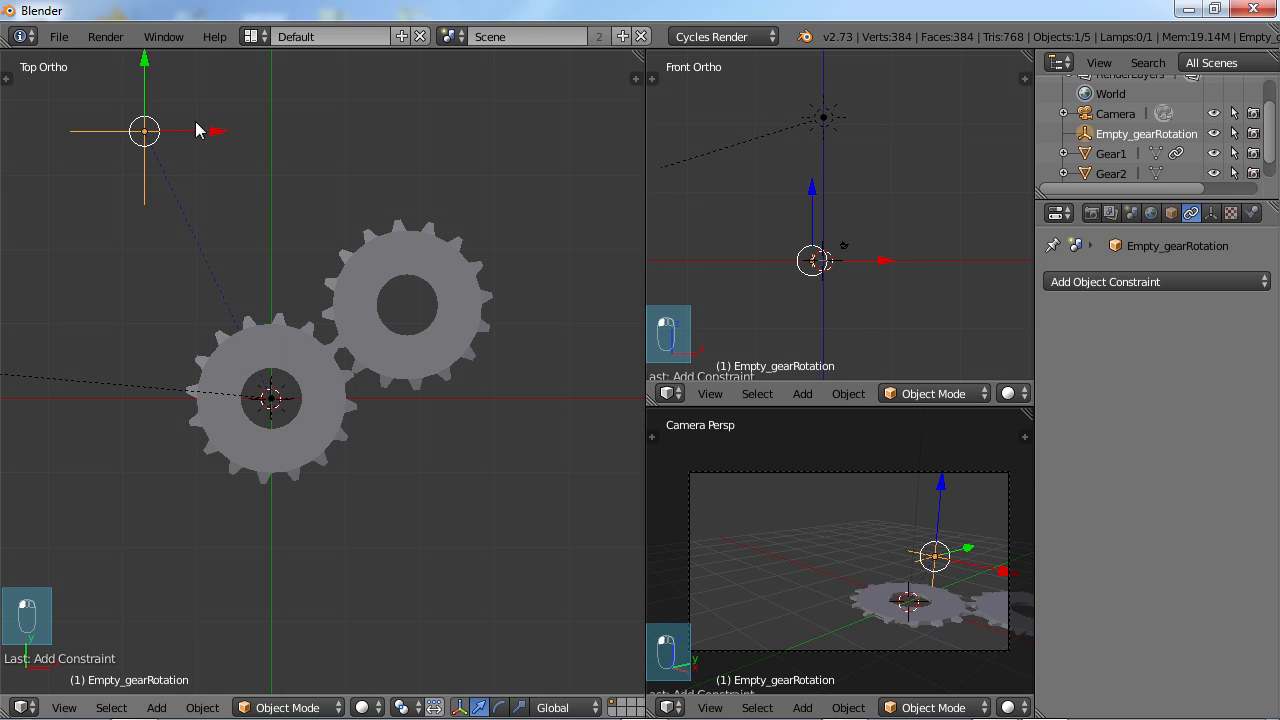
key(r)
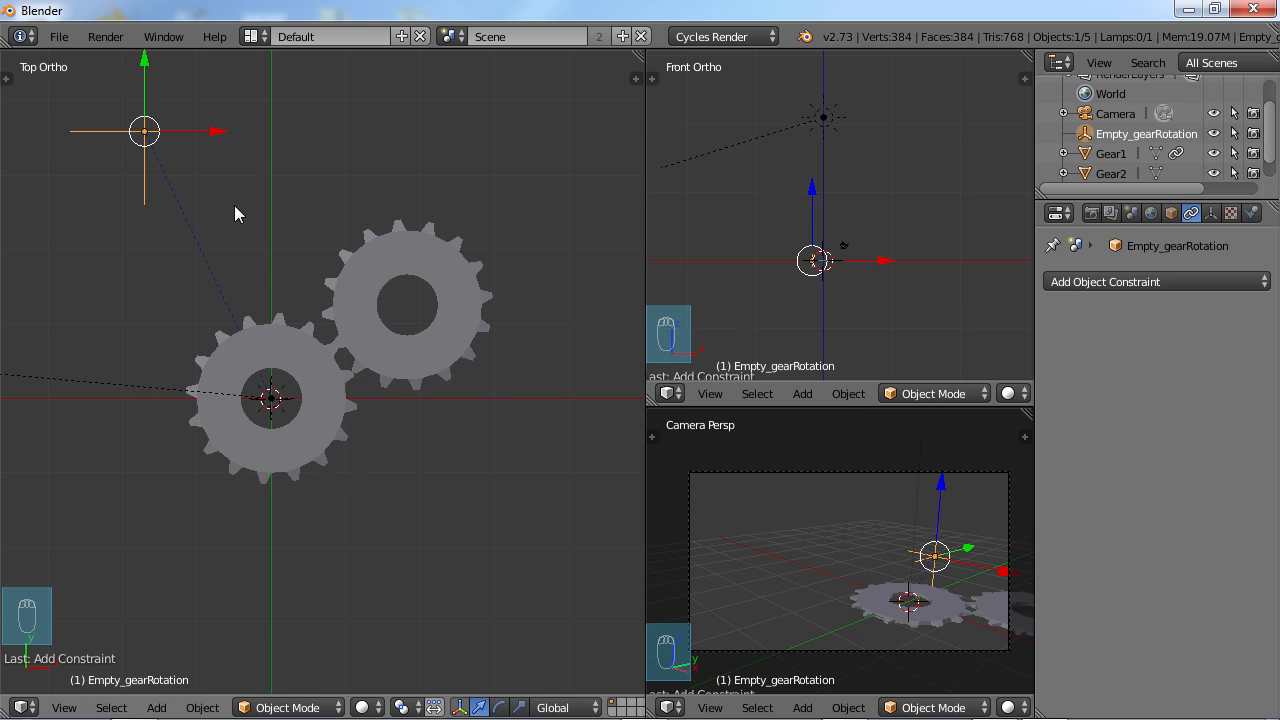
mouse_move(210, 230)
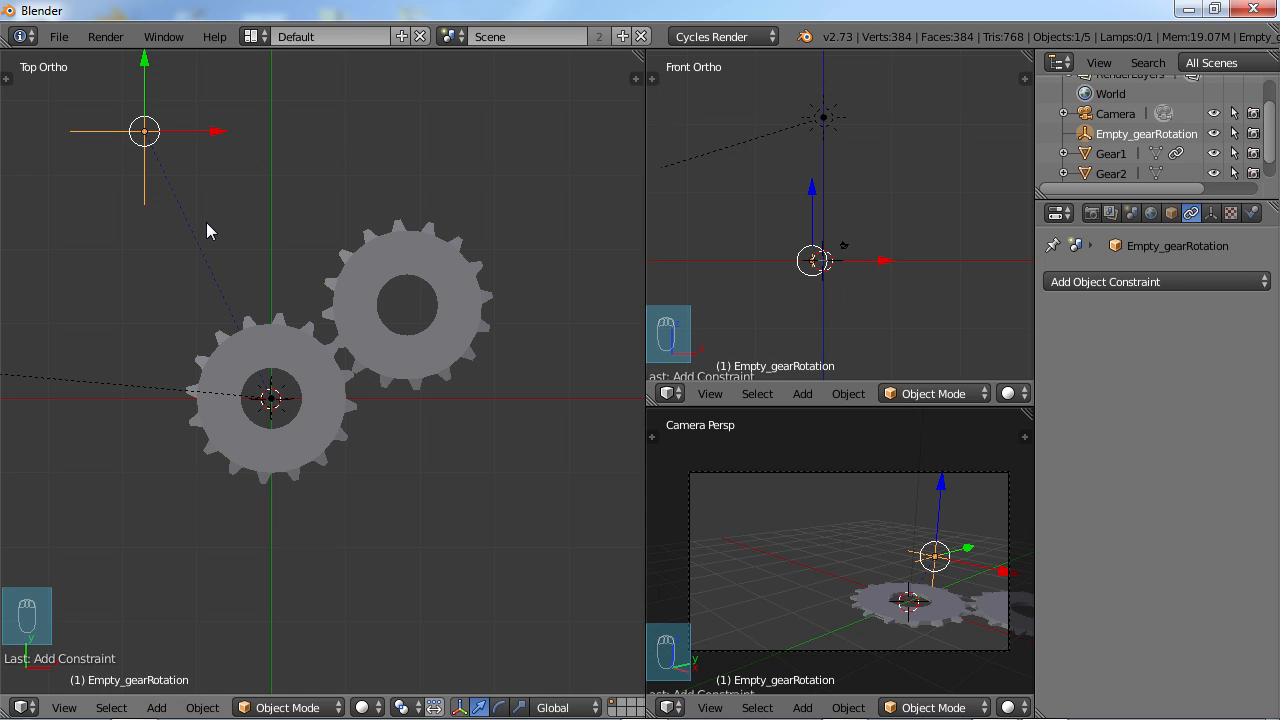
mouse_move(258, 364)
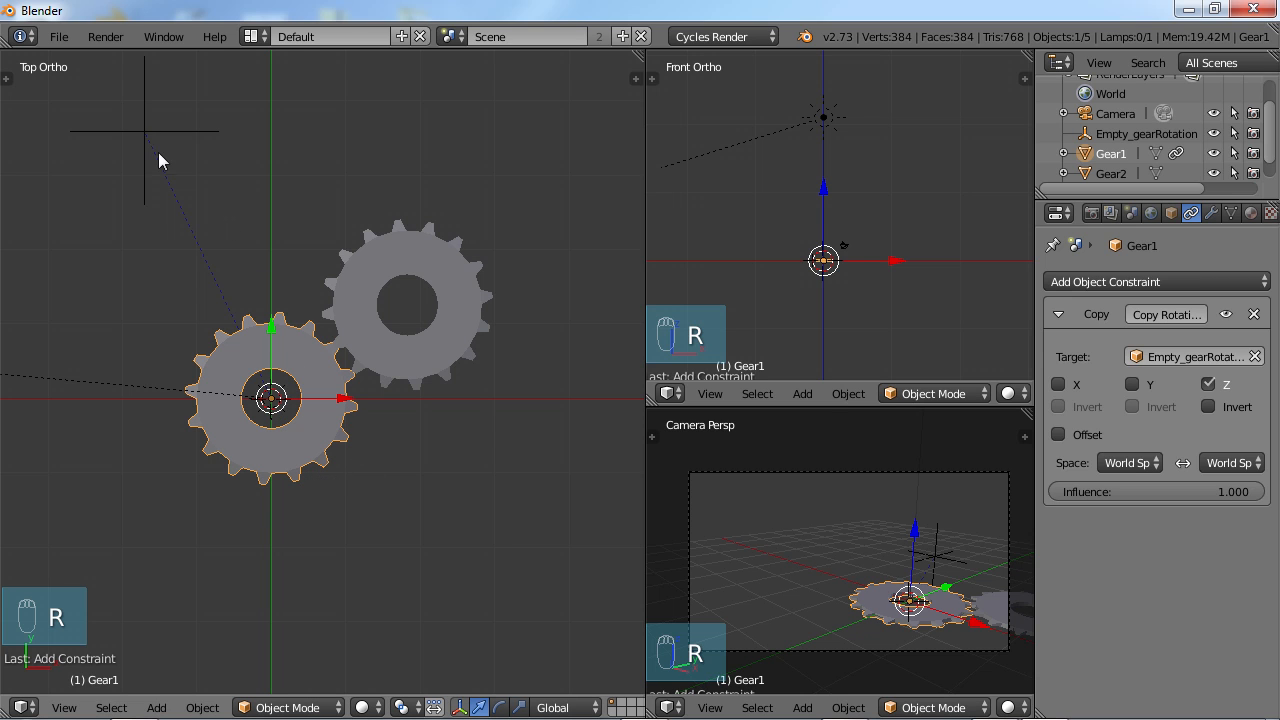
mouse_move(192, 210)
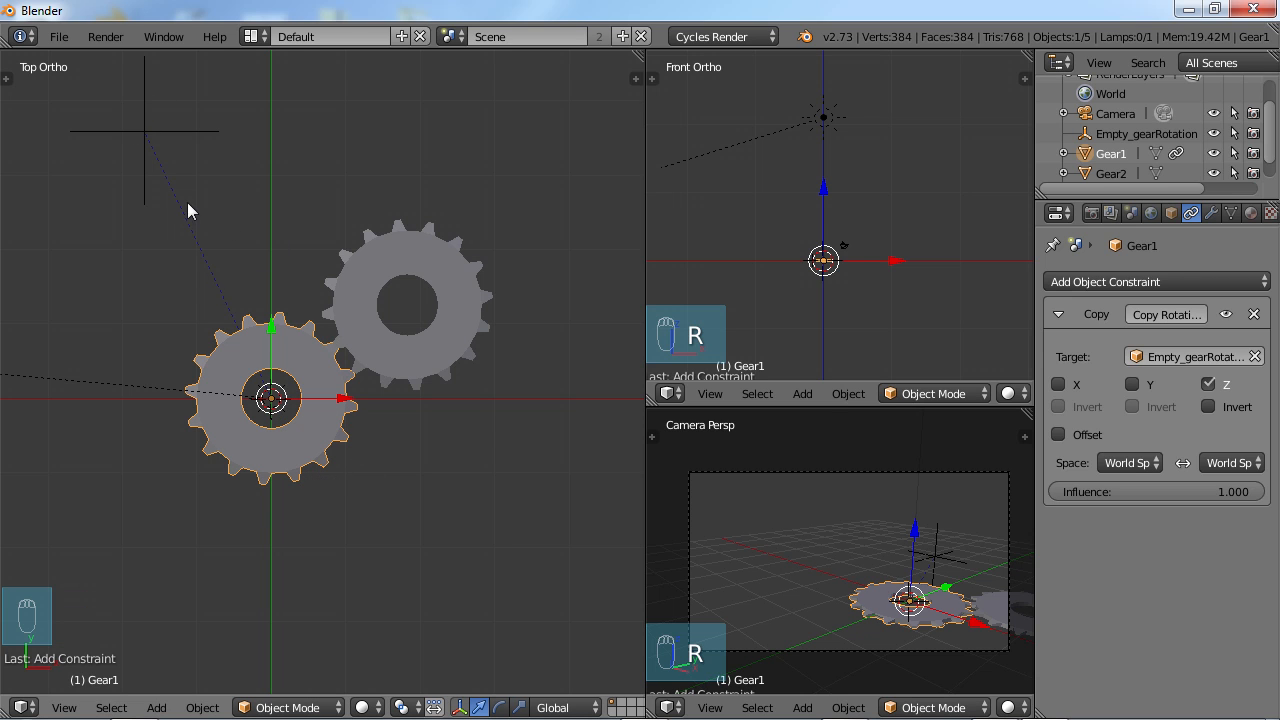
mouse_move(144, 136)
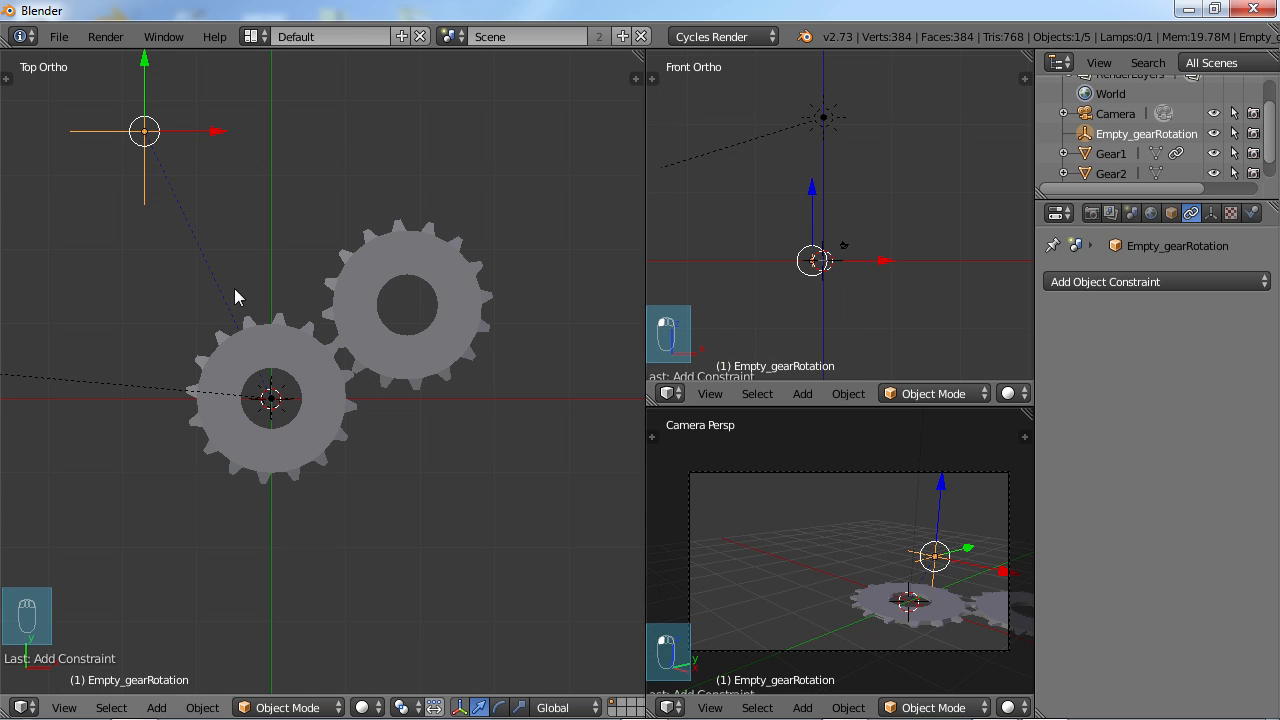
mouse_move(398, 264)
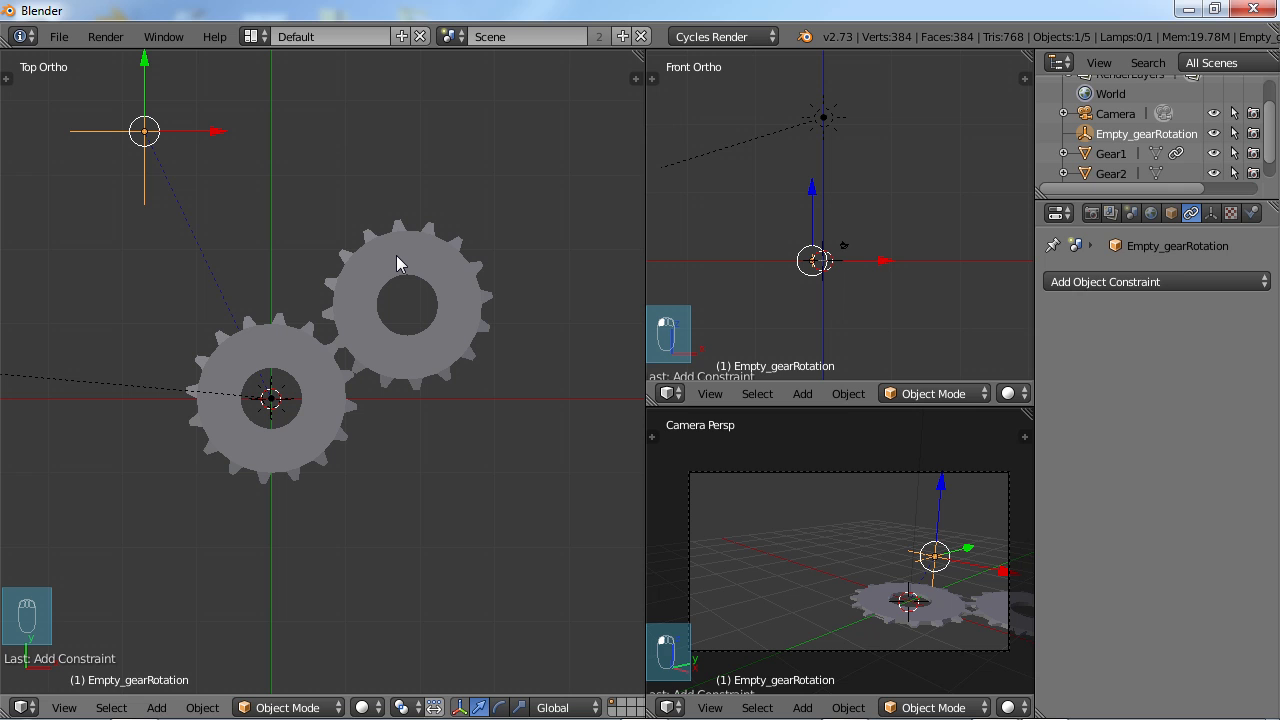
- Give Gear2 a Copy Rotation constraint targeting Empty_gearRotation, following Z only
click(408, 304)
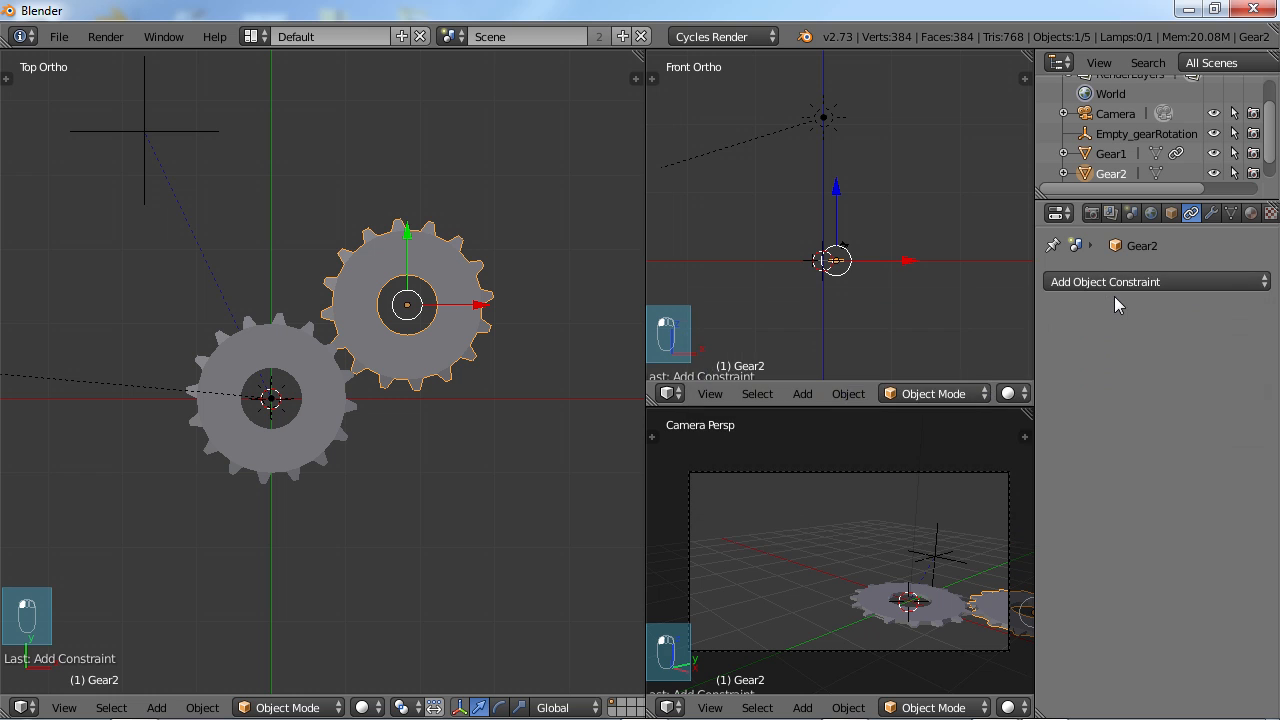
click(1156, 280)
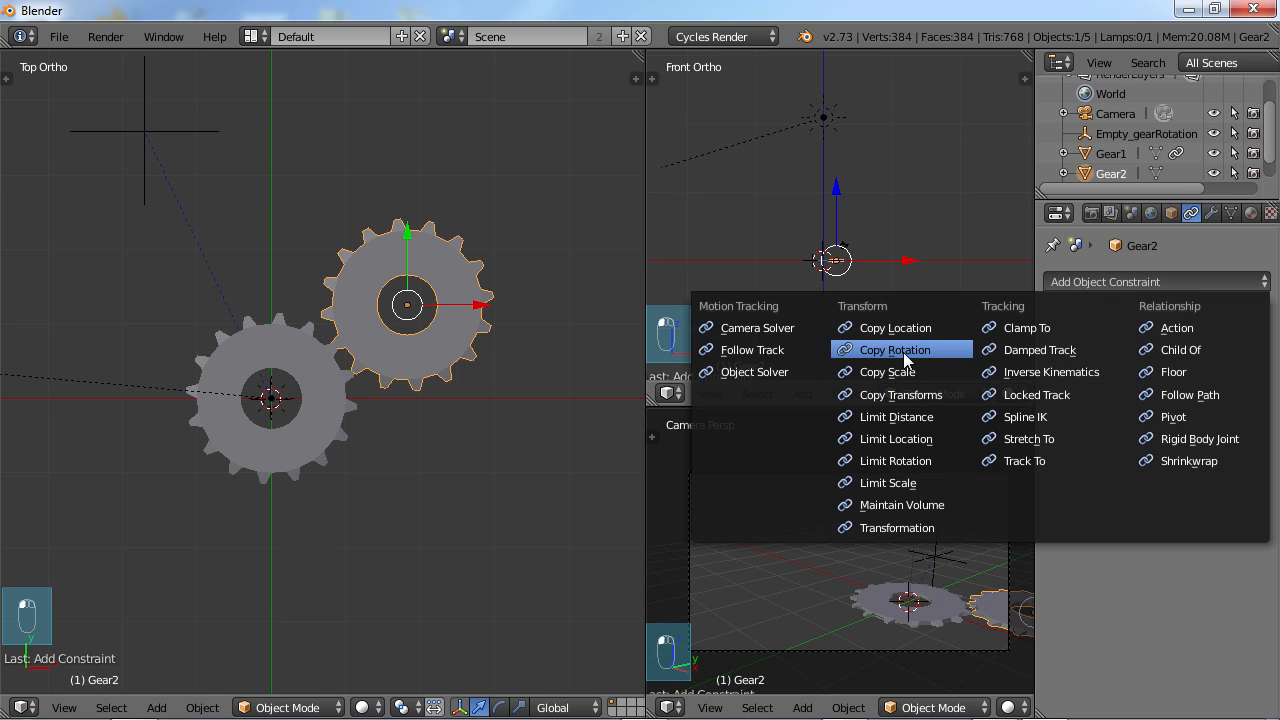
click(894, 348)
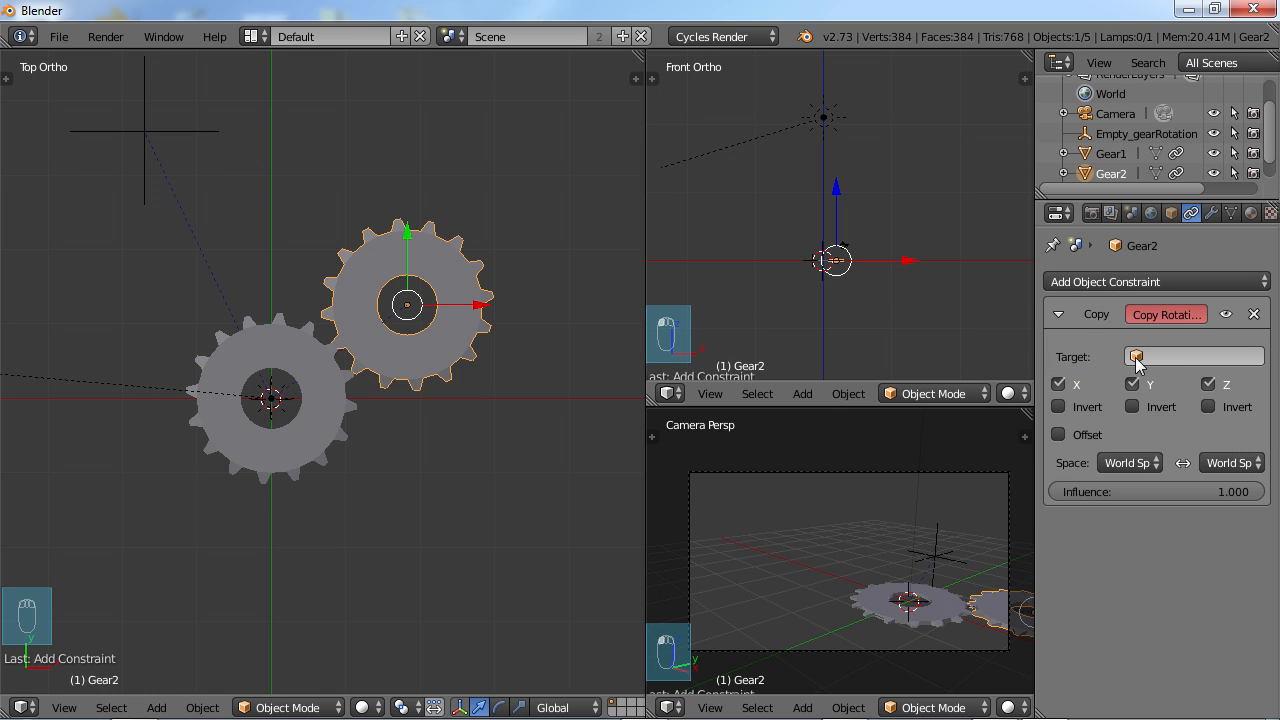
click(1192, 356)
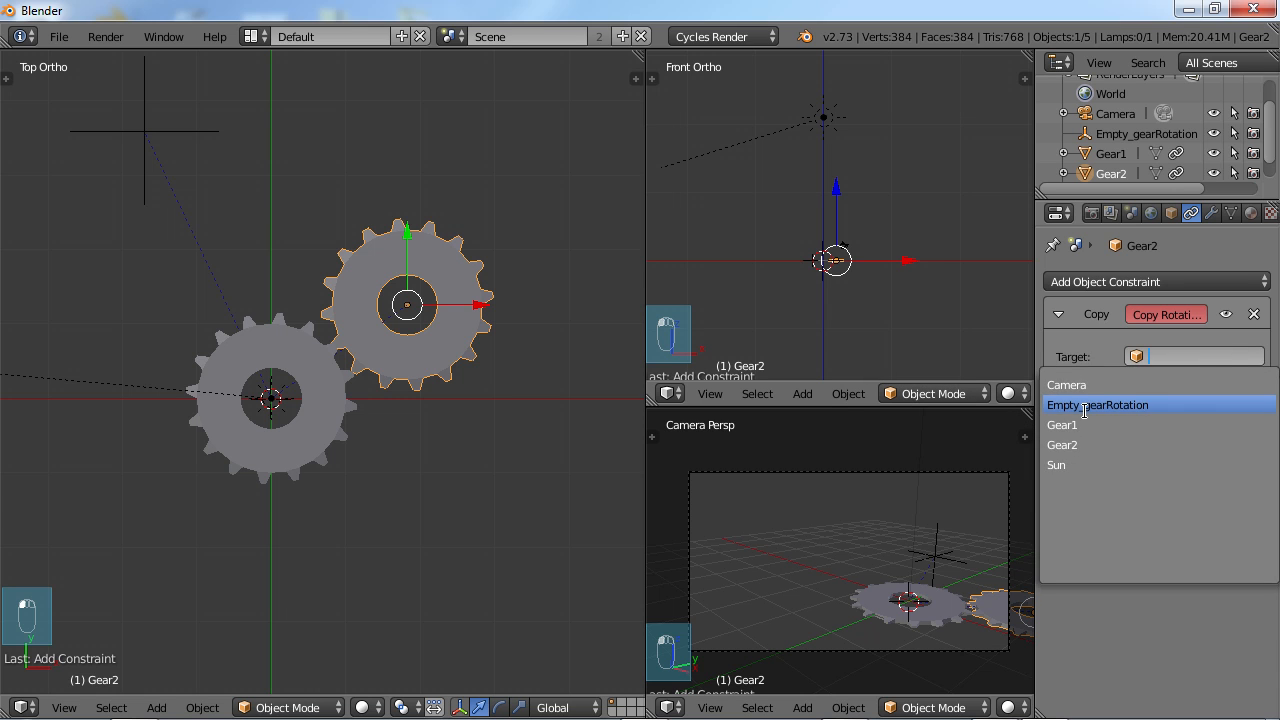
click(1096, 404)
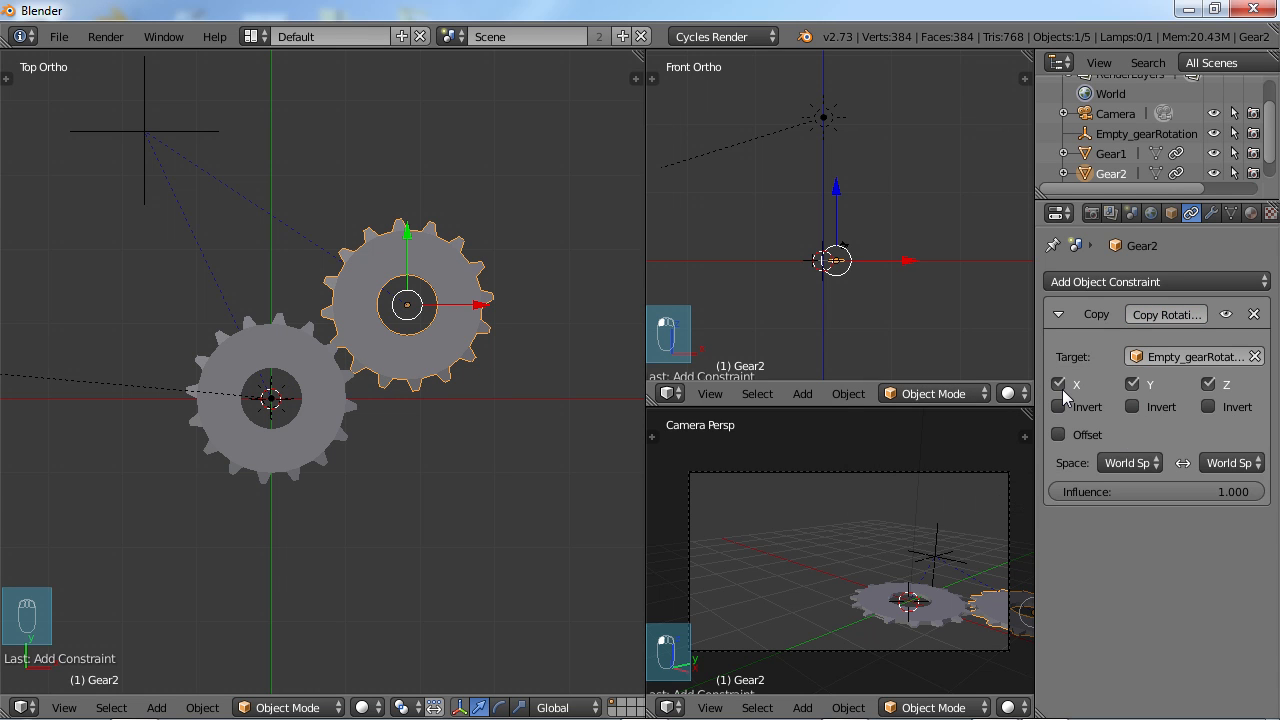
click(1058, 384)
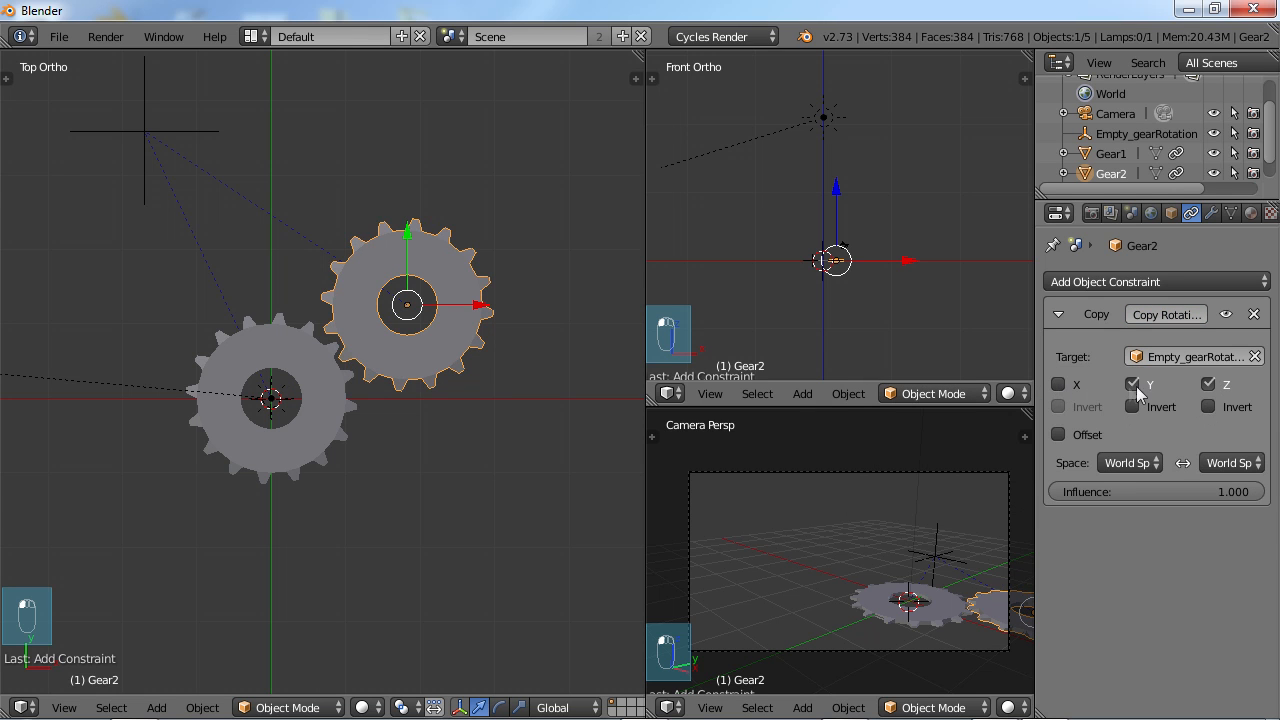
click(1132, 384)
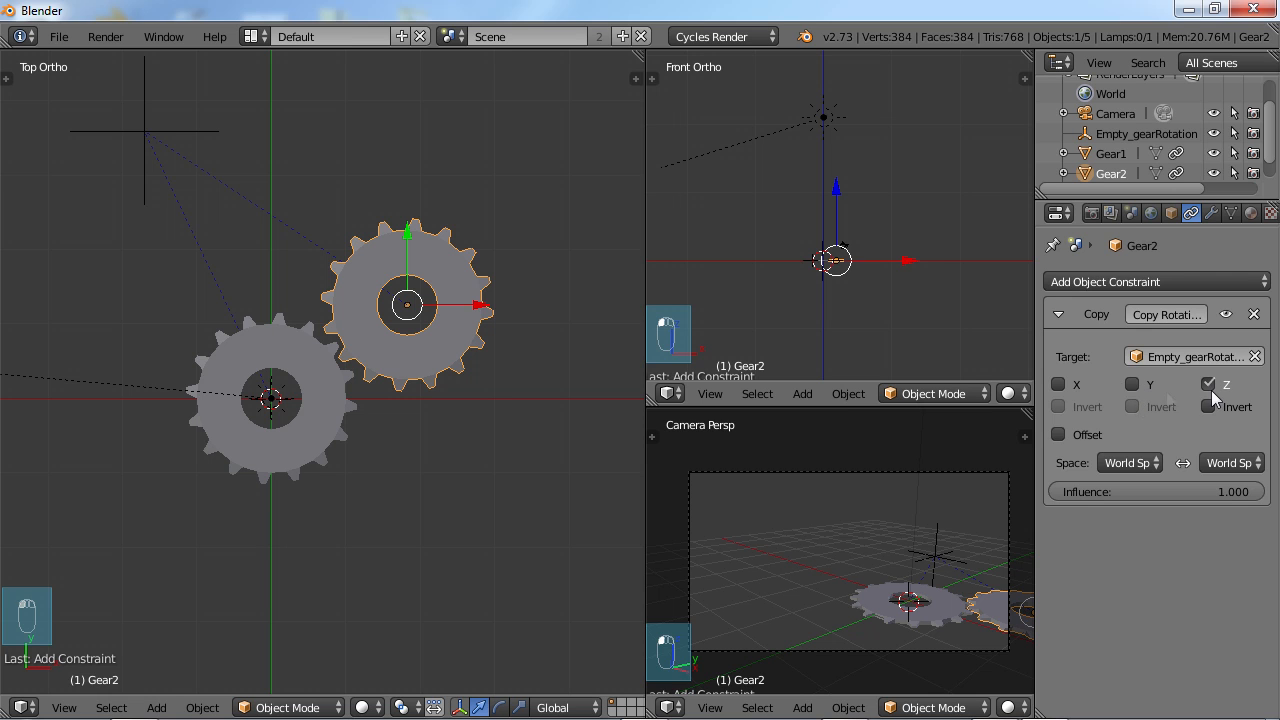
mouse_move(1210, 384)
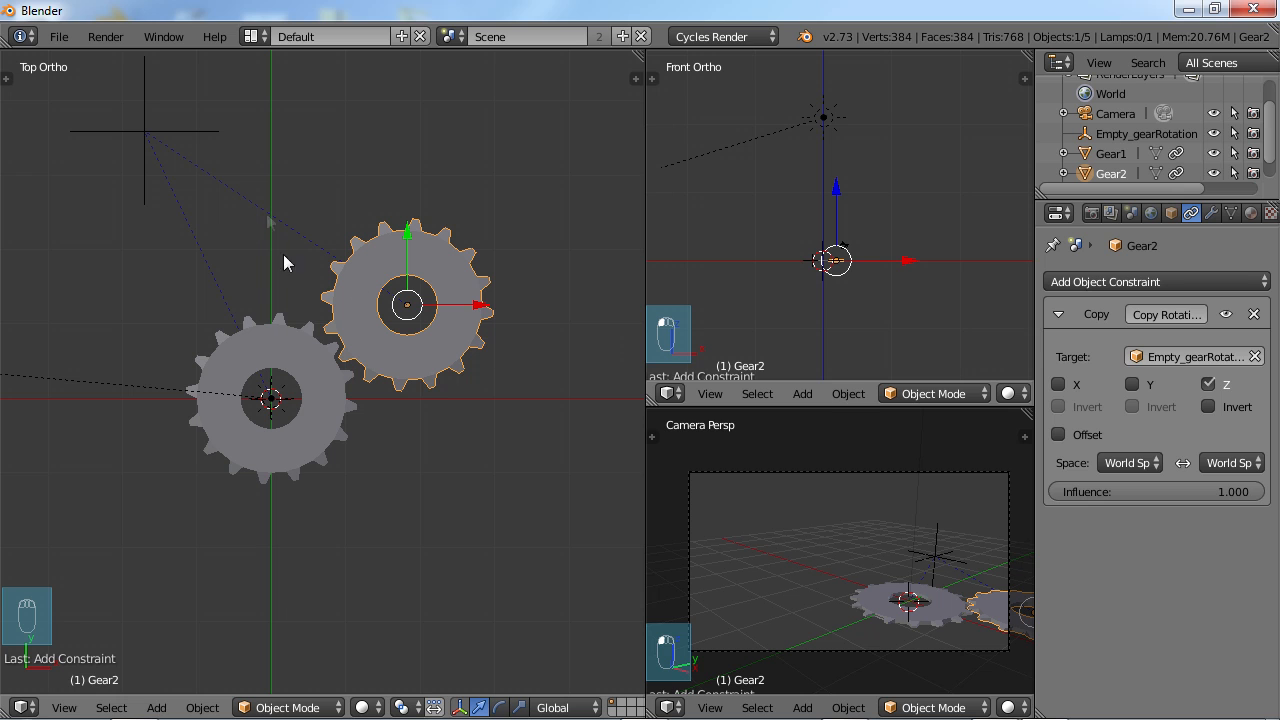
mouse_move(330, 252)
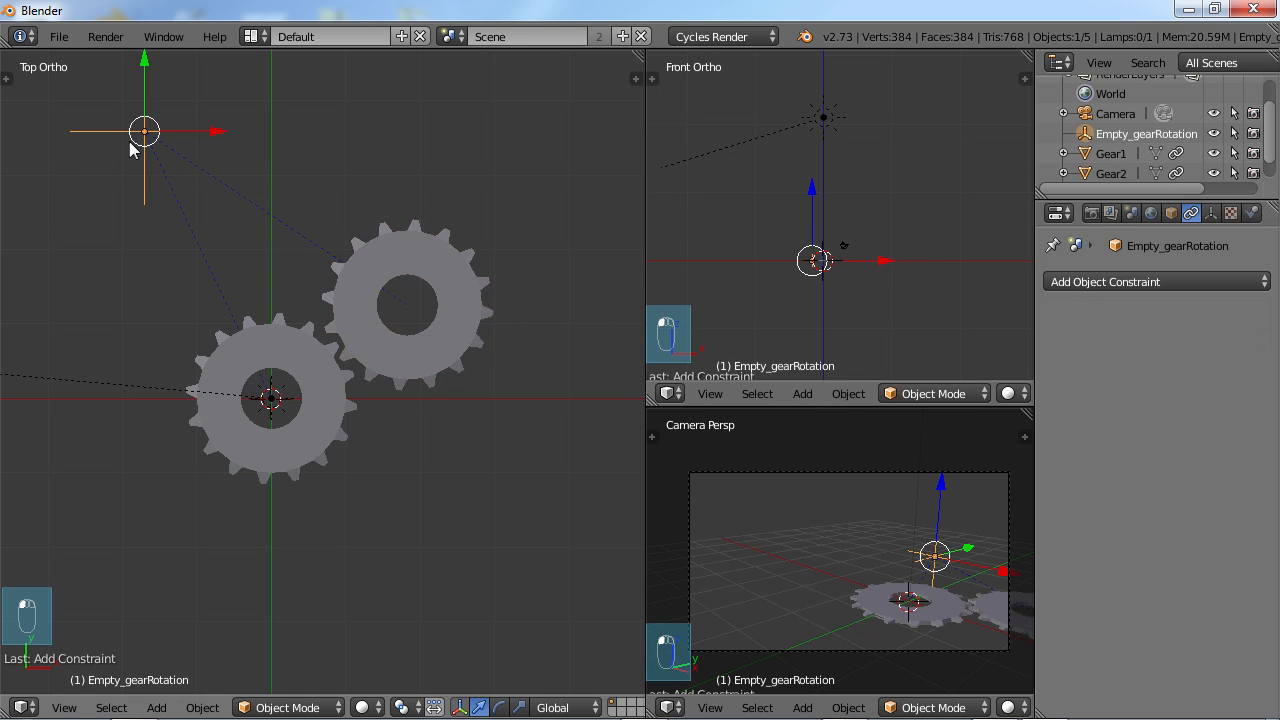
key(r)
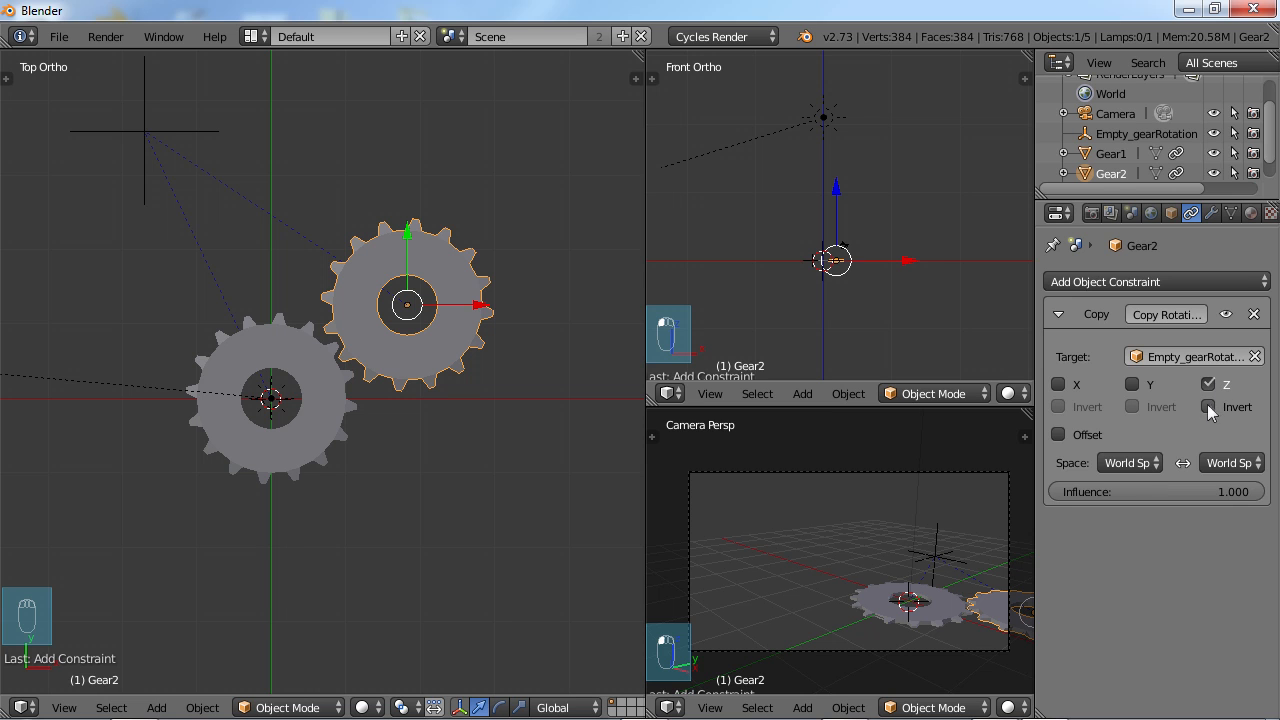
click(1208, 406)
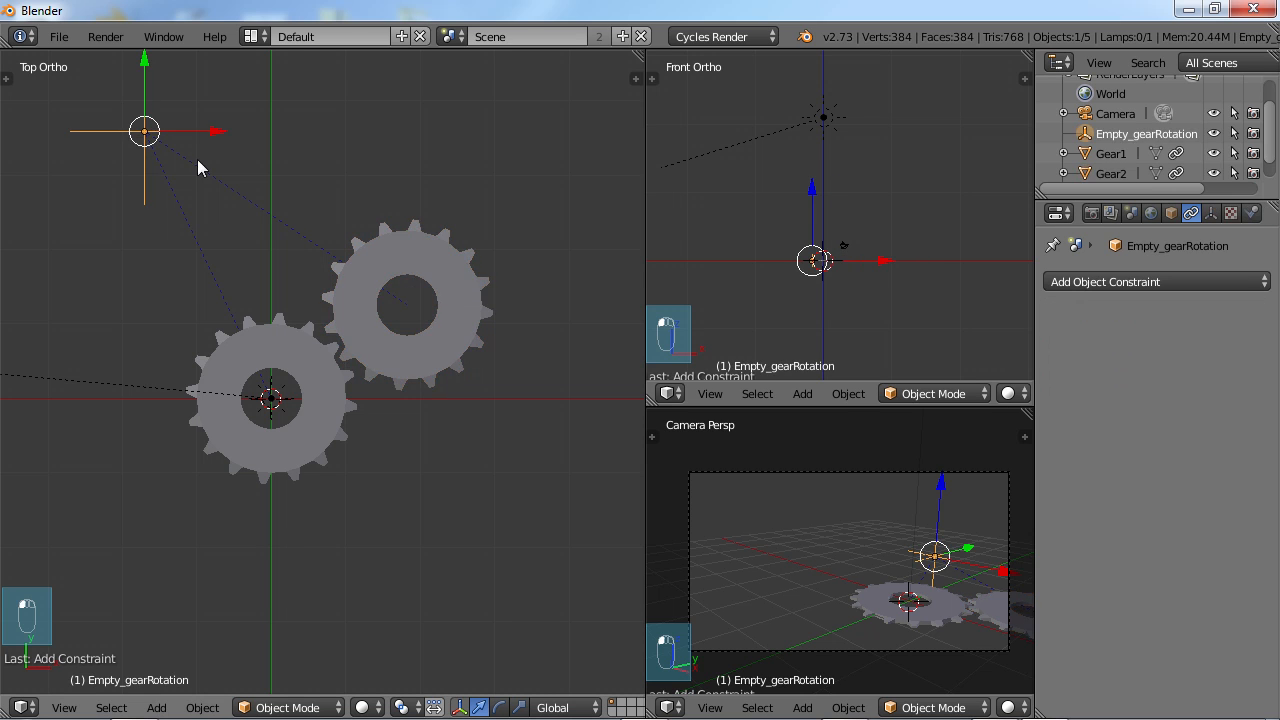
- Trial-rotate Empty_gearRotation to check both gears follow, then cancel the rotation
key(r)
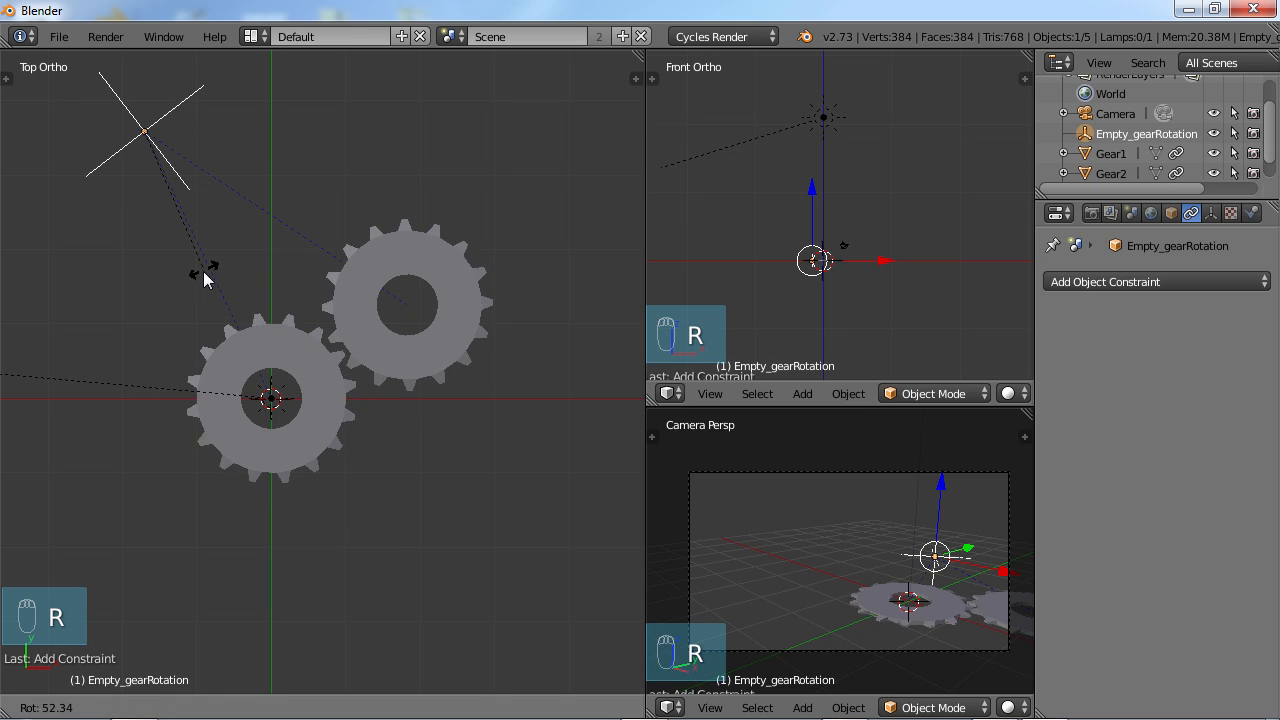
mouse_move(80, 136)
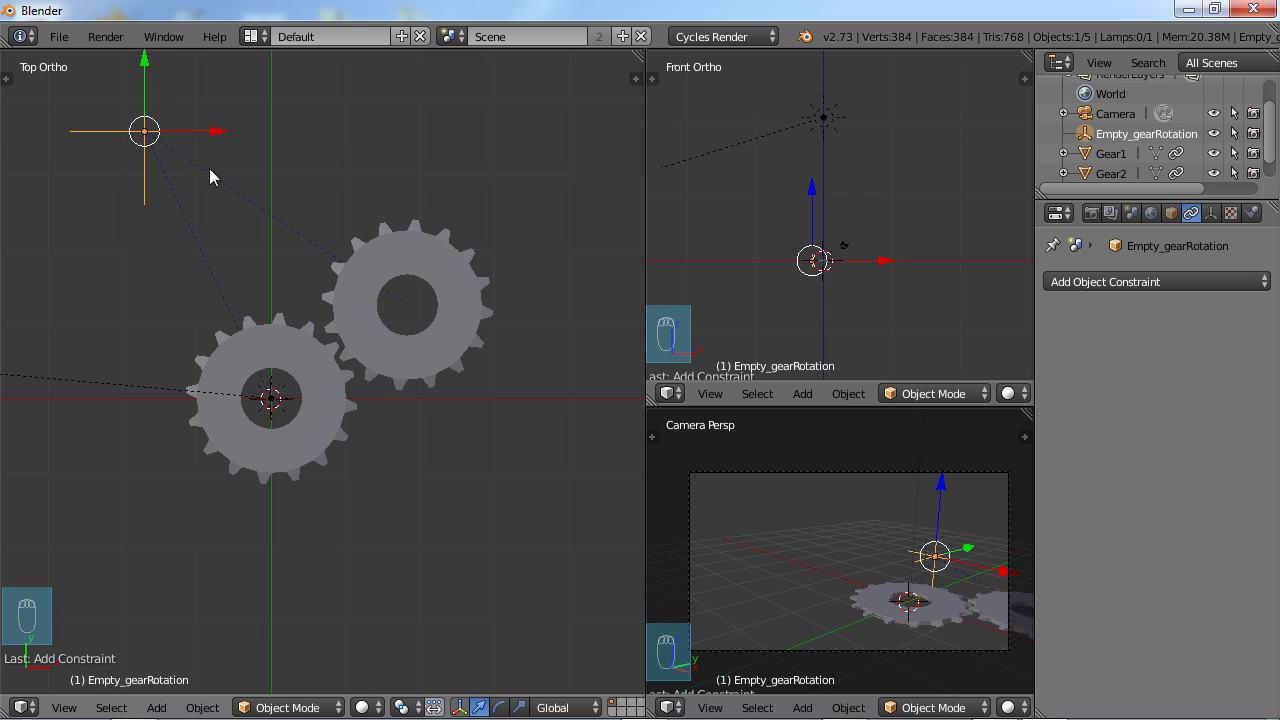
mouse_move(268, 204)
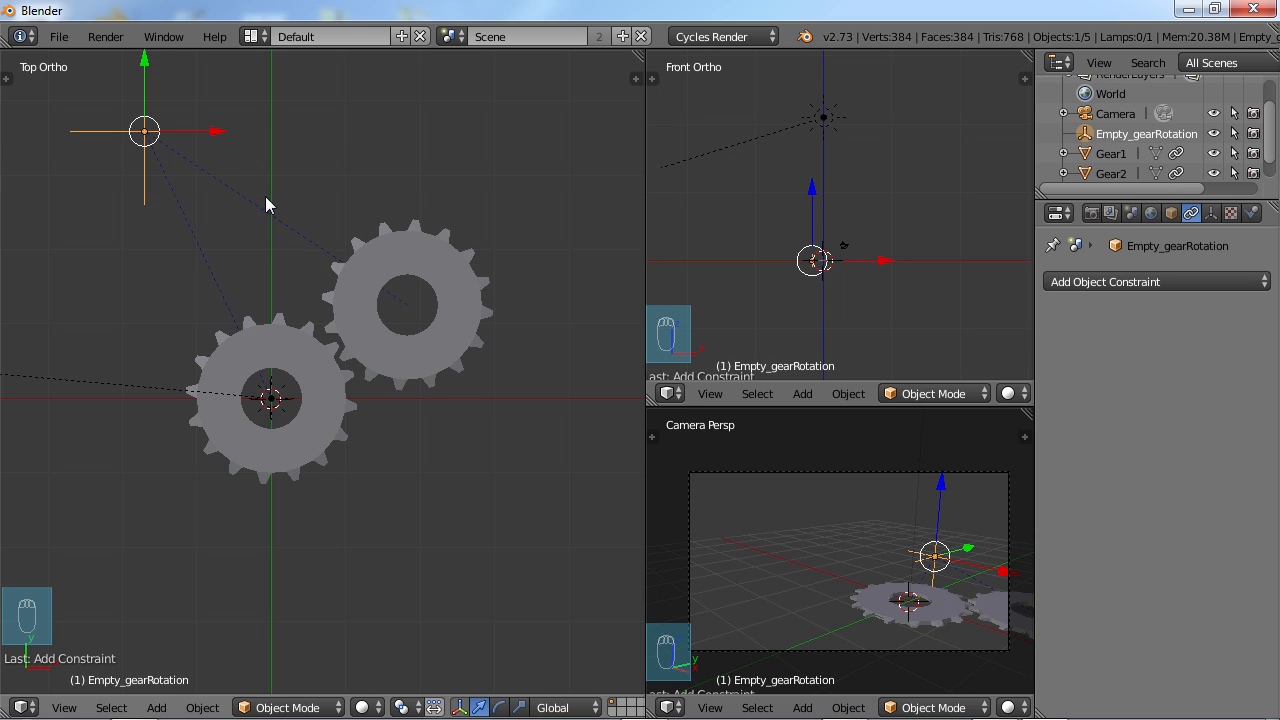
mouse_move(202, 164)
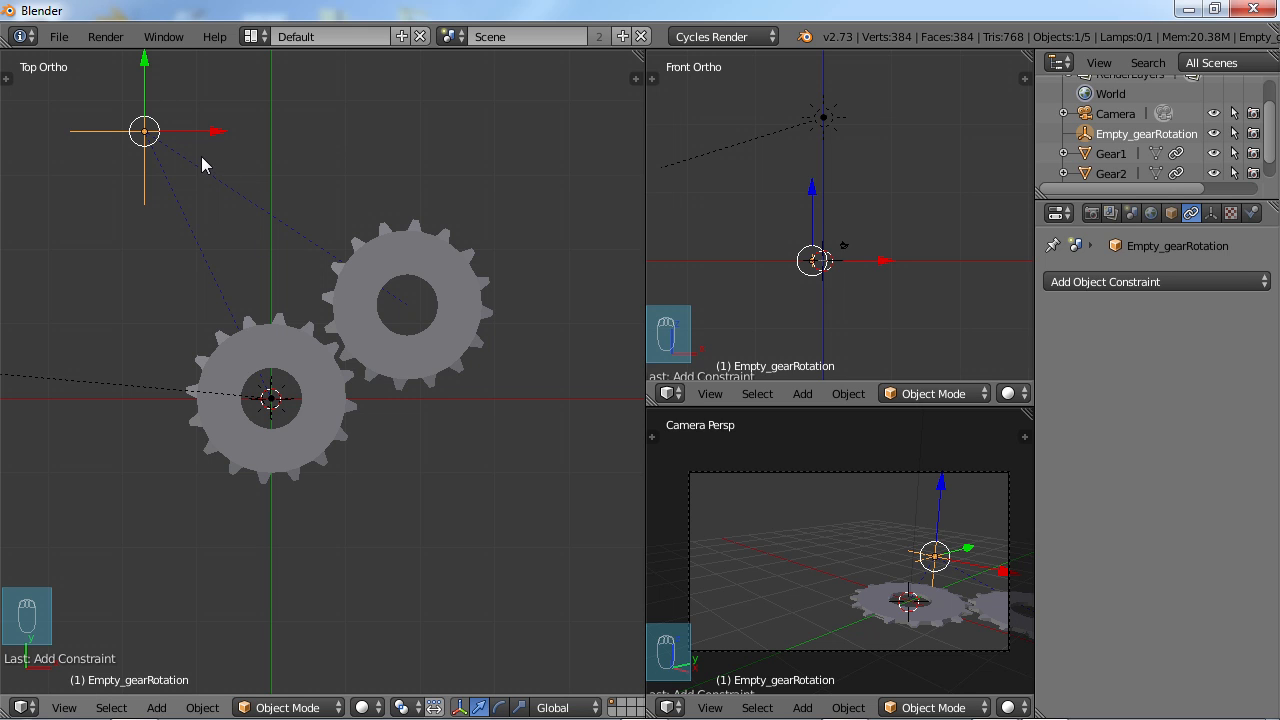
mouse_move(238, 192)
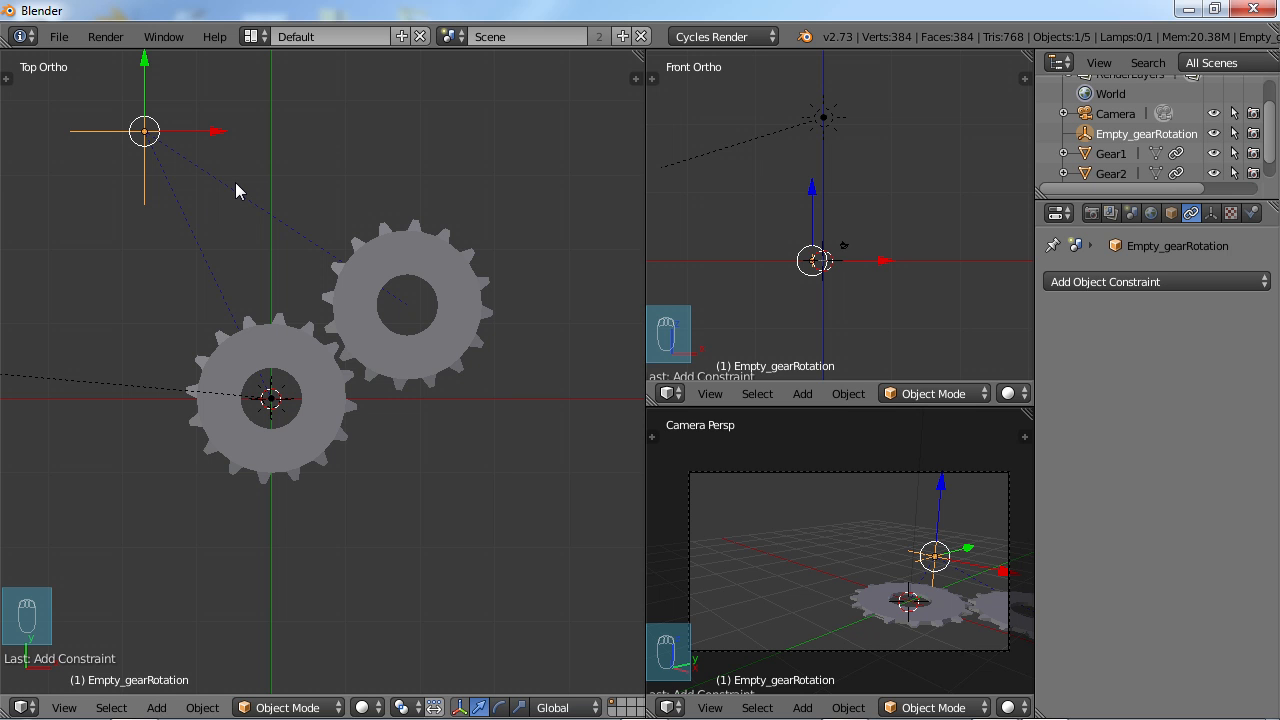
key(r)
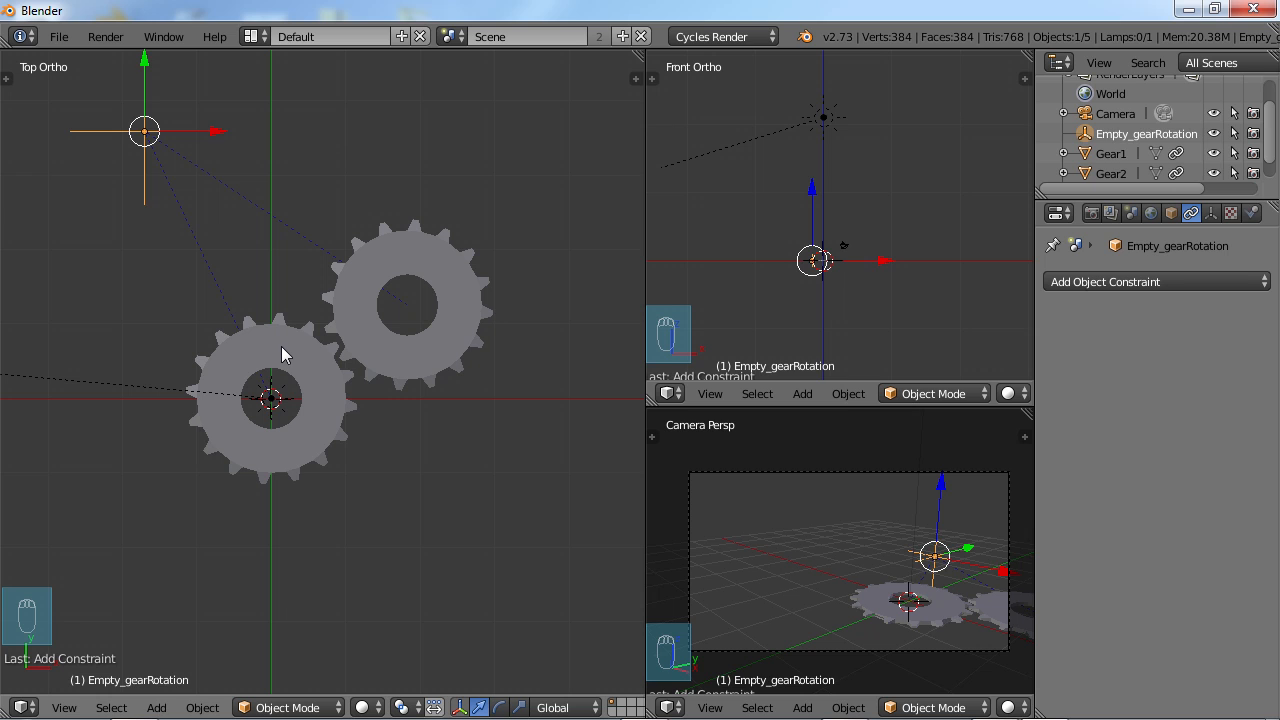
- Select Gear2 to check its inverted Z Copy Rotation, then return to top view
click(270, 396)
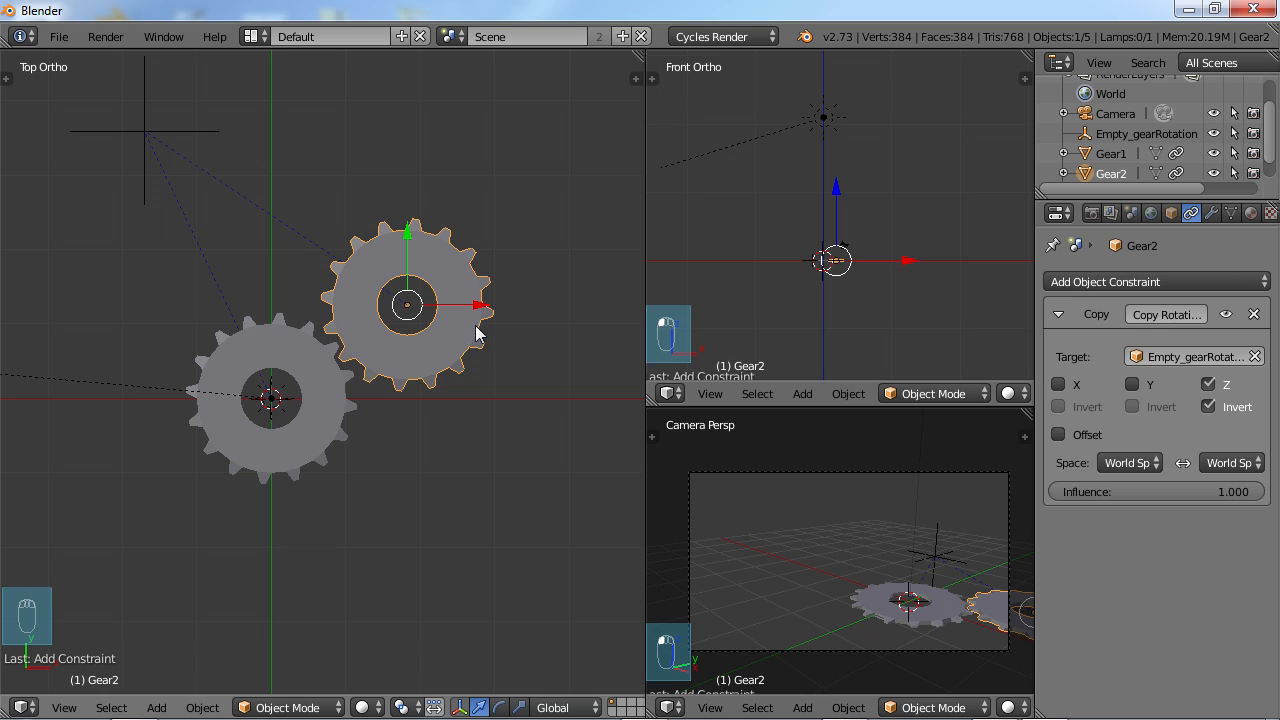
mouse_move(370, 358)
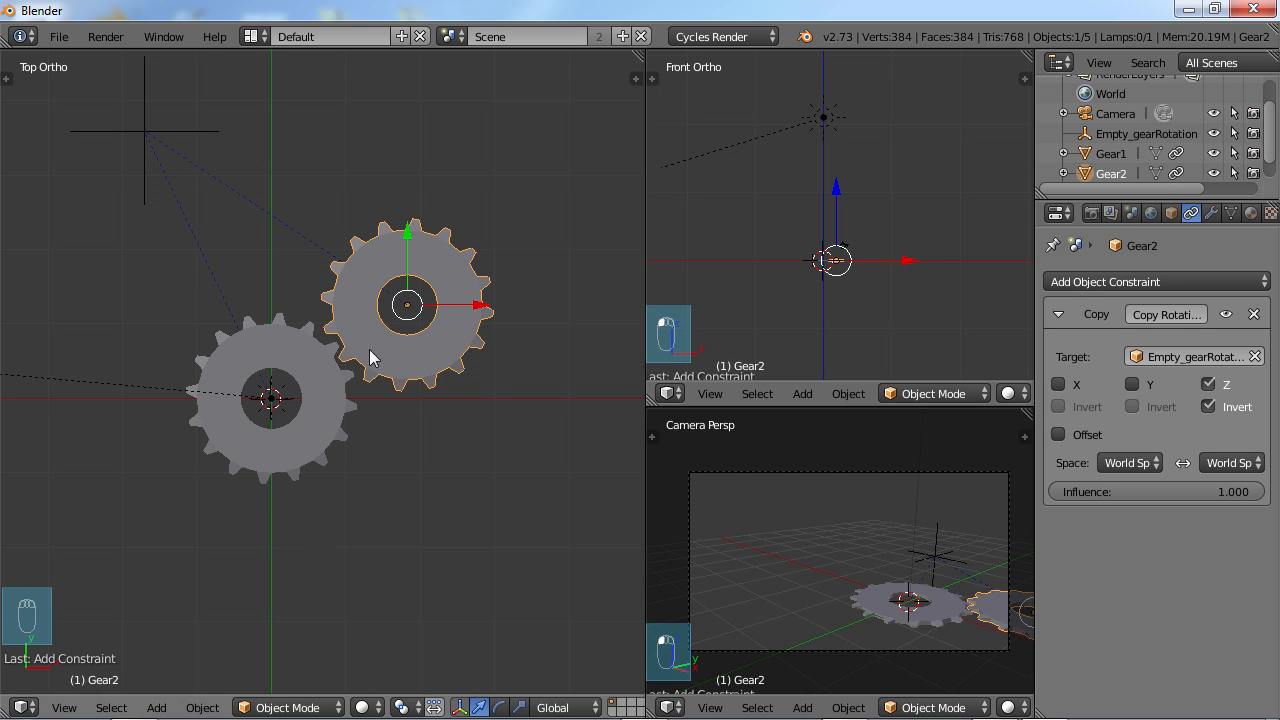
mouse_move(408, 362)
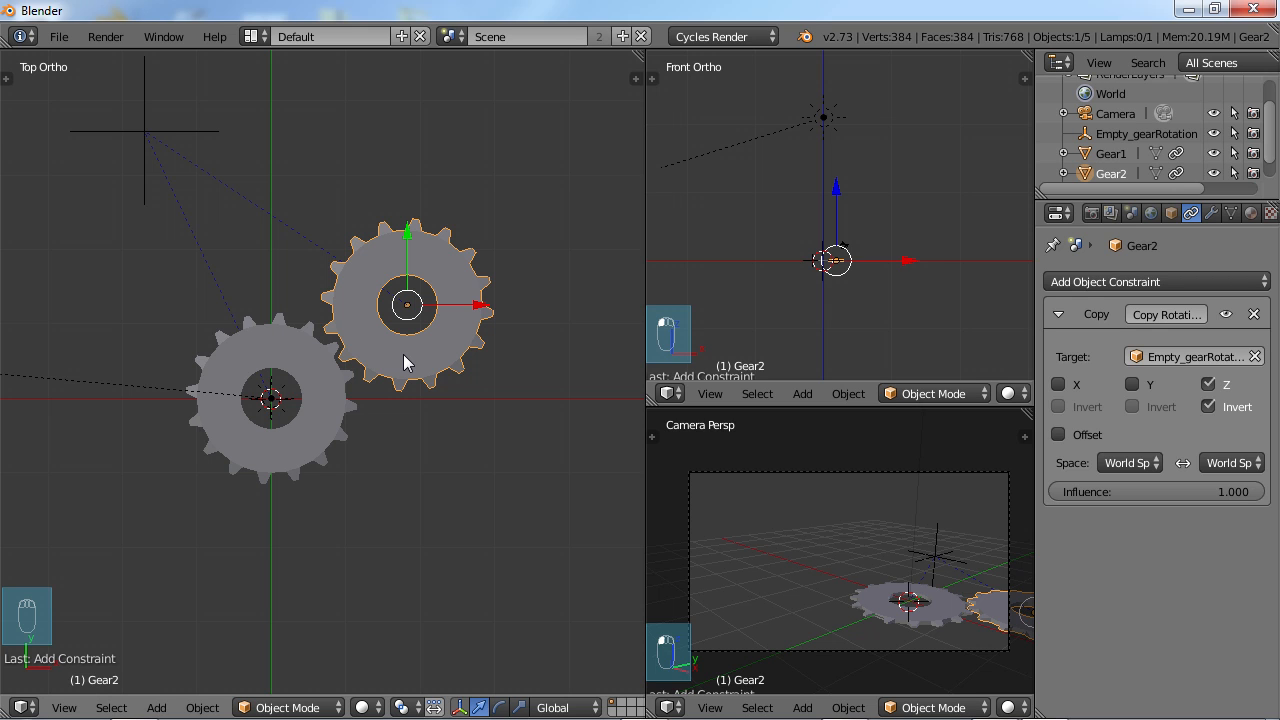
mouse_move(380, 370)
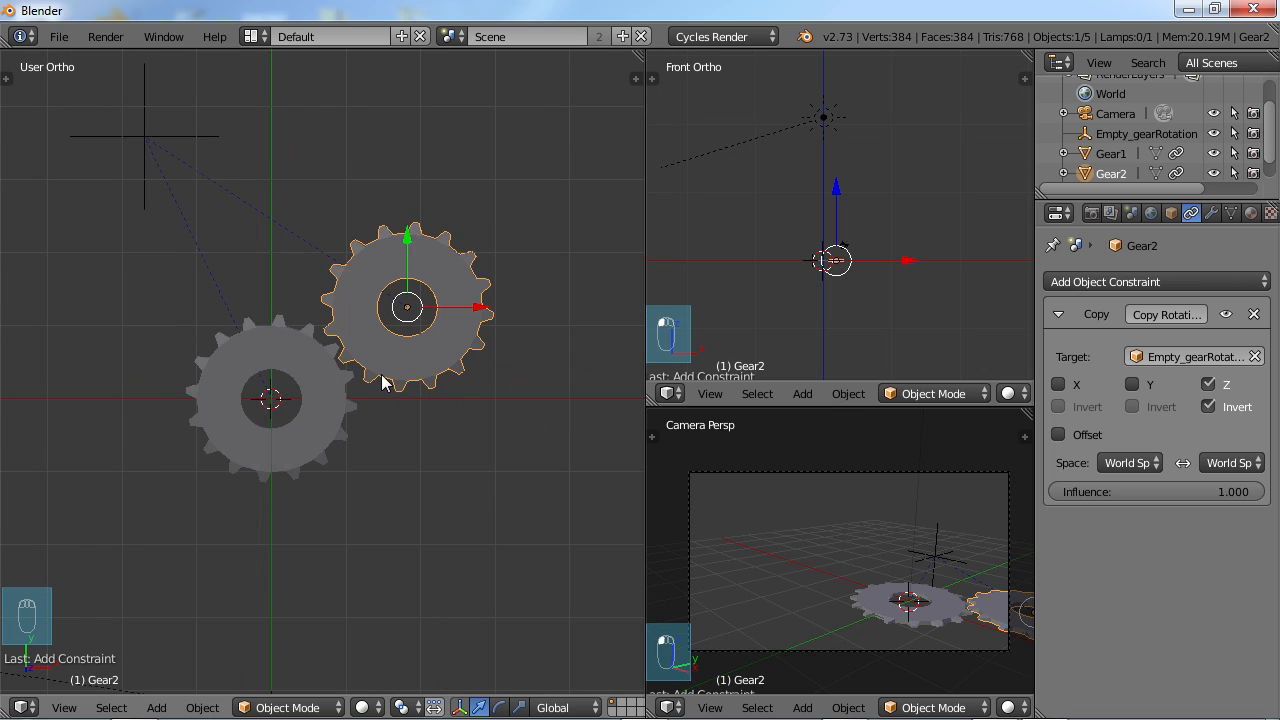
mouse_move(420, 388)
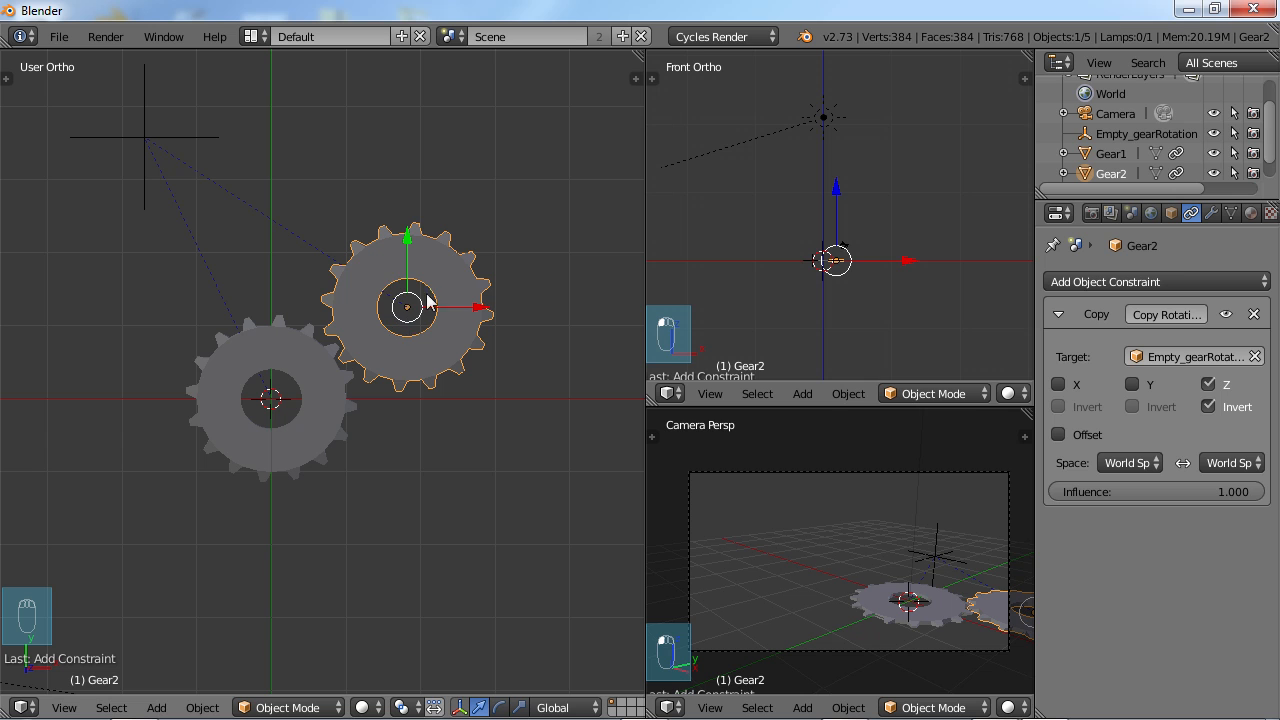
mouse_move(426, 344)
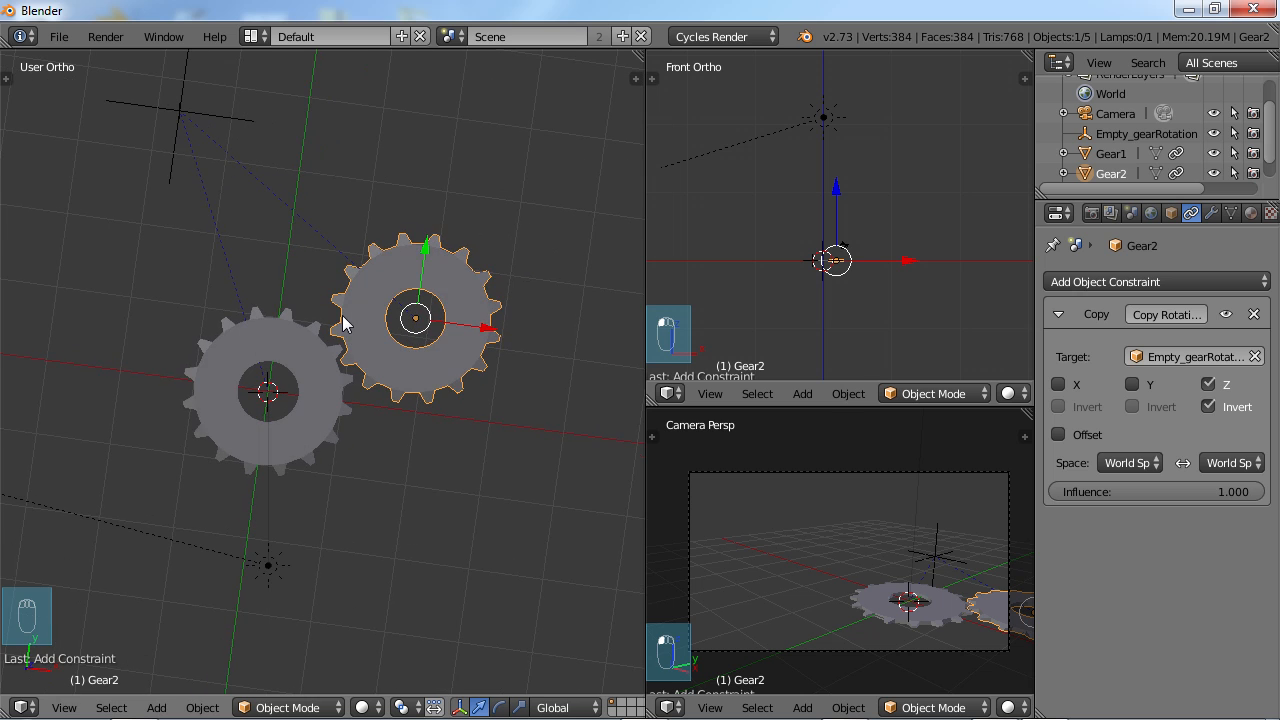
key(KP_7)
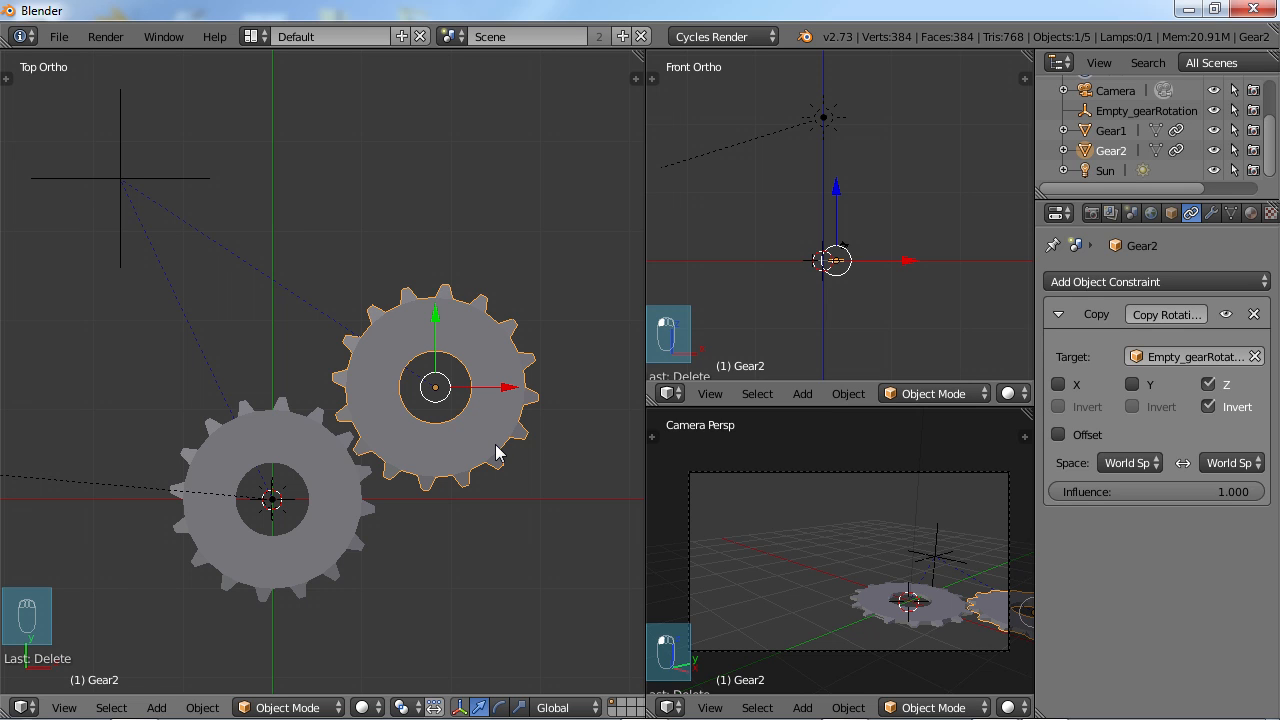
mouse_move(548, 402)
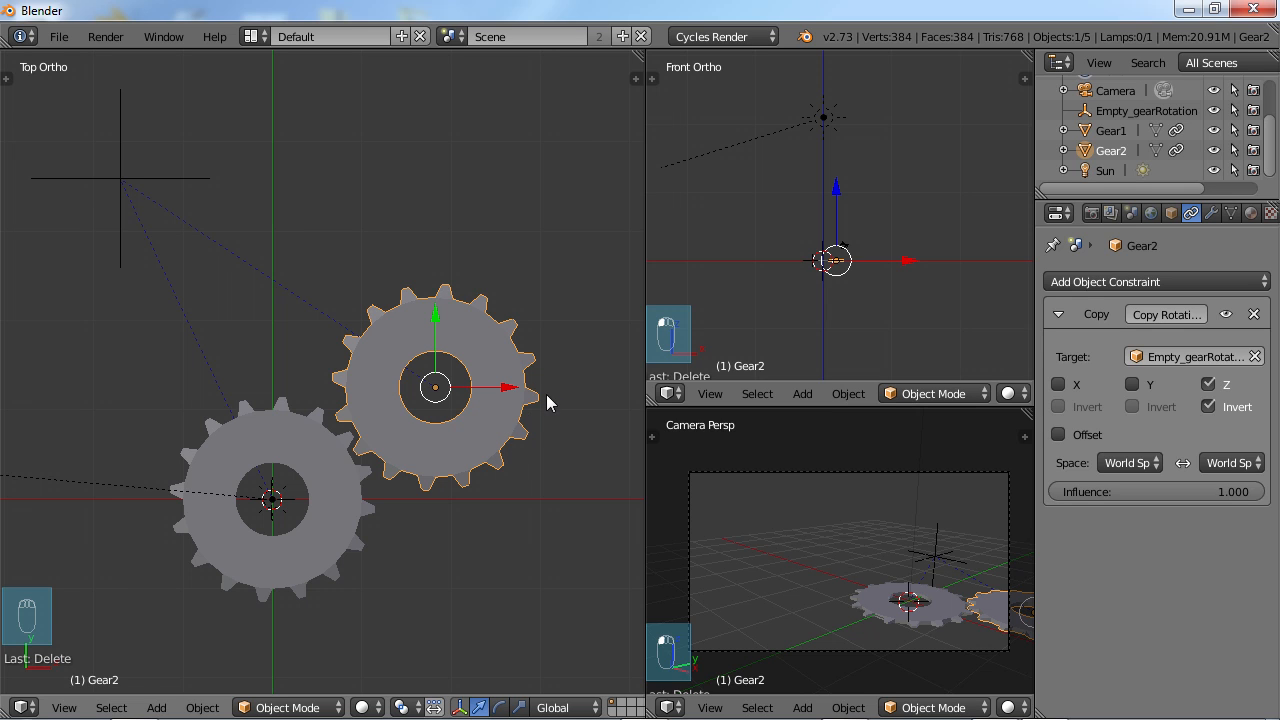
mouse_move(556, 396)
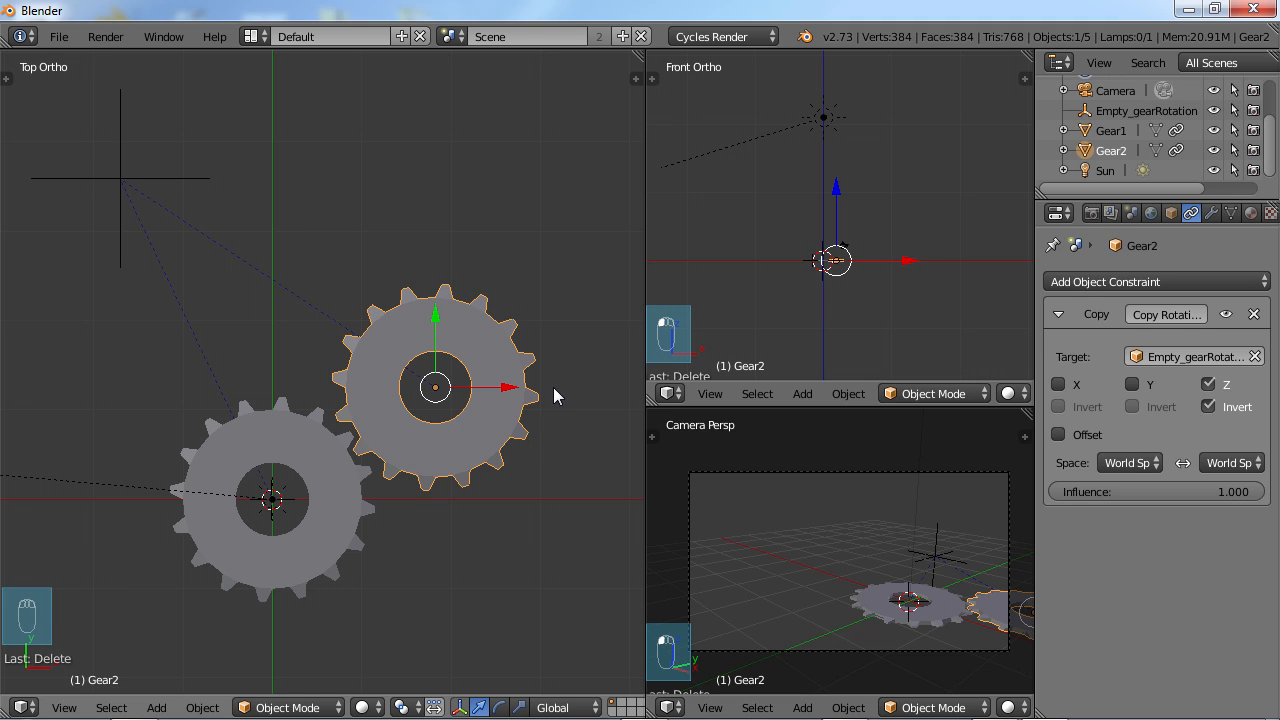
mouse_move(548, 388)
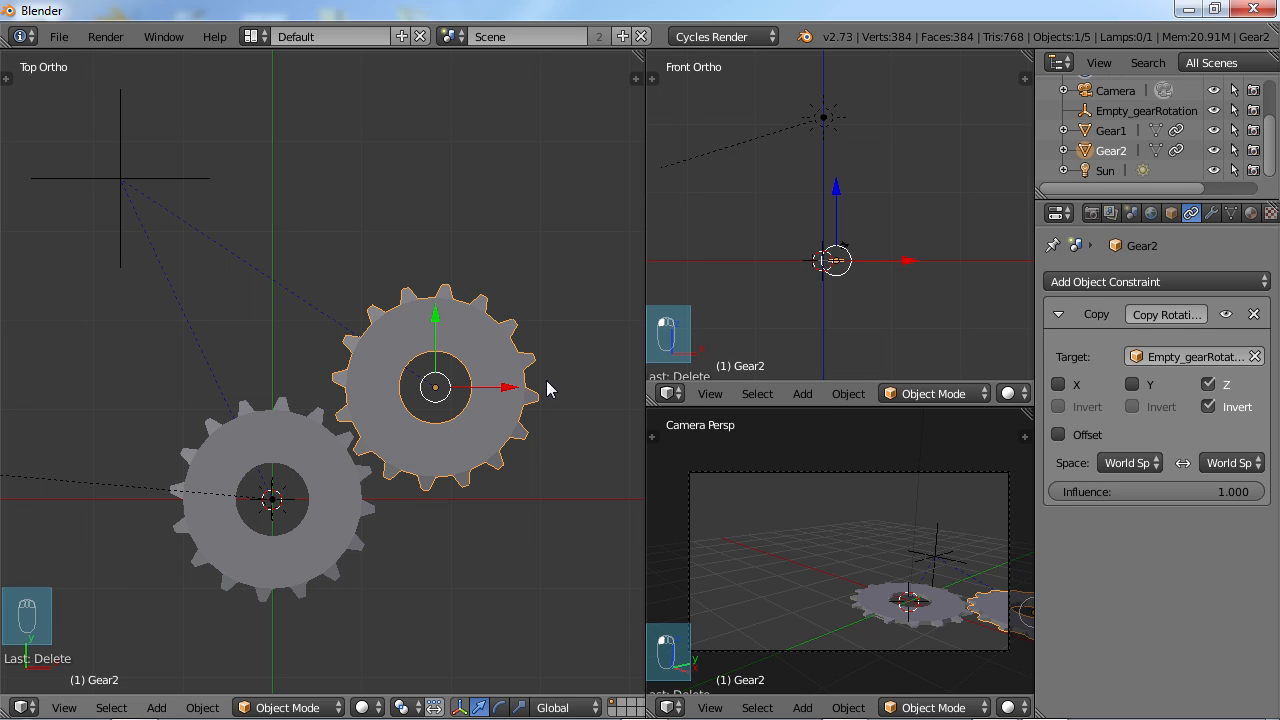
mouse_move(220, 228)
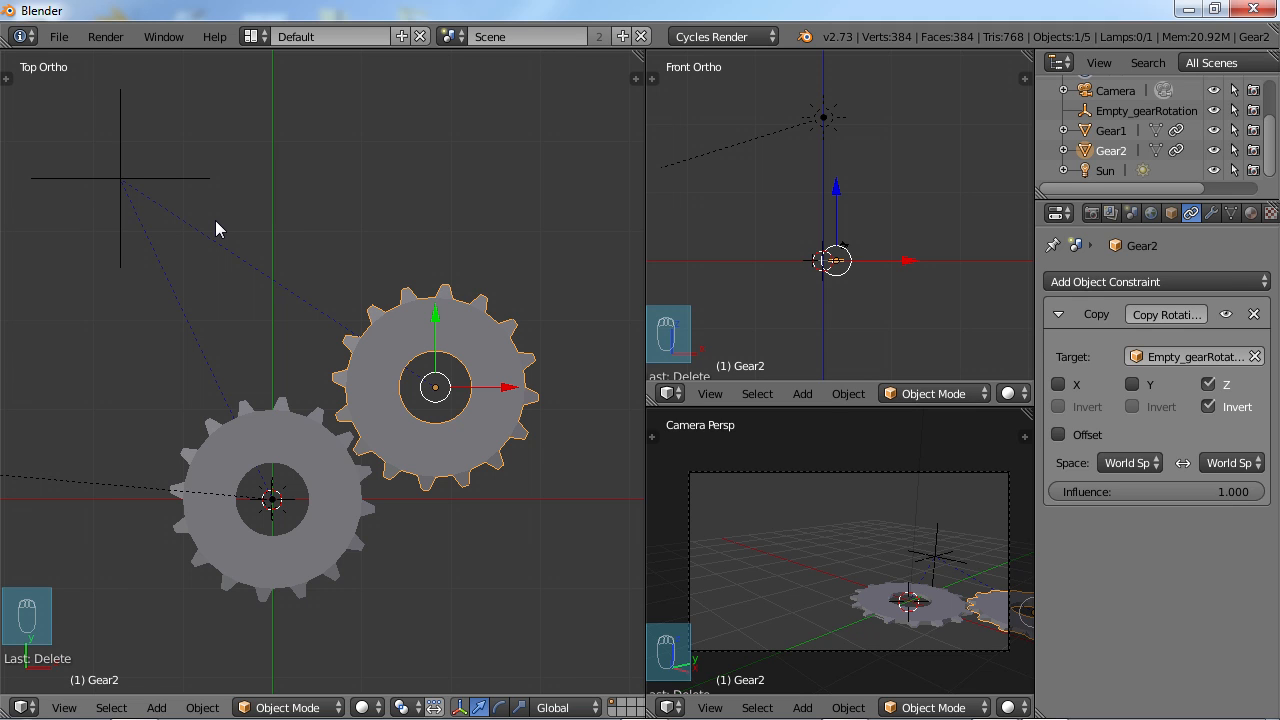
mouse_move(350, 238)
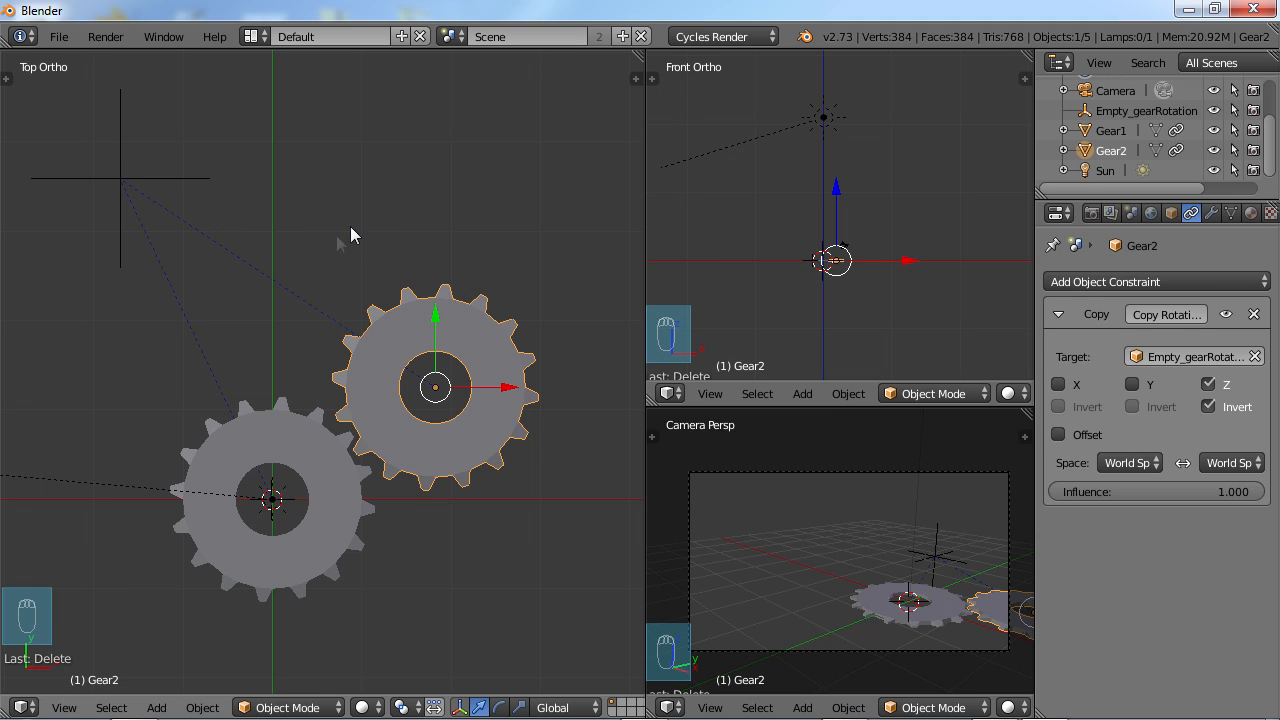
mouse_move(364, 246)
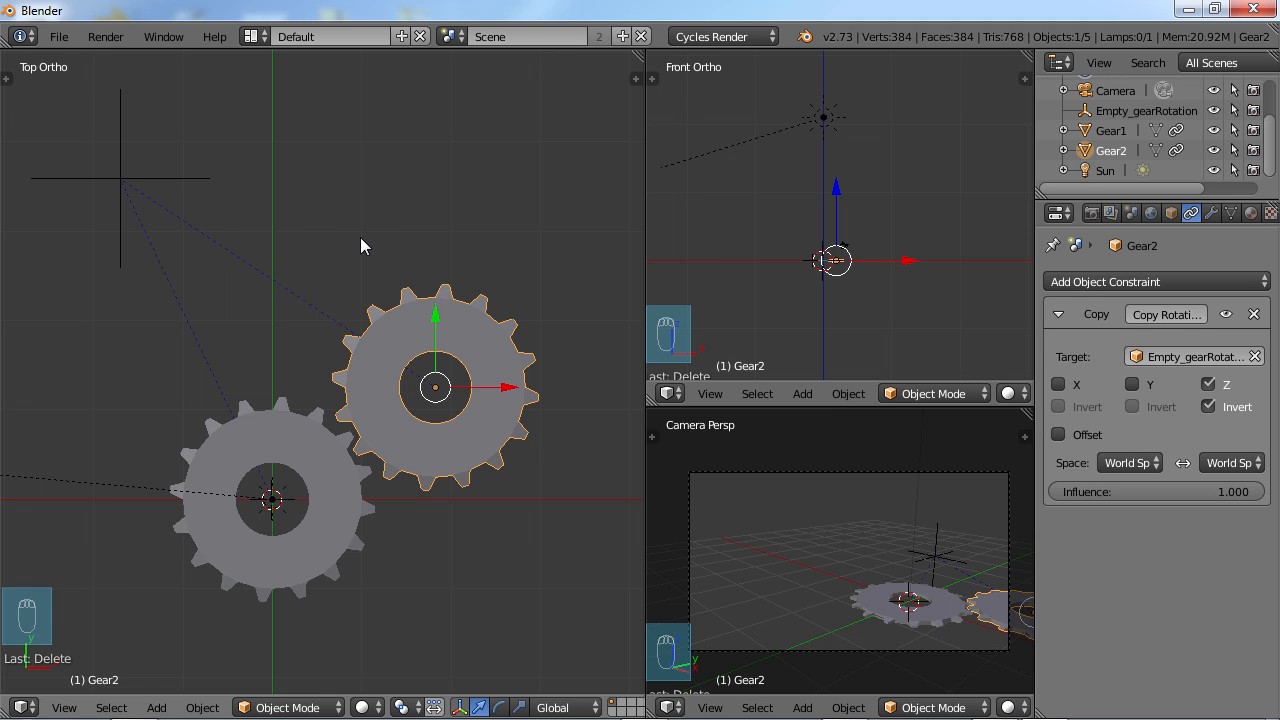
mouse_move(170, 184)
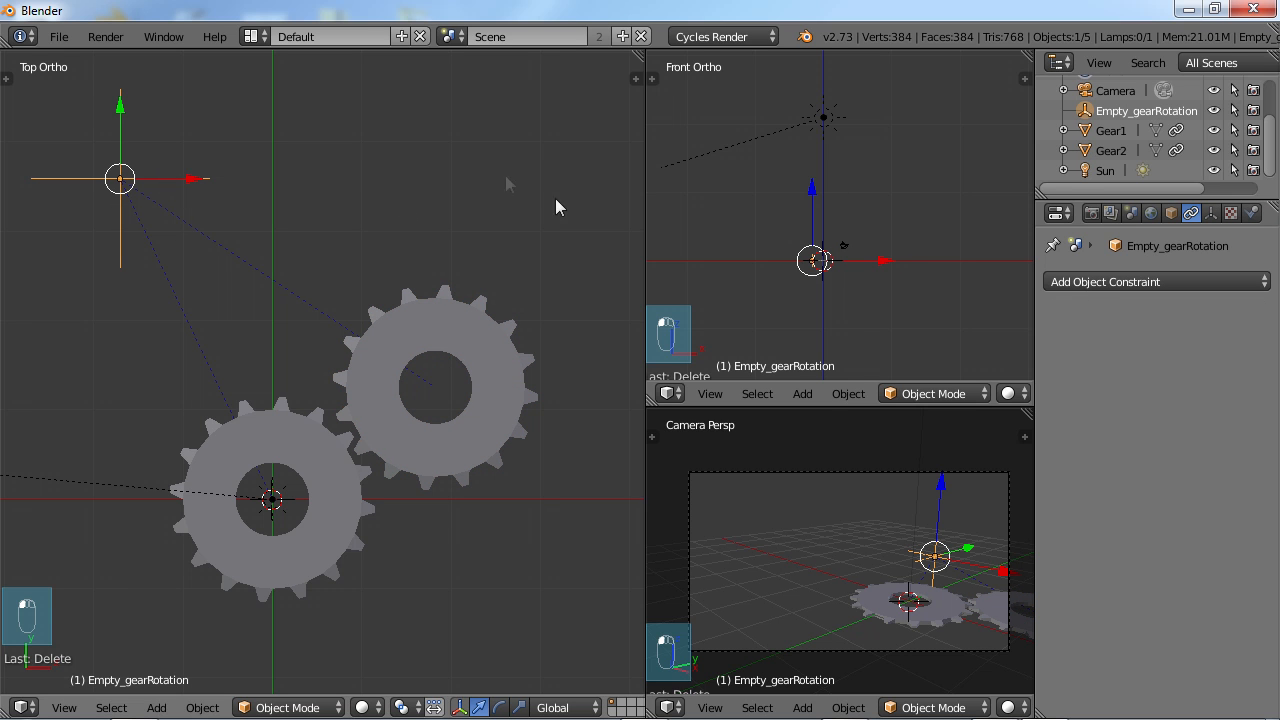
- Give the empty a Limit Rotation constraint on Z from 0° to 90° and test-rotate it
click(1150, 280)
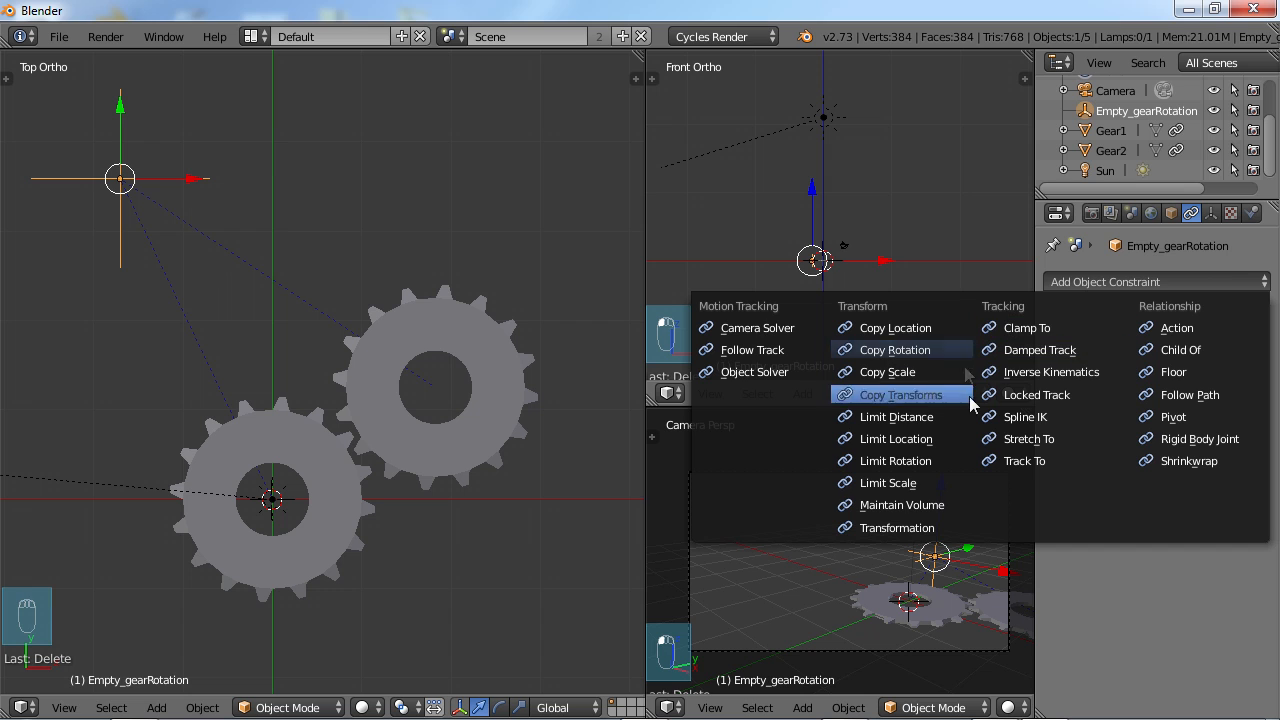
mouse_move(900, 460)
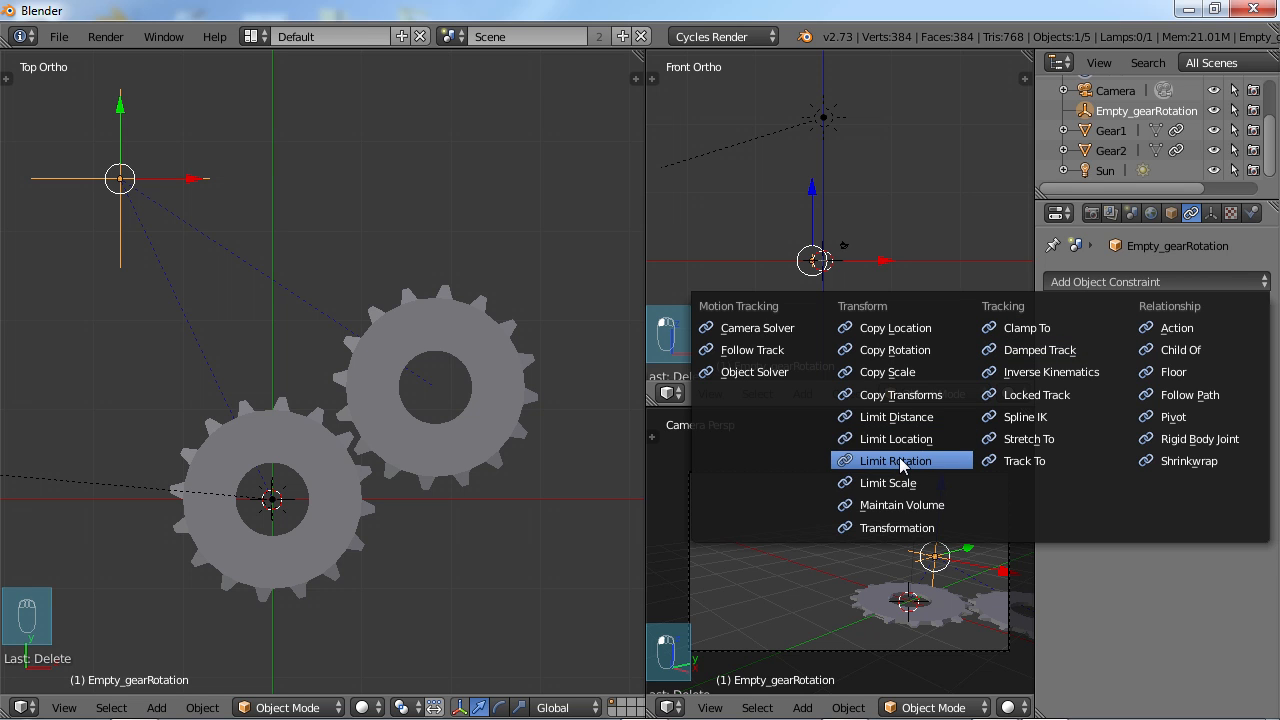
click(894, 460)
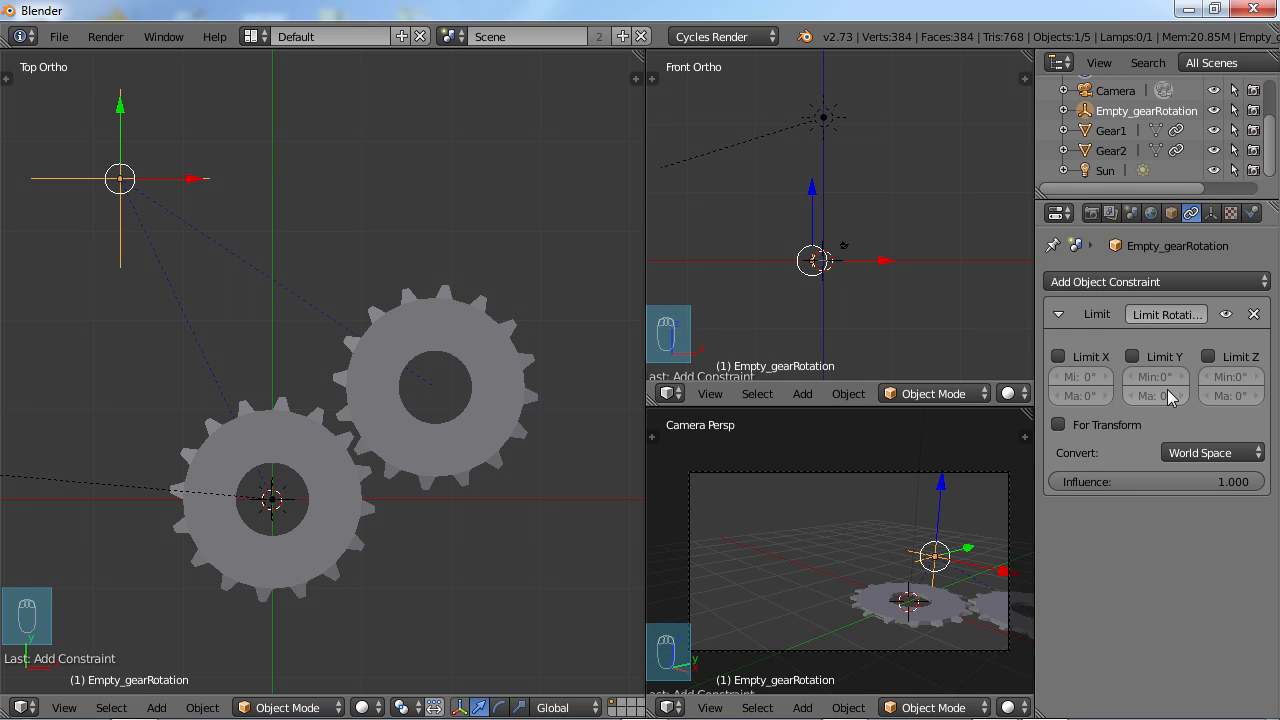
mouse_move(170, 144)
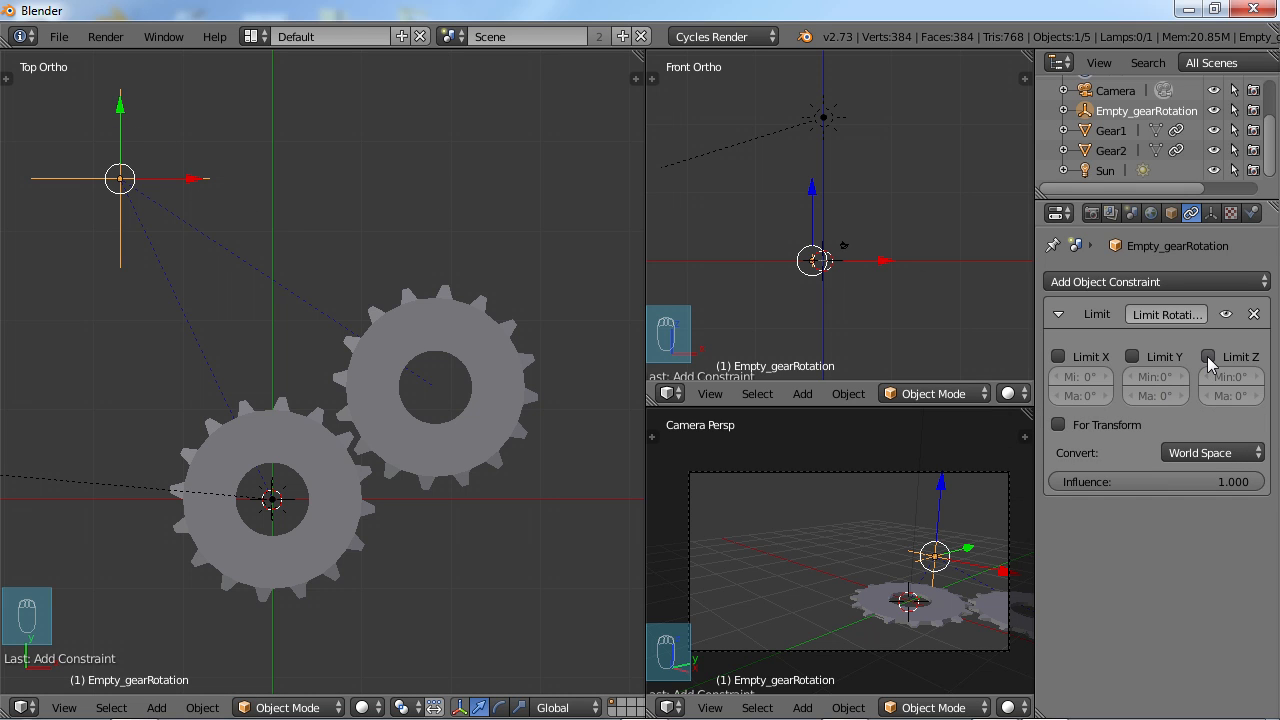
click(1208, 356)
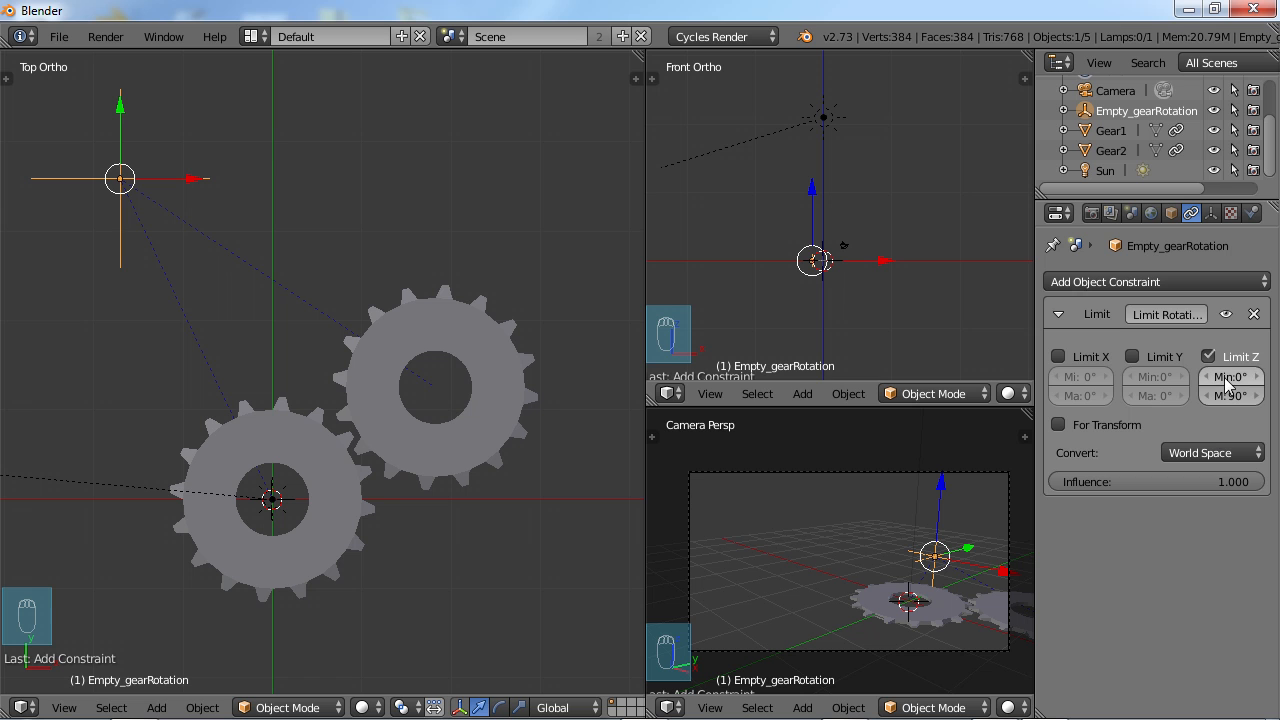
key(r)
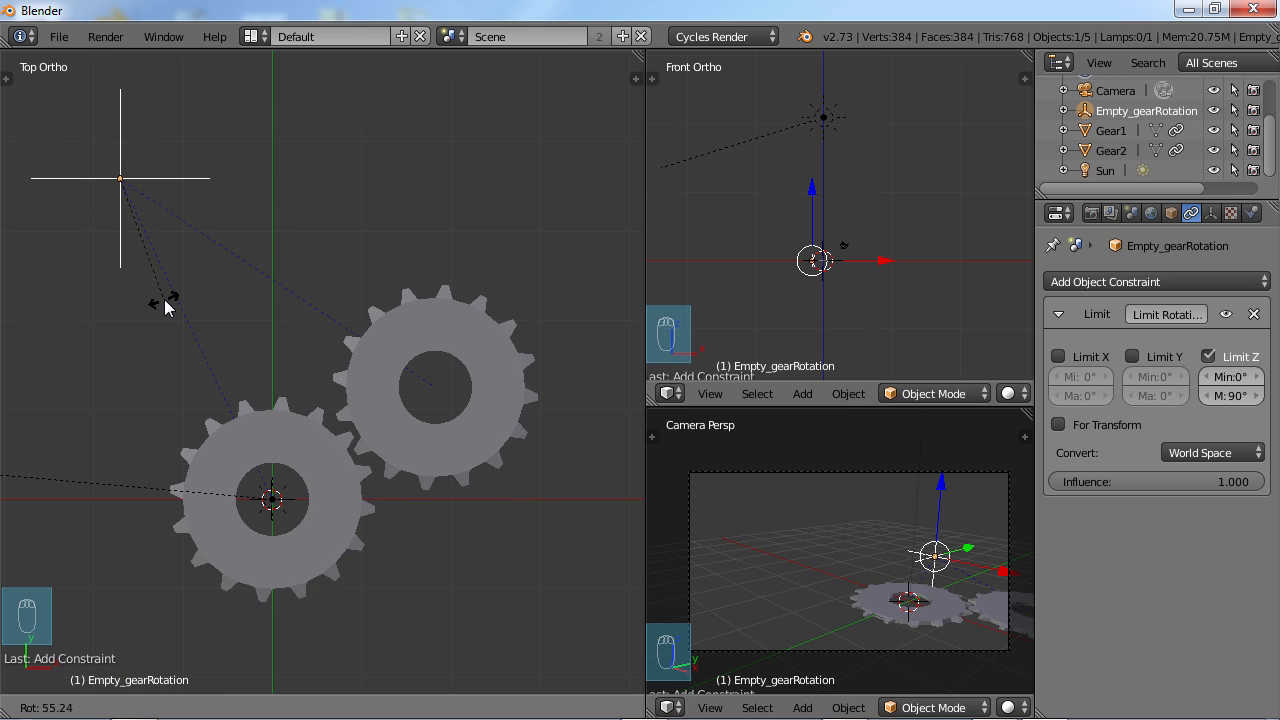
click(120, 180)
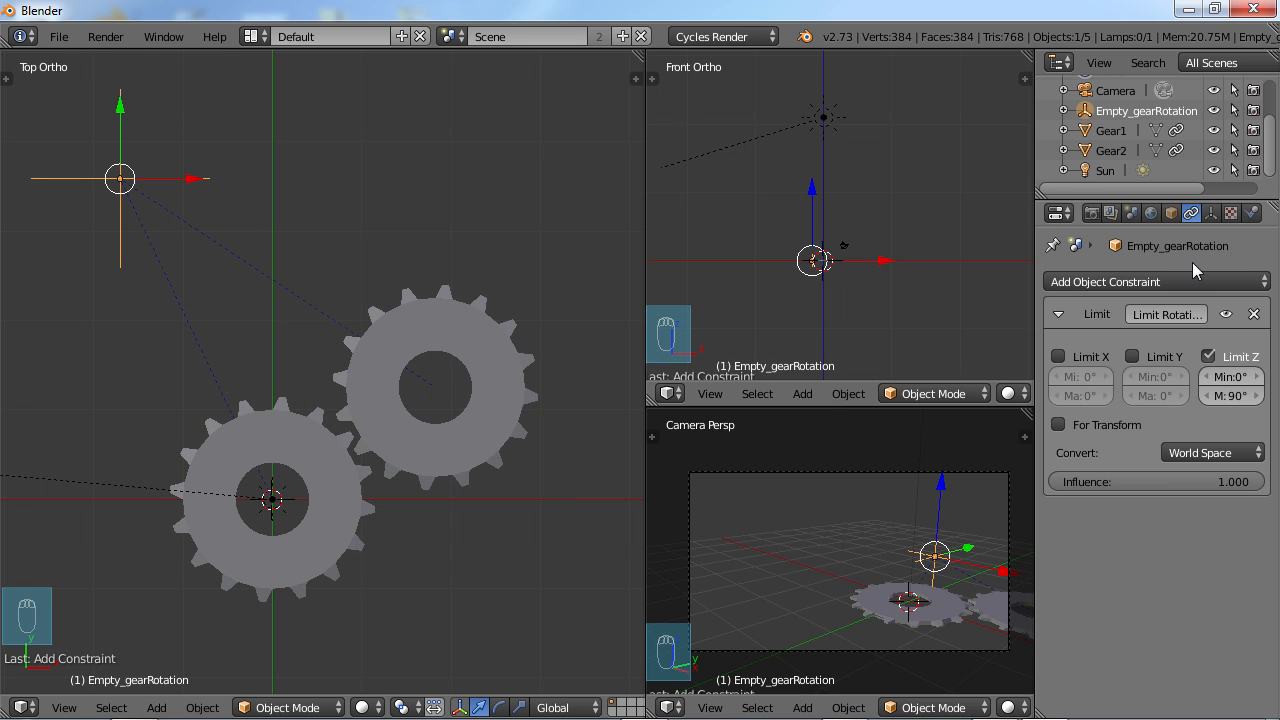
mouse_move(1156, 280)
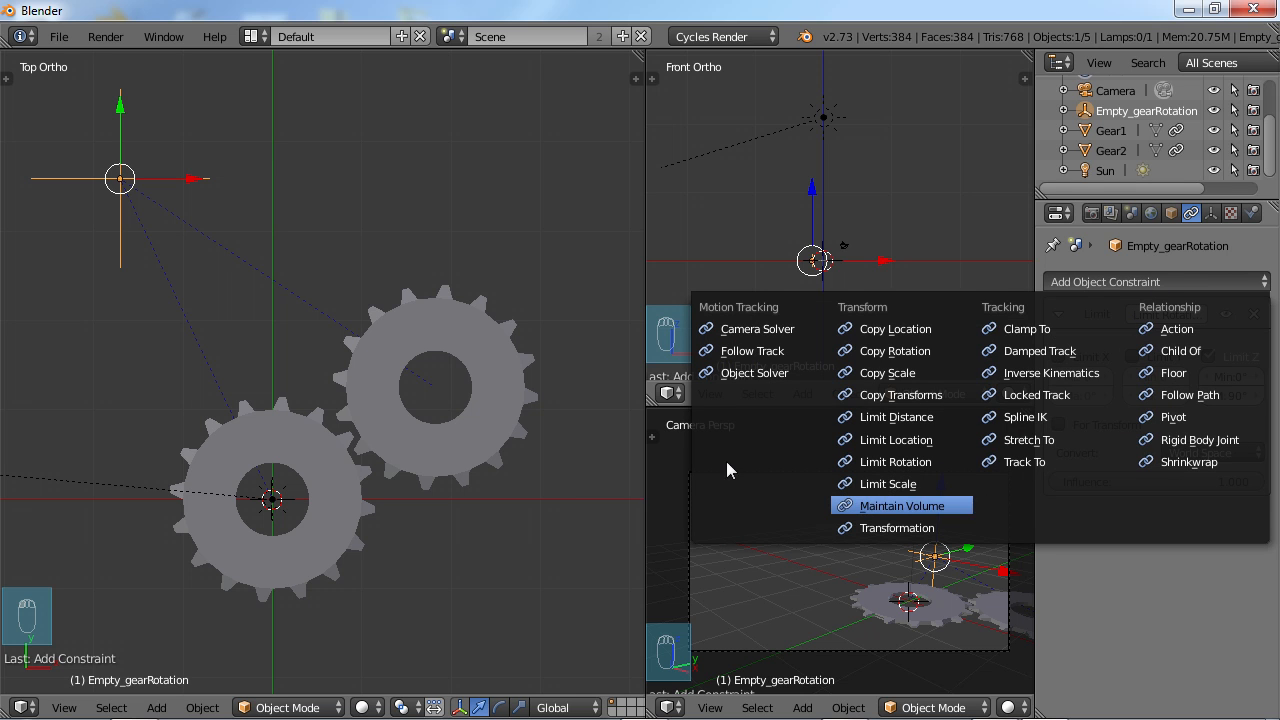
mouse_move(888, 482)
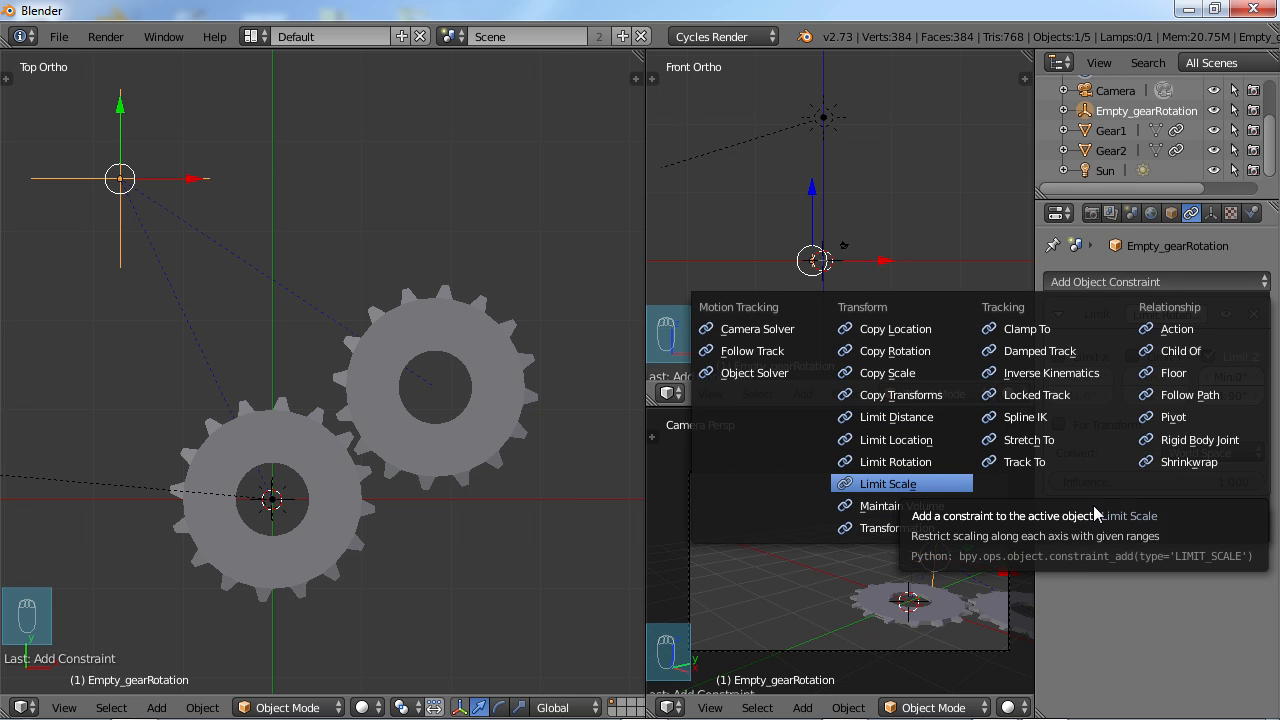
mouse_move(956, 390)
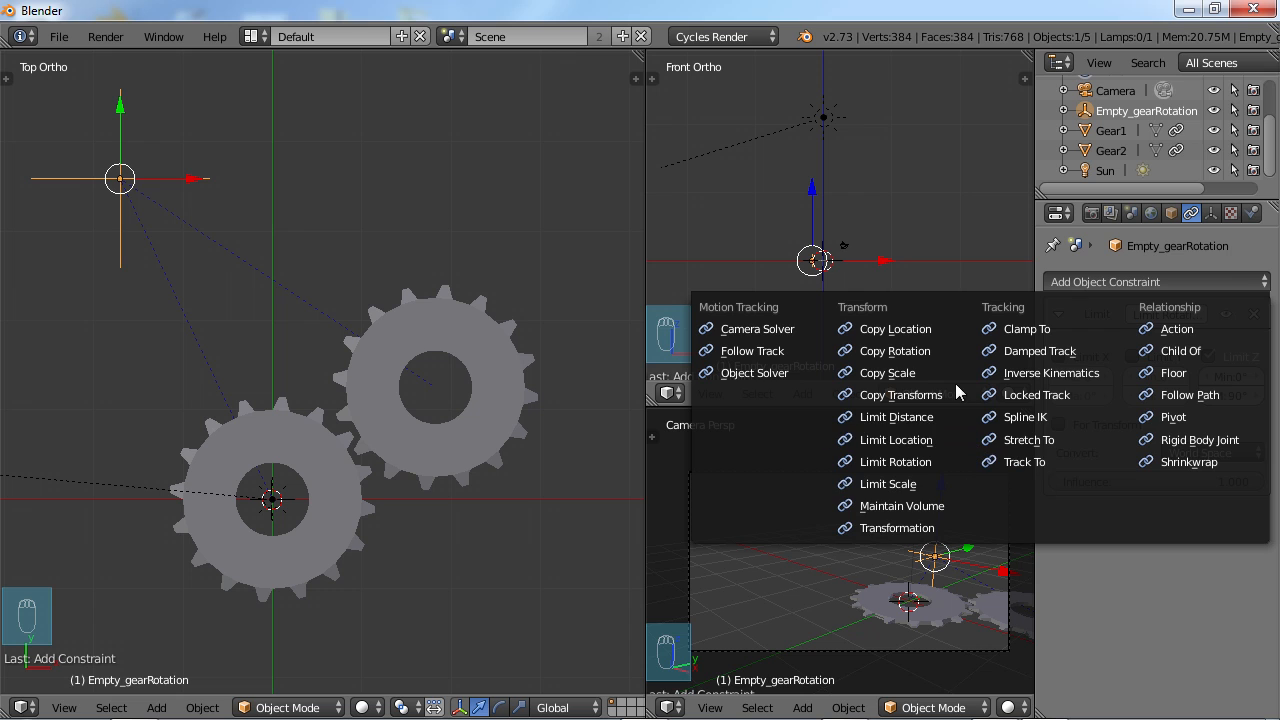
mouse_move(888, 482)
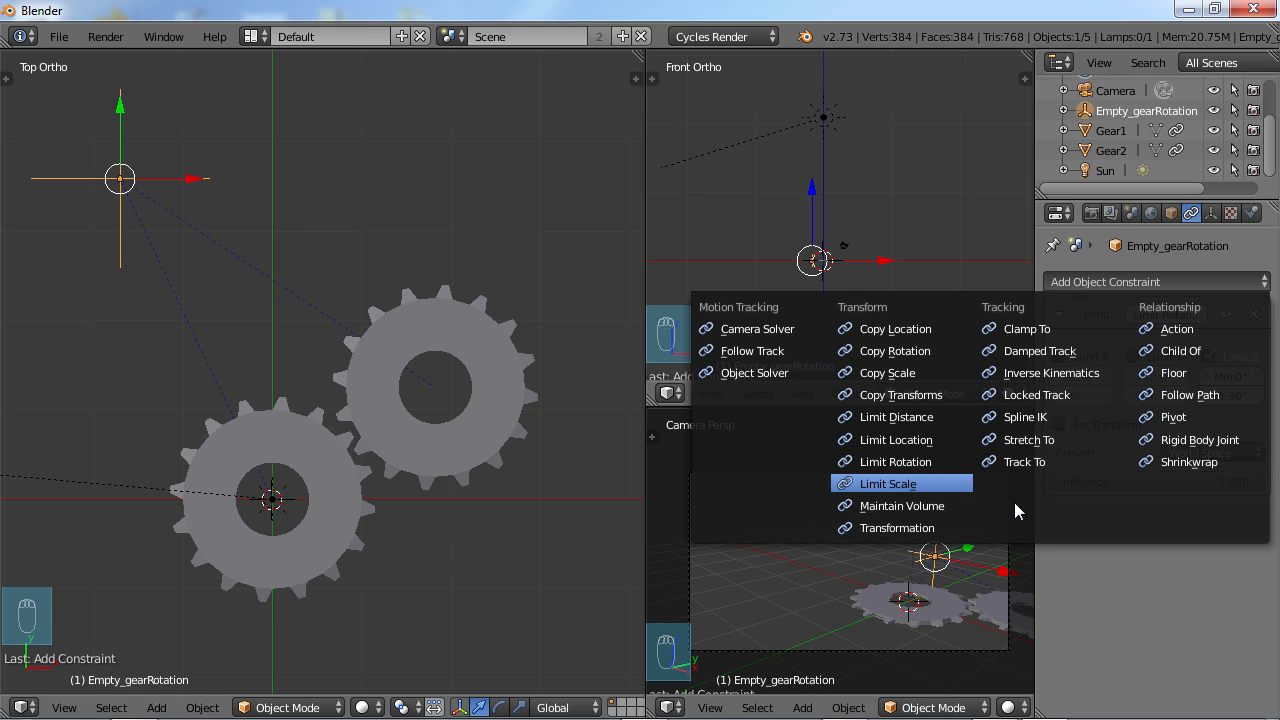
mouse_move(896, 418)
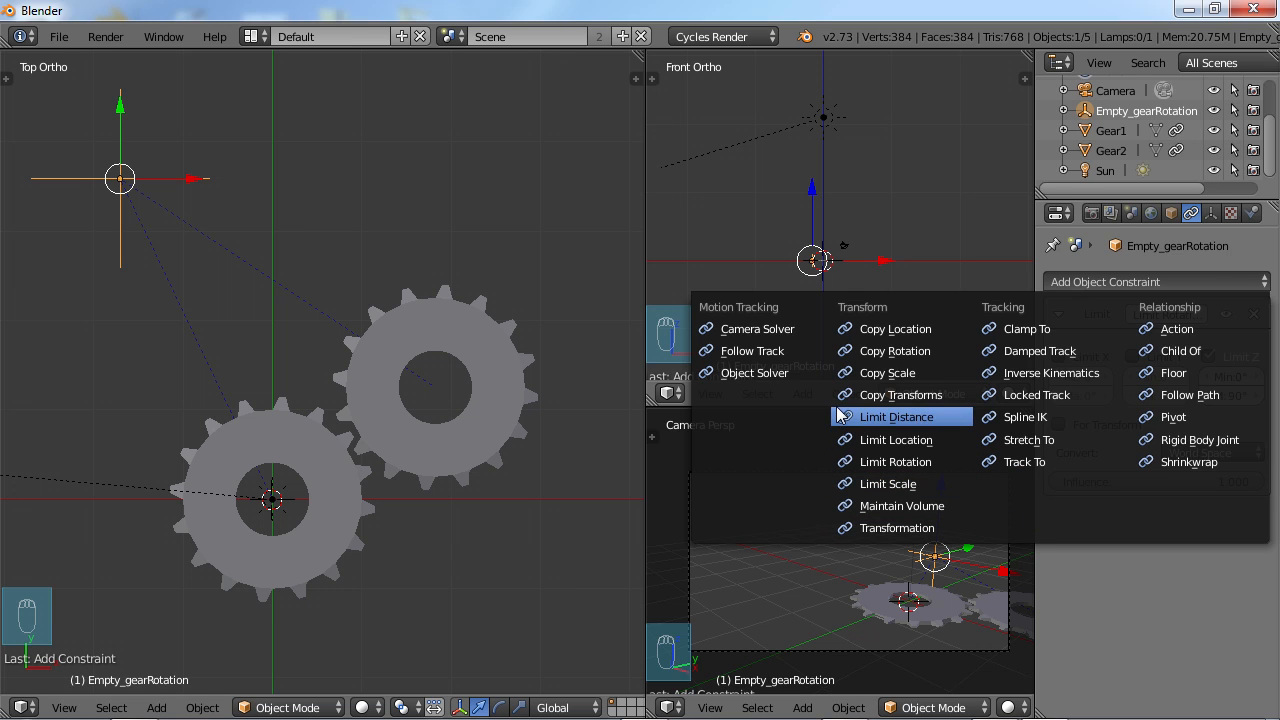
mouse_move(900, 504)
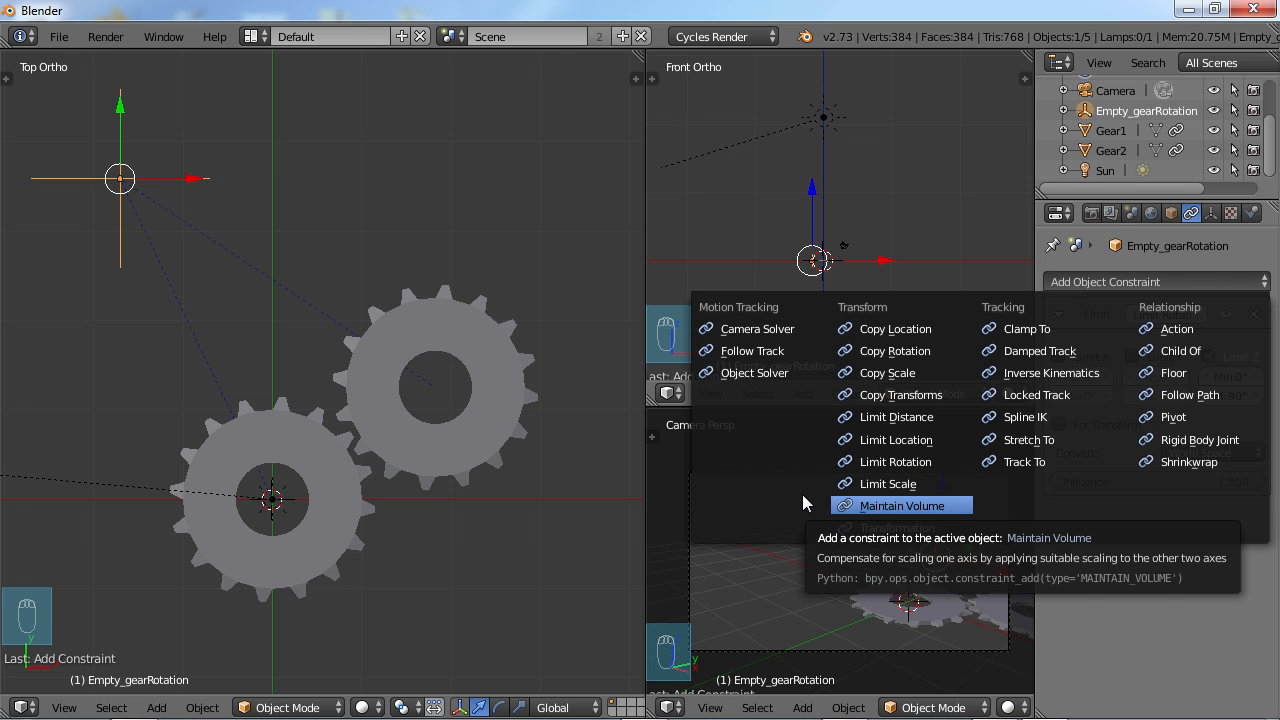
click(896, 460)
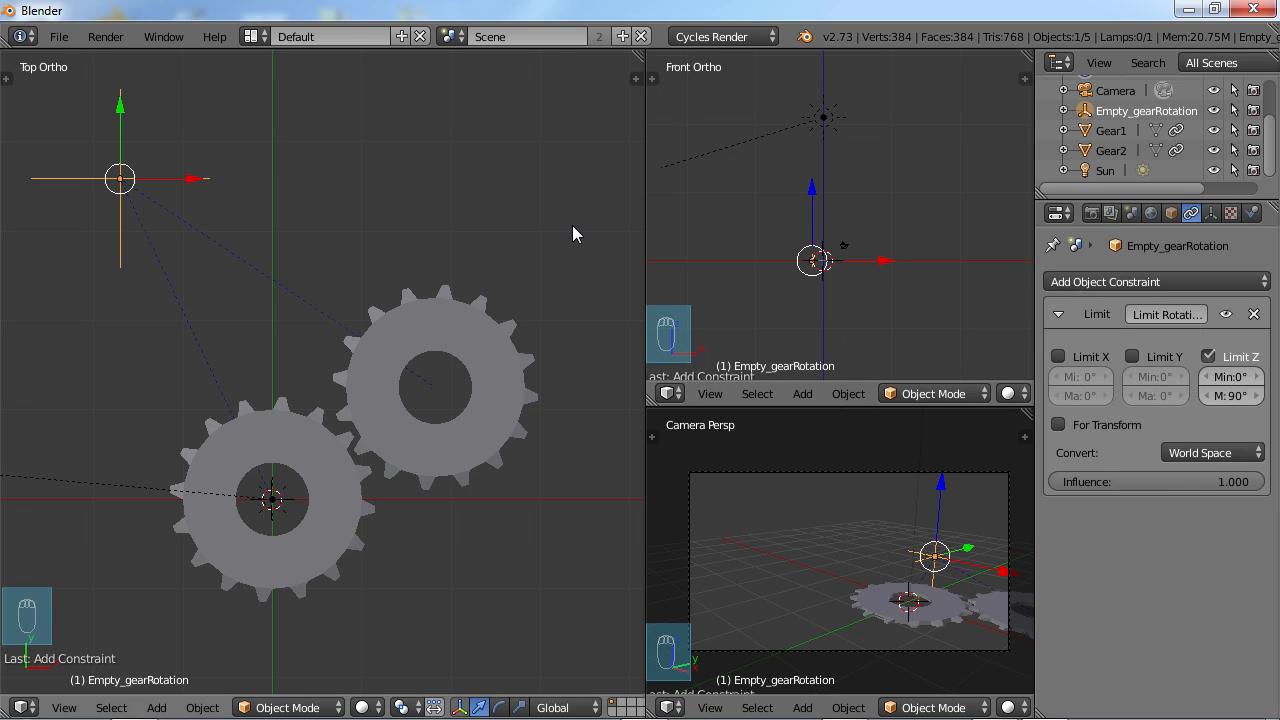
mouse_move(324, 274)
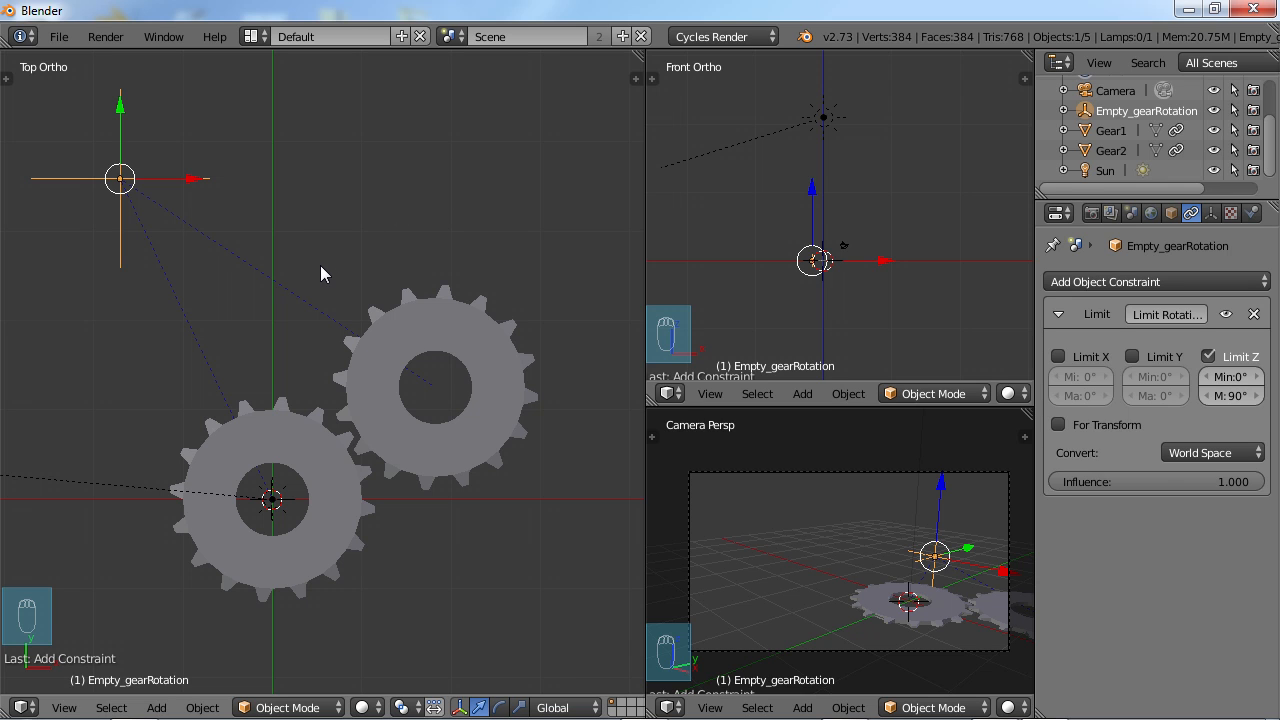